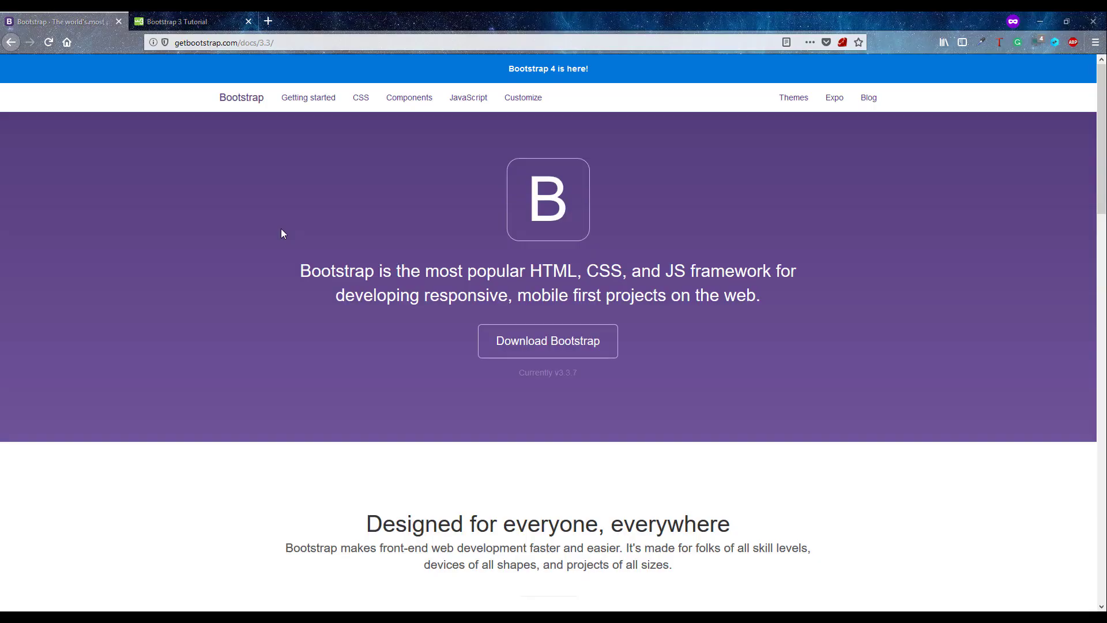
mouse_move(275, 234)
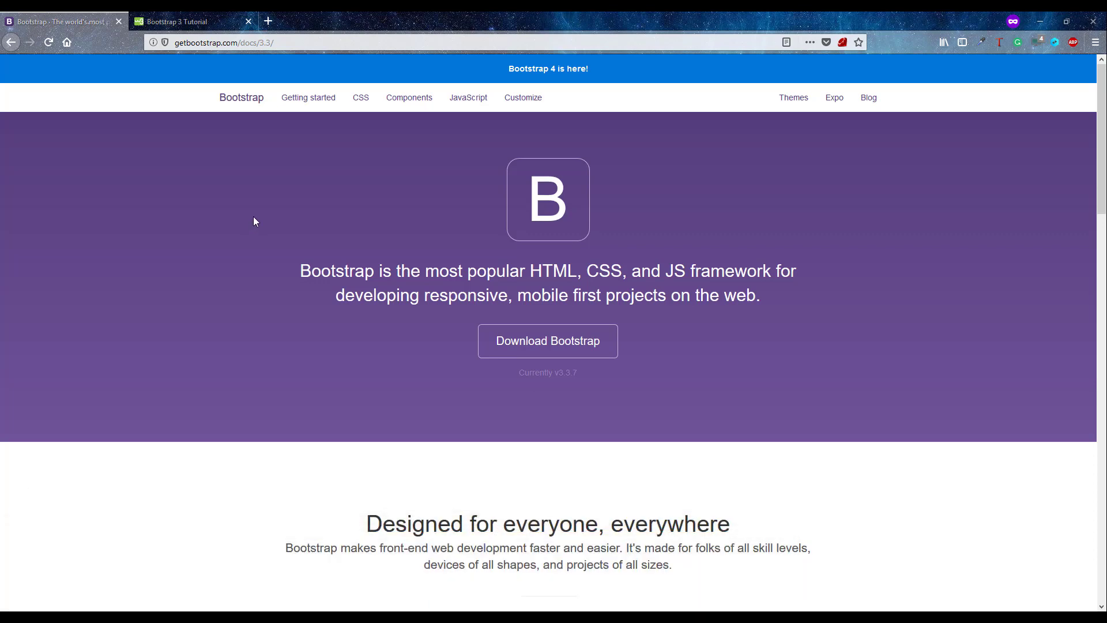
mouse_move(325, 312)
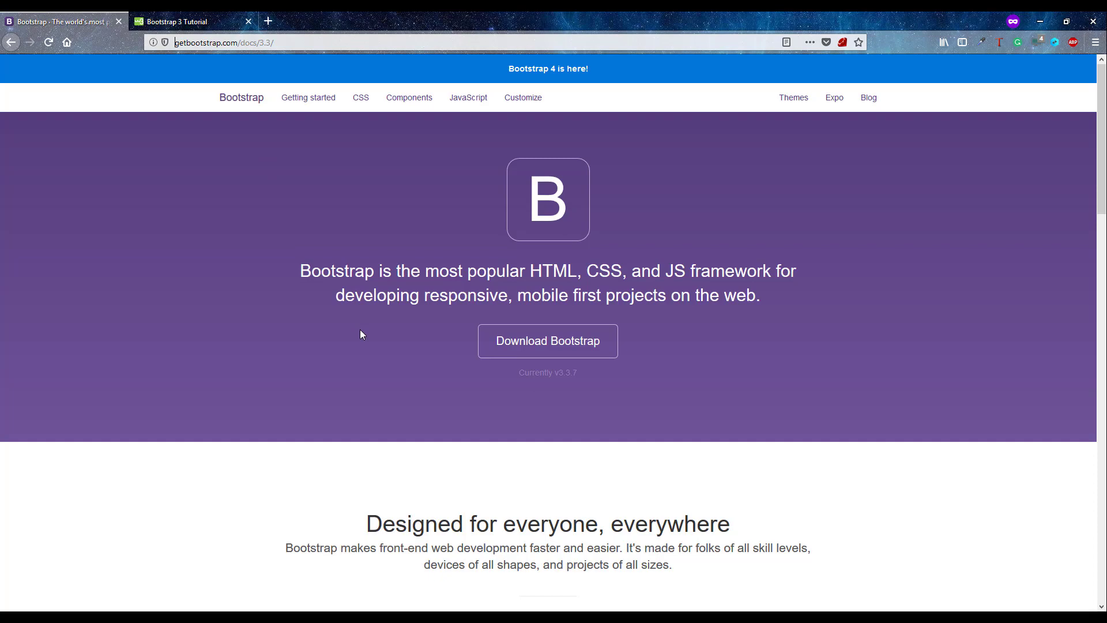
- Extract the bootstrap-3.3.7-dist archive into the Bootstrap folder, checking icon and details views
scroll("down", 3)
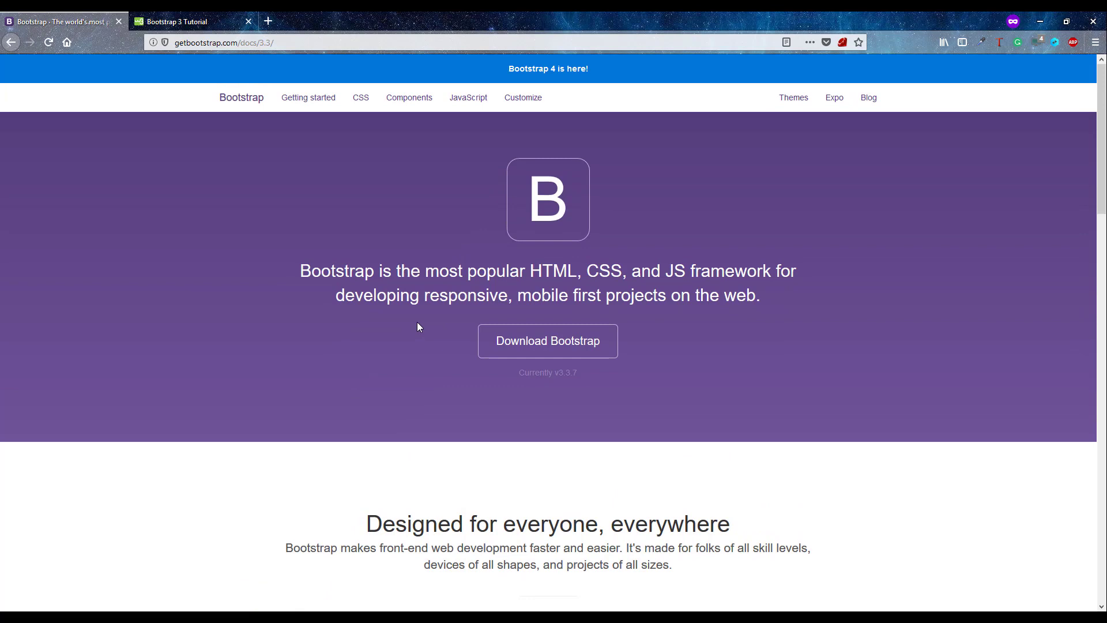
mouse_move(584, 180)
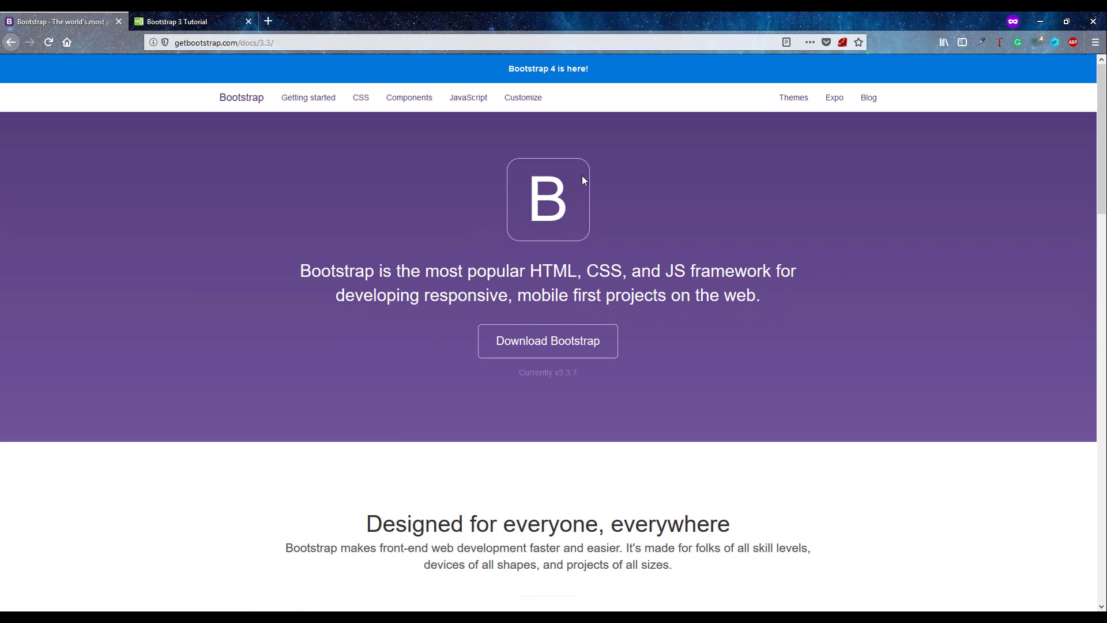
mouse_move(555, 350)
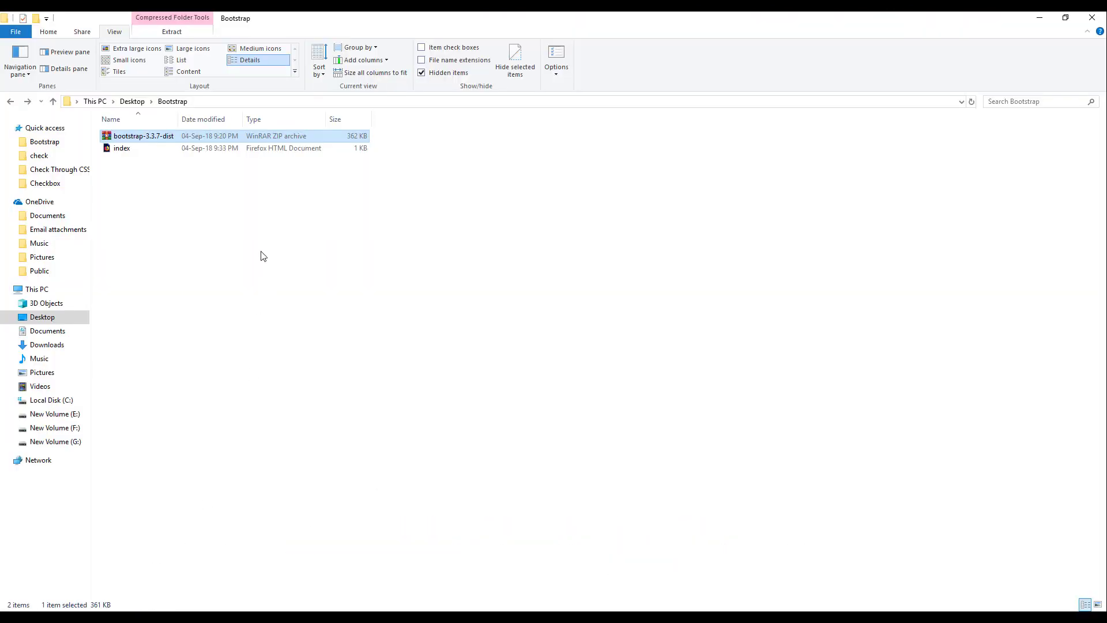
mouse_move(249, 141)
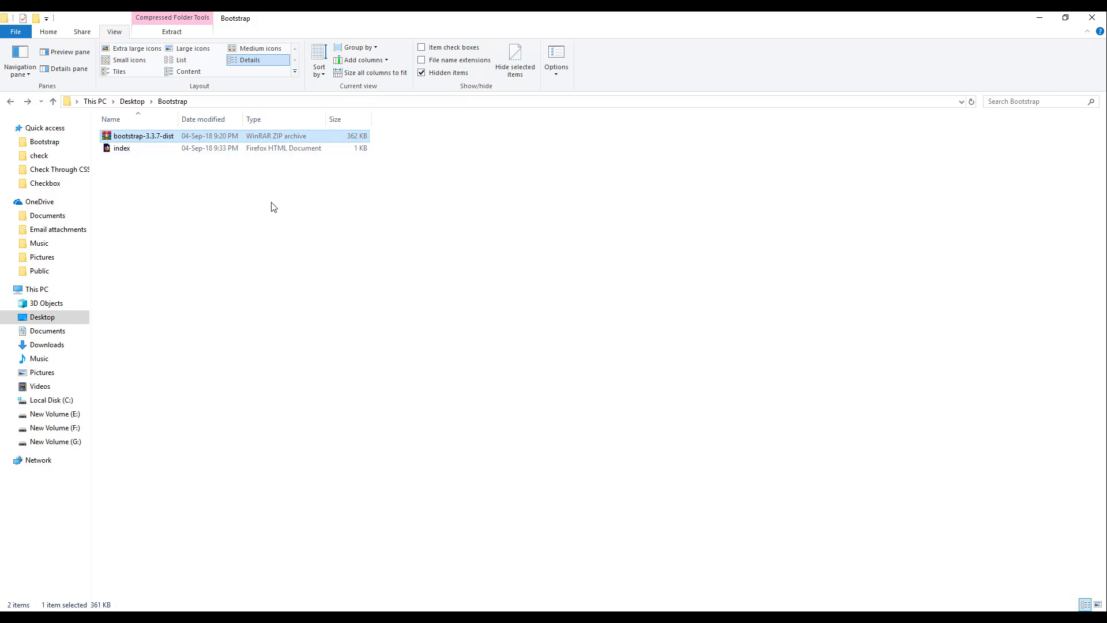
left_click(258, 49)
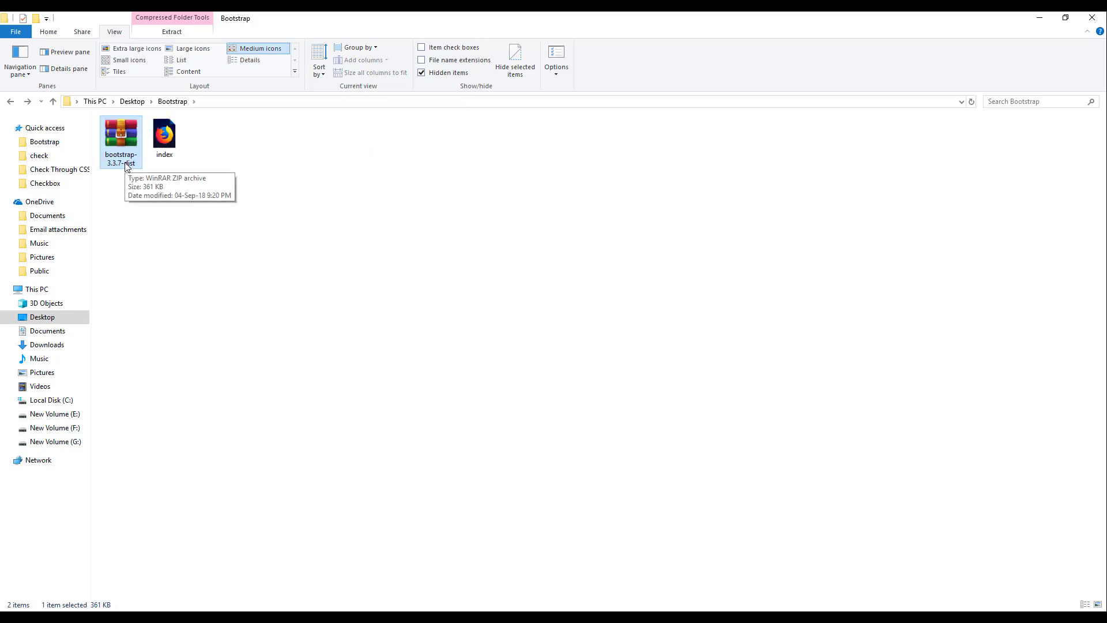
mouse_move(243, 112)
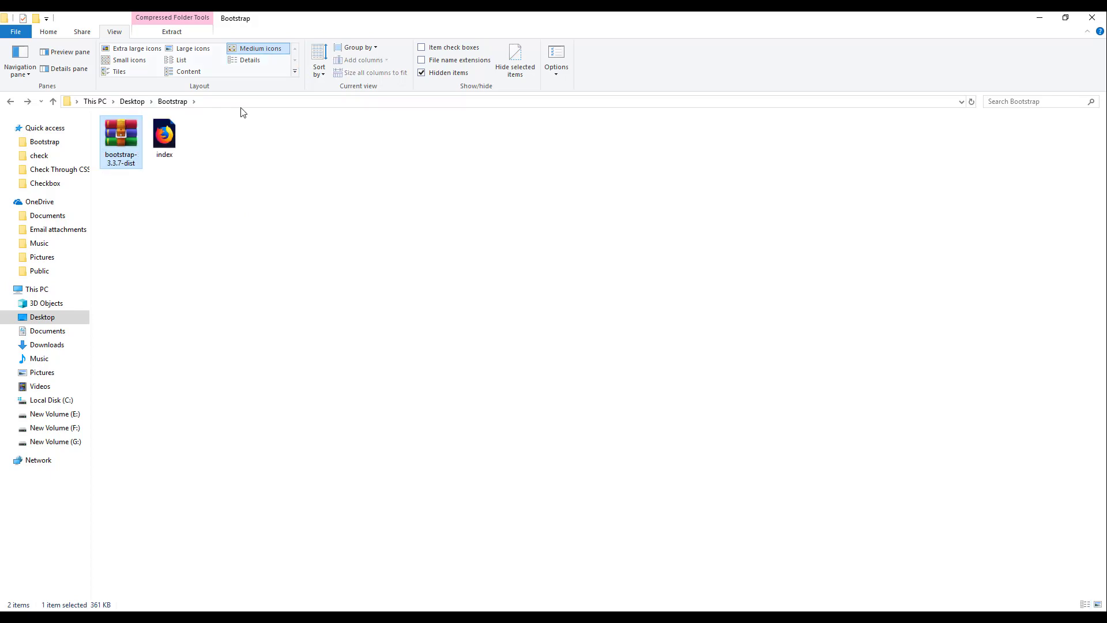
left_click(249, 59)
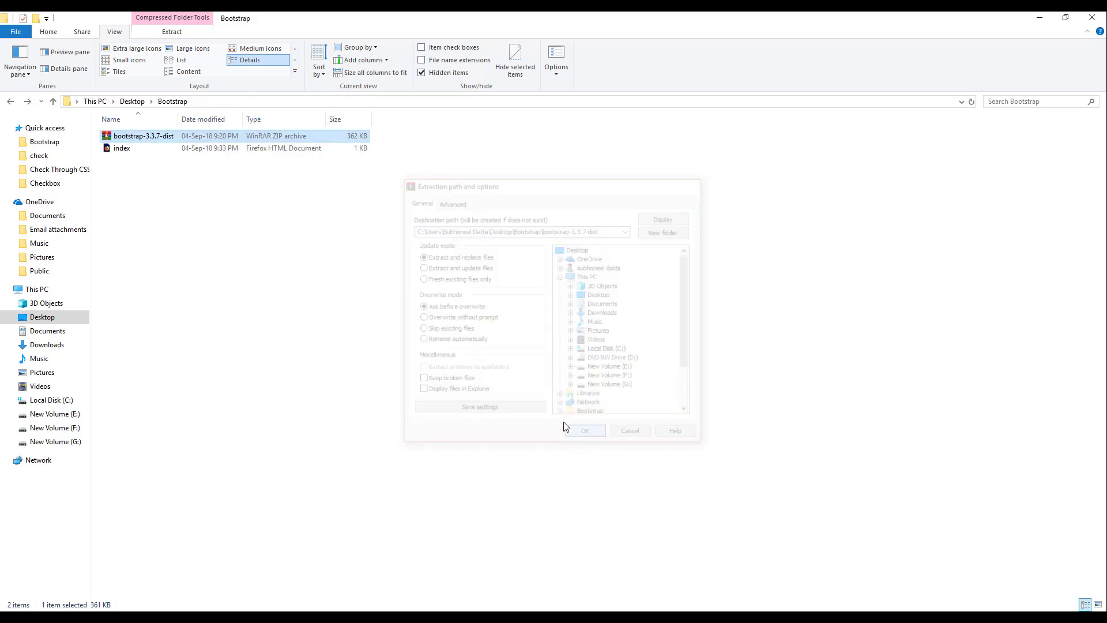
left_click(583, 430)
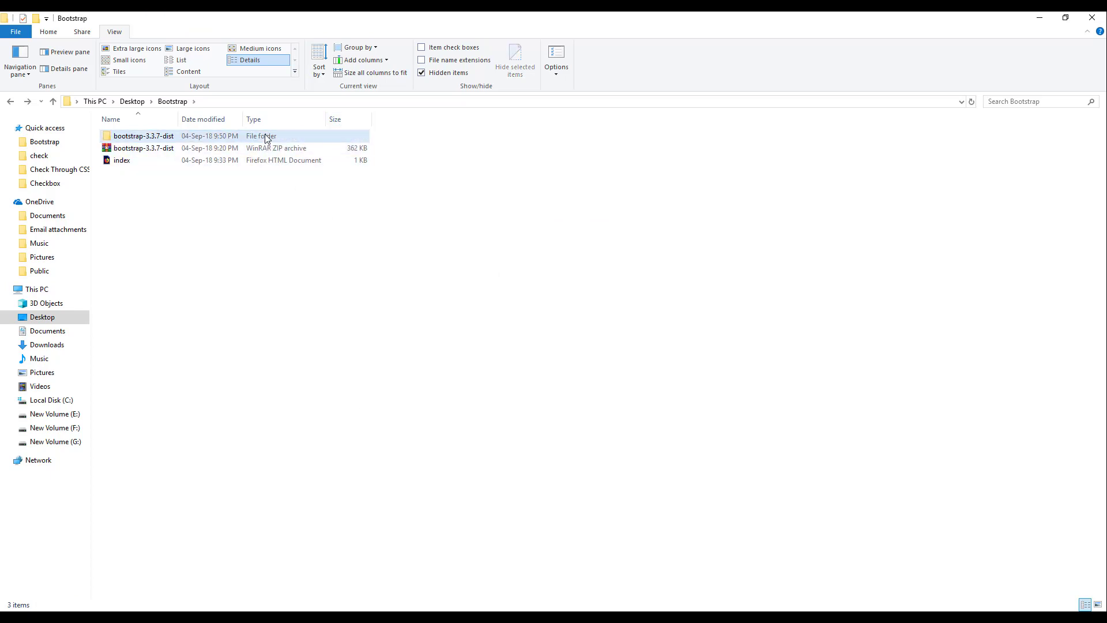
- Navigate into the extracted bootstrap-3.3.7-dist folders to reach css, fonts and js
double_click(143, 136)
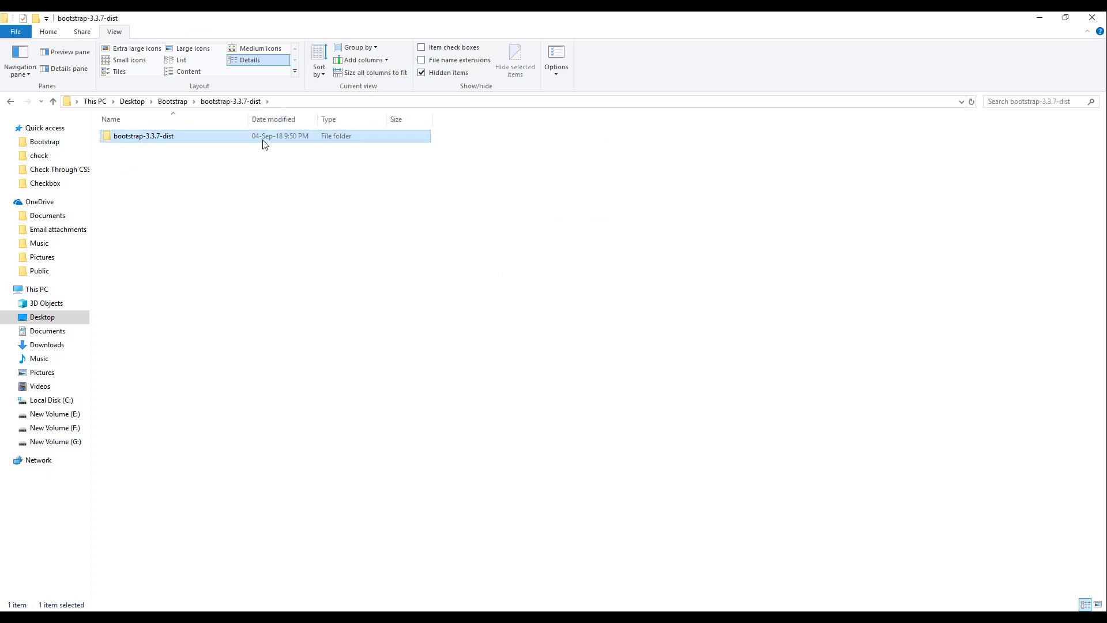
double_click(143, 136)
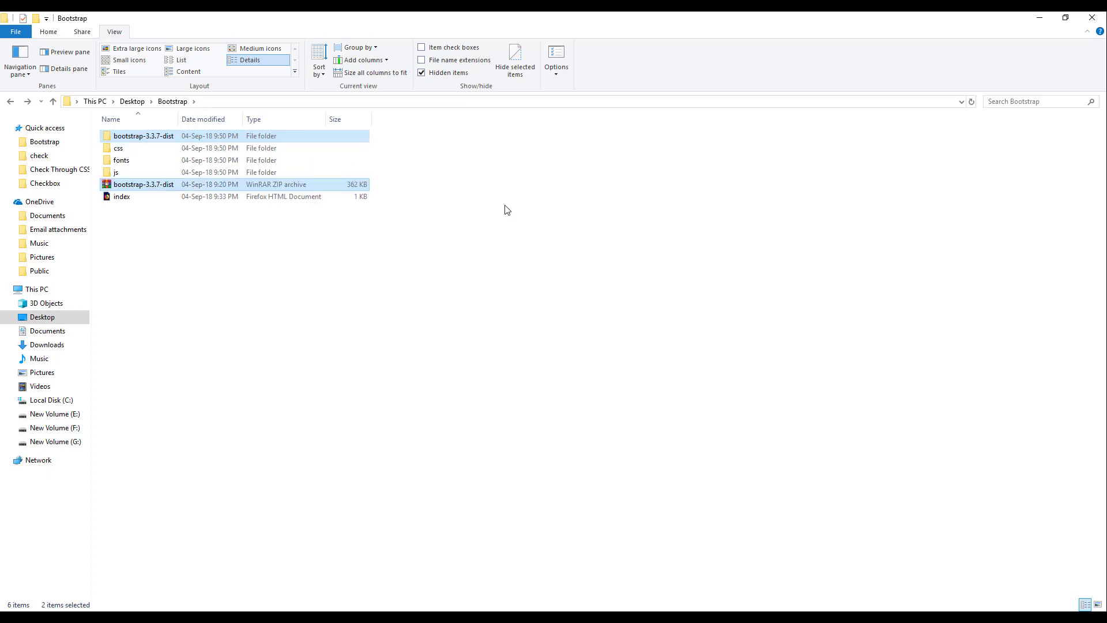
mouse_move(483, 217)
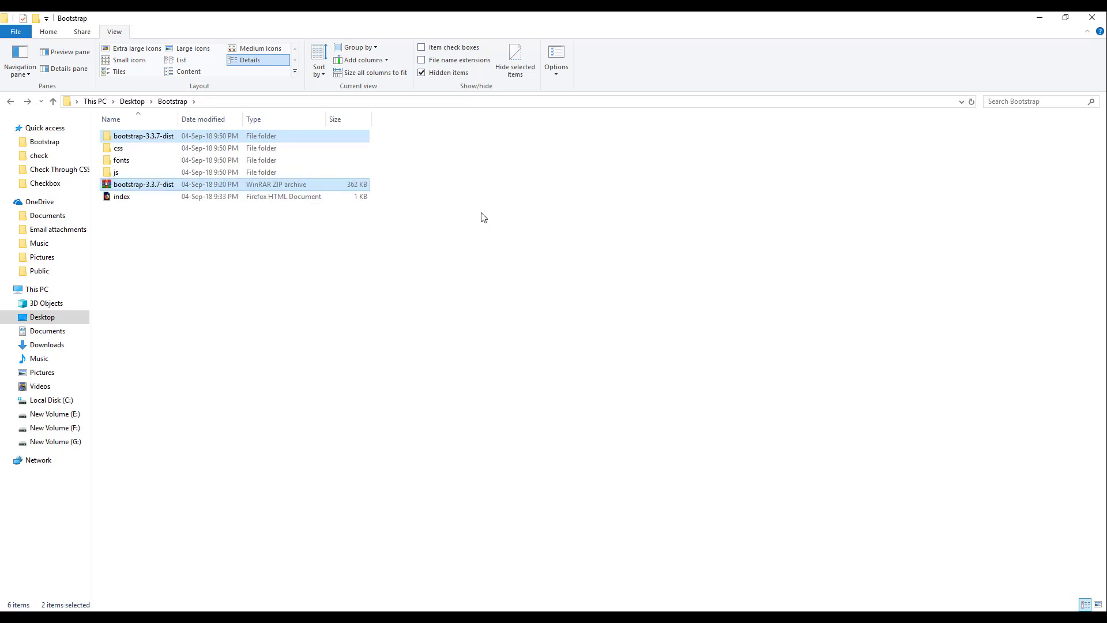
- Refresh the cleaned-up Bootstrap folder and go into the css folder
left_click(515, 59)
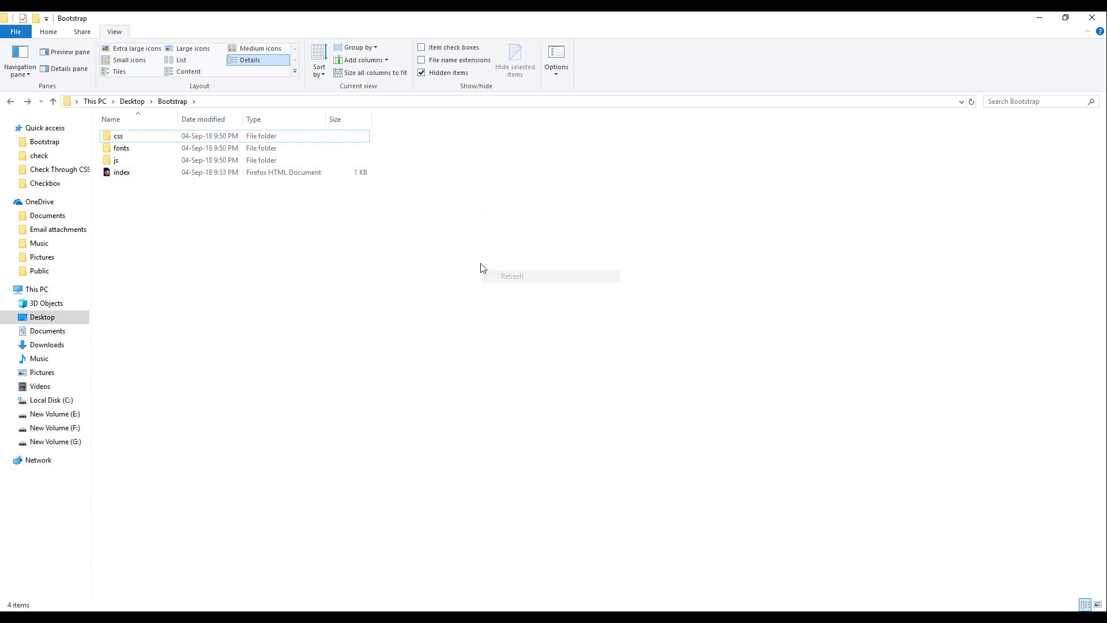
left_click(117, 136)
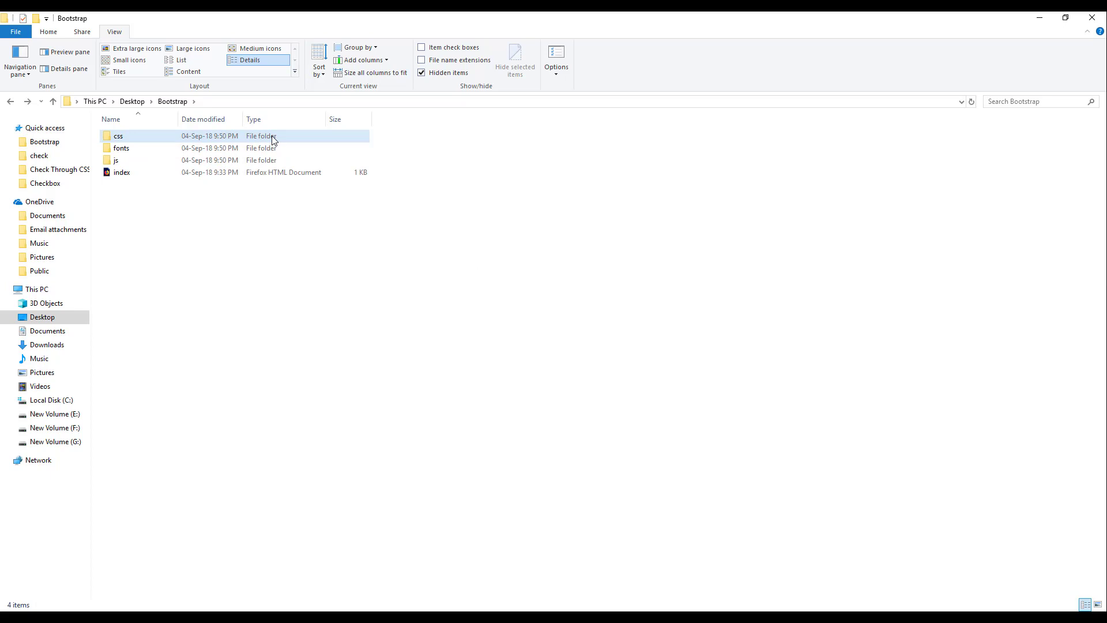
left_click(514, 59)
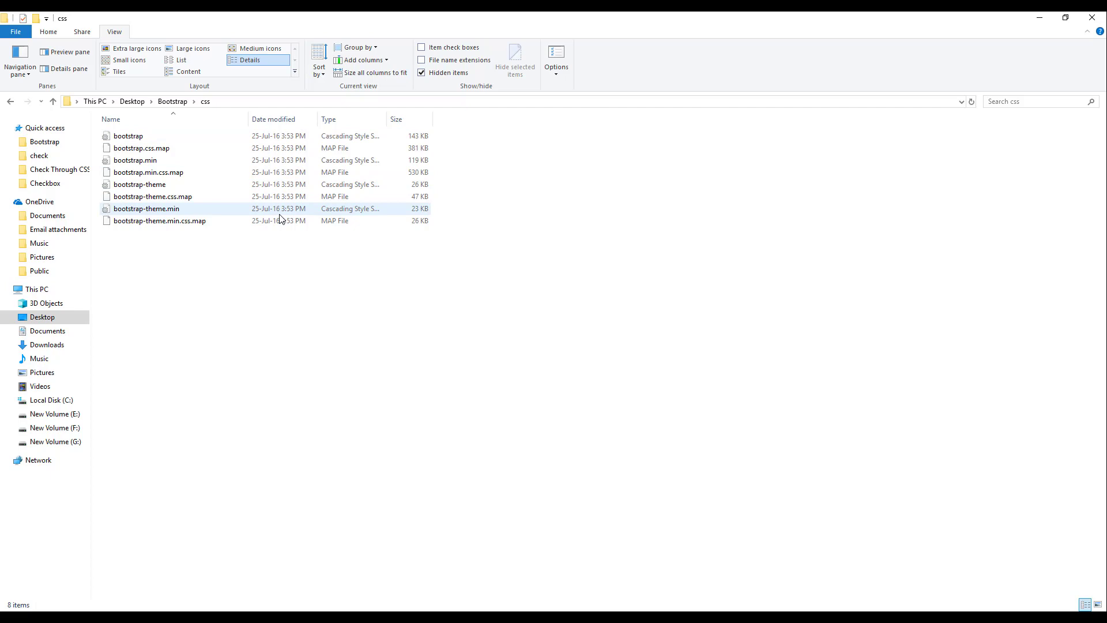
left_click(140, 147)
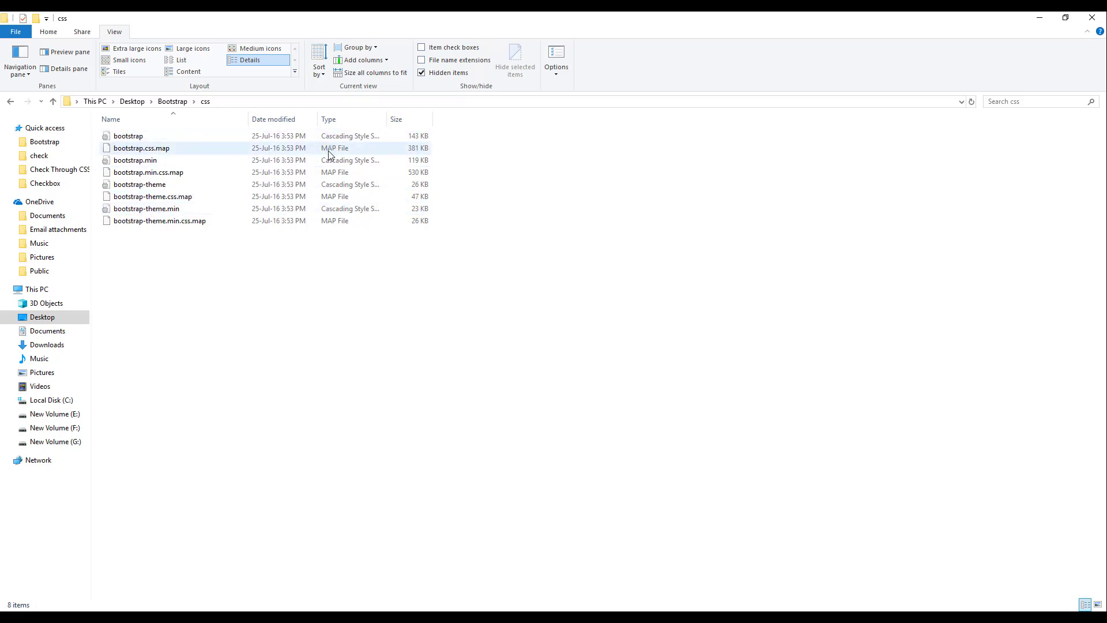
left_click(128, 136)
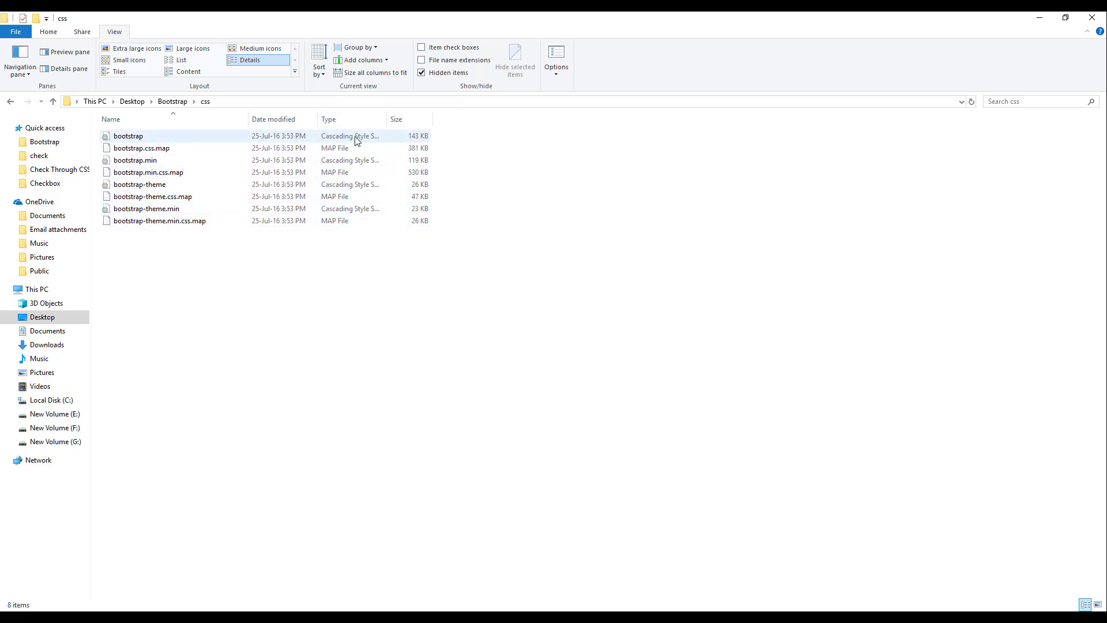
- View the css files as list, small icons and details, select bootstrap and bootstrap.min, then return to Bootstrap
left_click(182, 60)
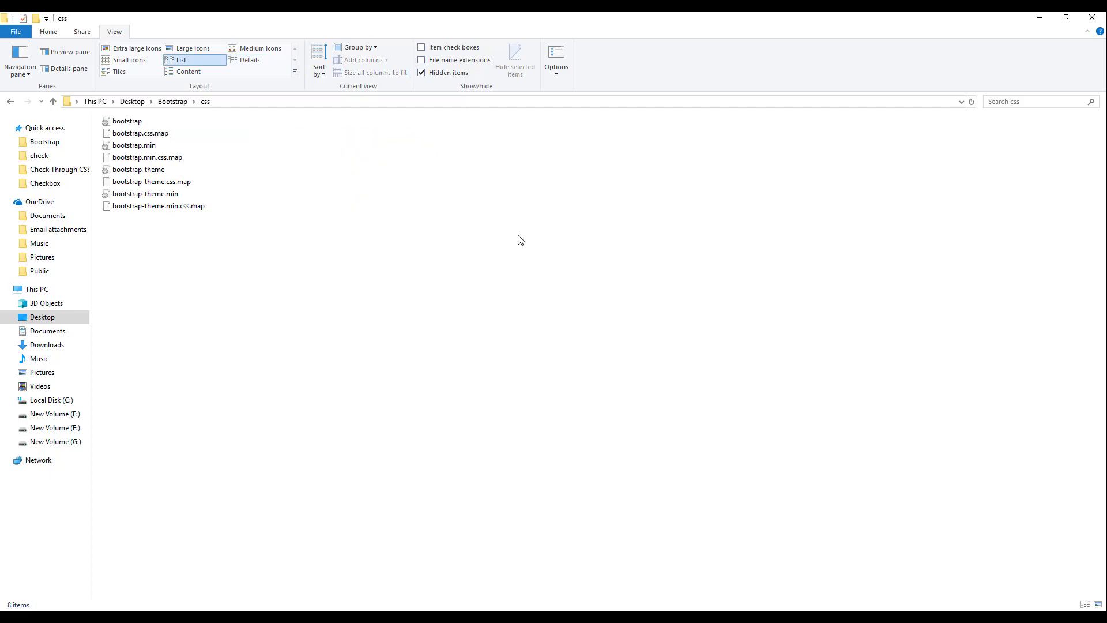
left_click(129, 60)
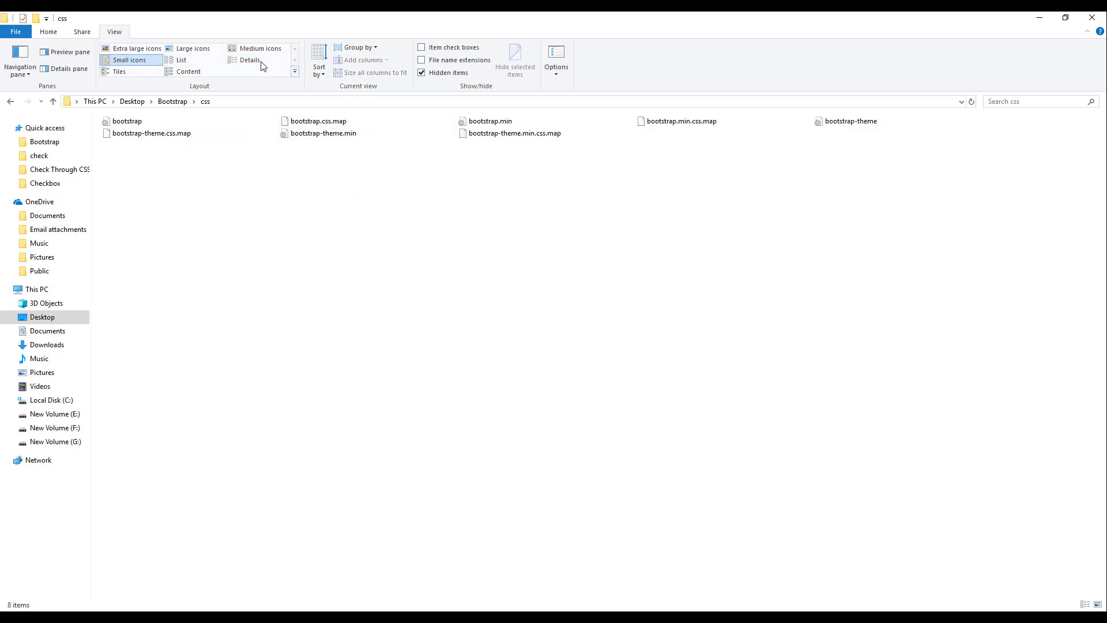
left_click(249, 59)
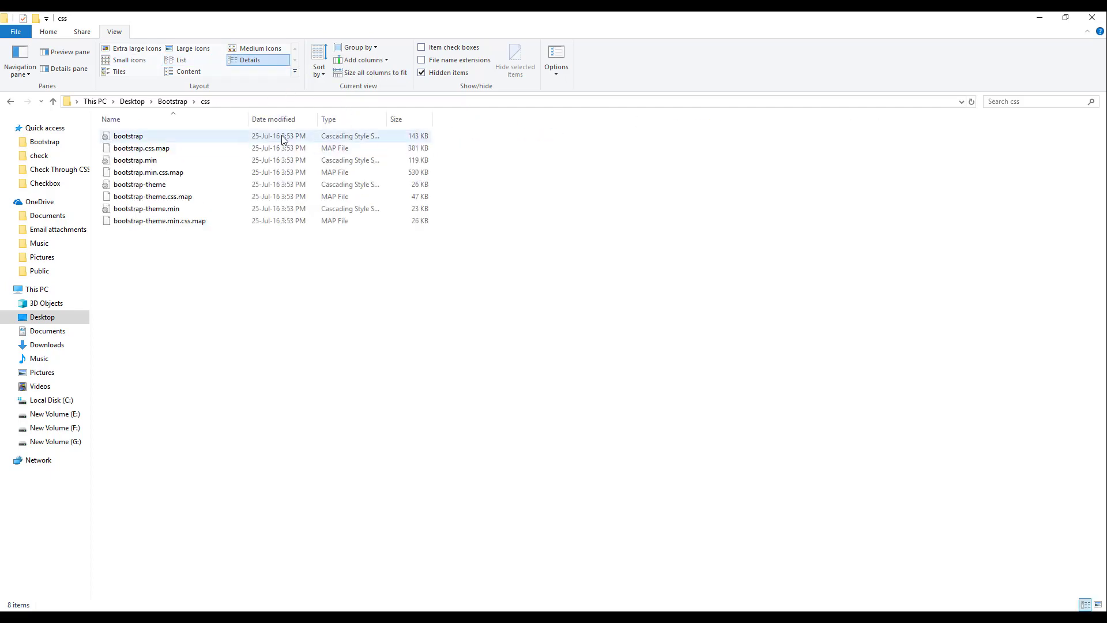
left_click(128, 136)
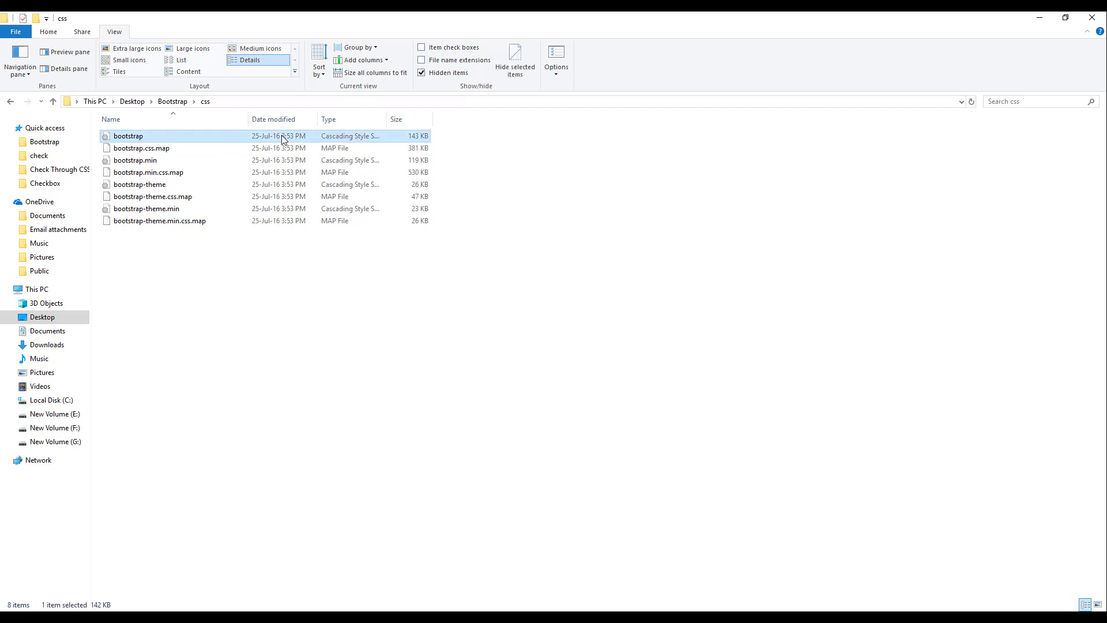
left_click(137, 160)
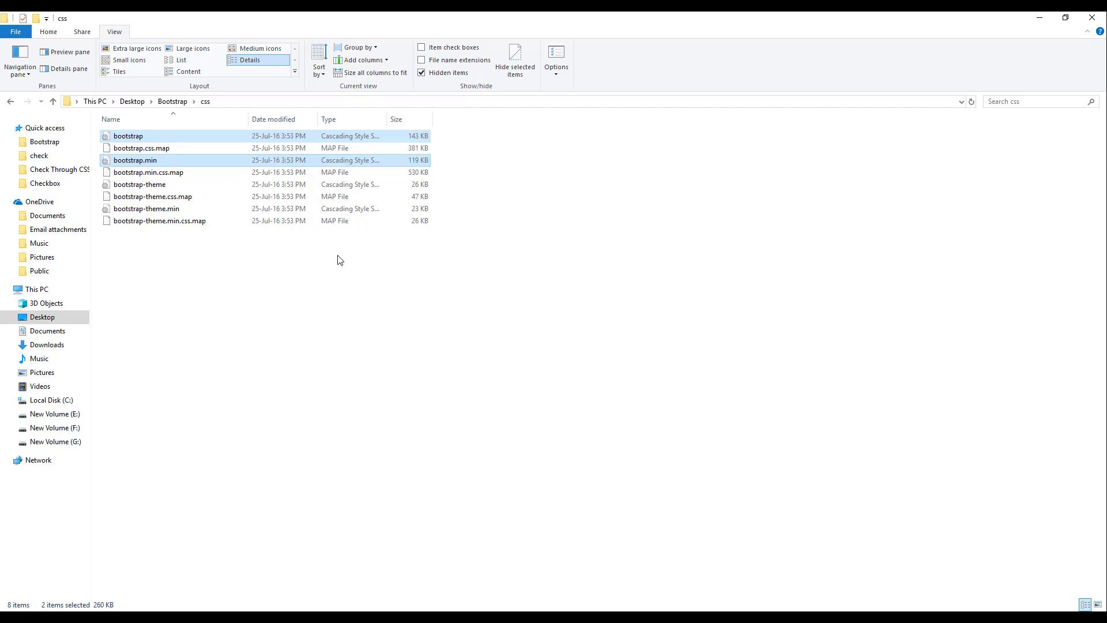
left_click(77, 117)
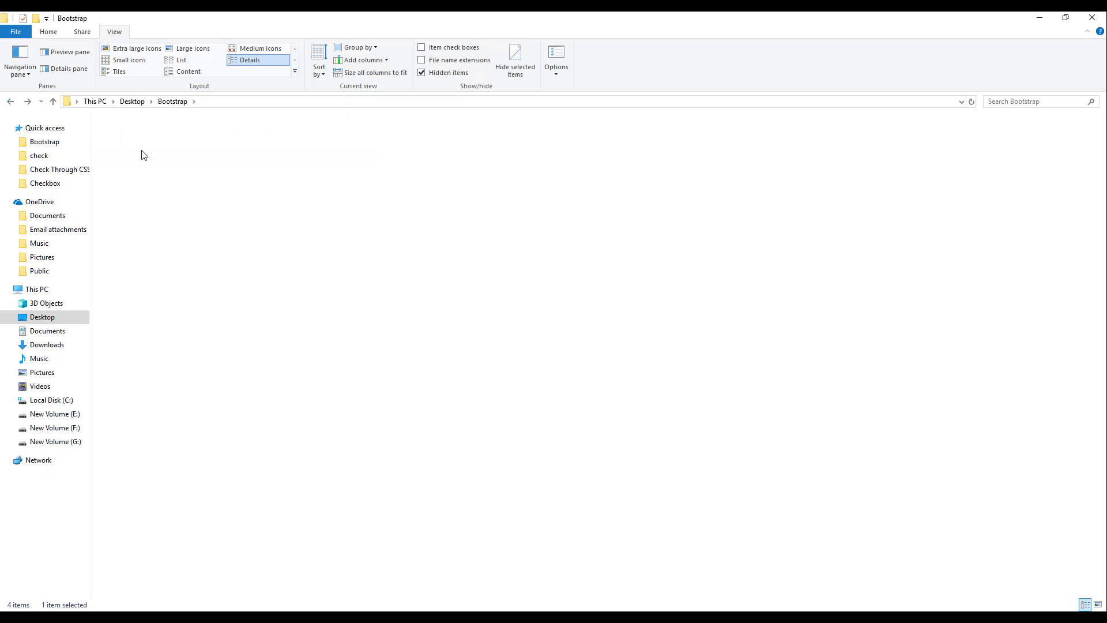
- Look through the fonts folder's five files, picking out the TrueType font, and return to Bootstrap
double_click(156, 136)
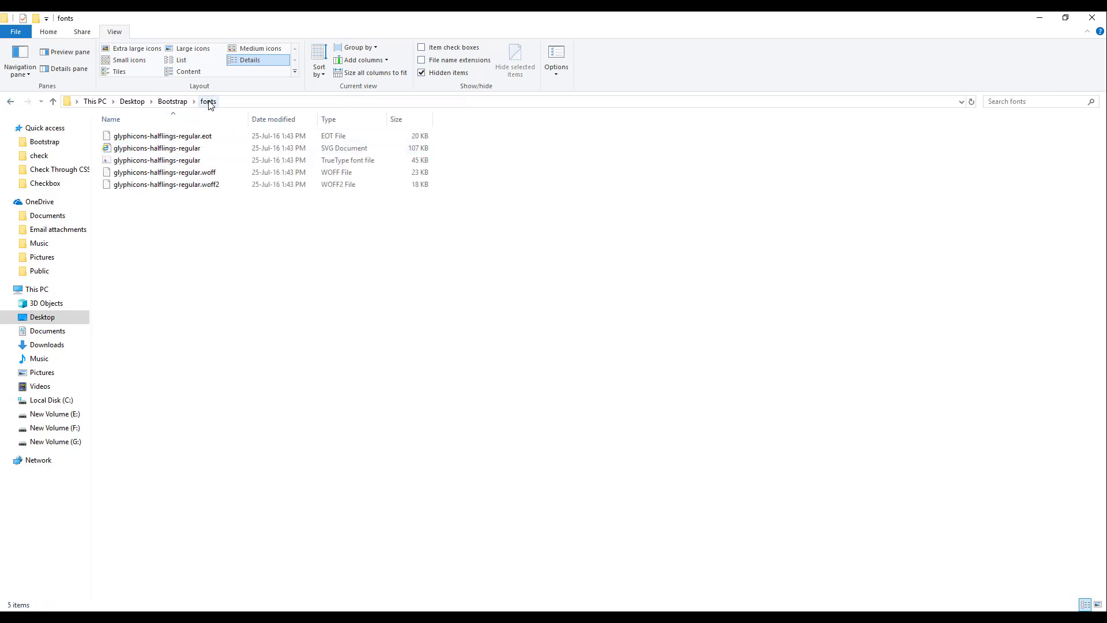
left_click(157, 159)
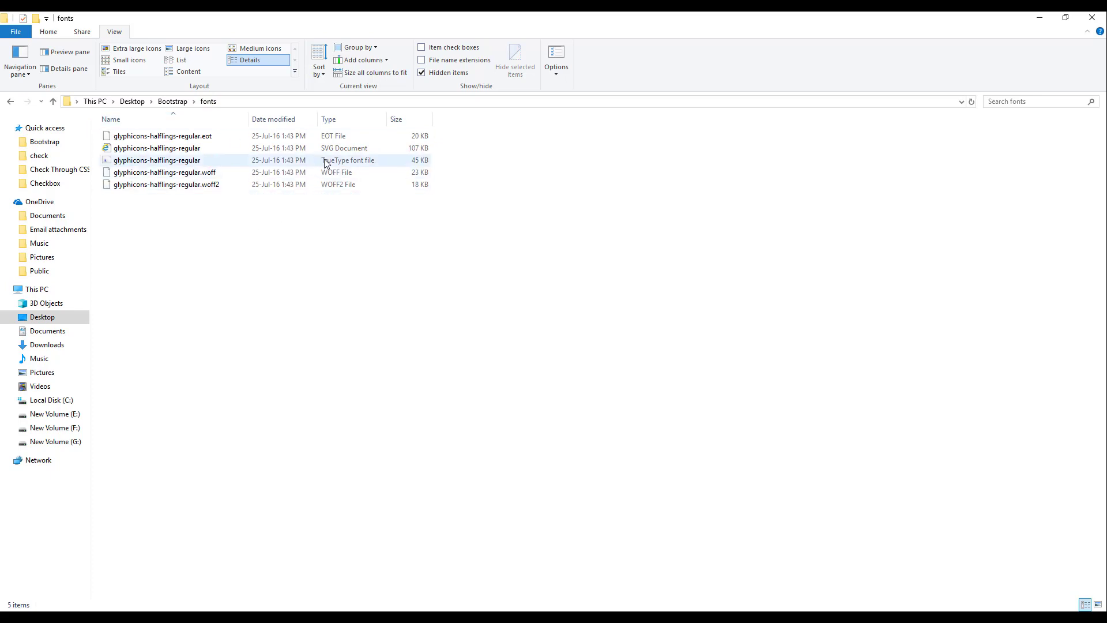
left_click(316, 198)
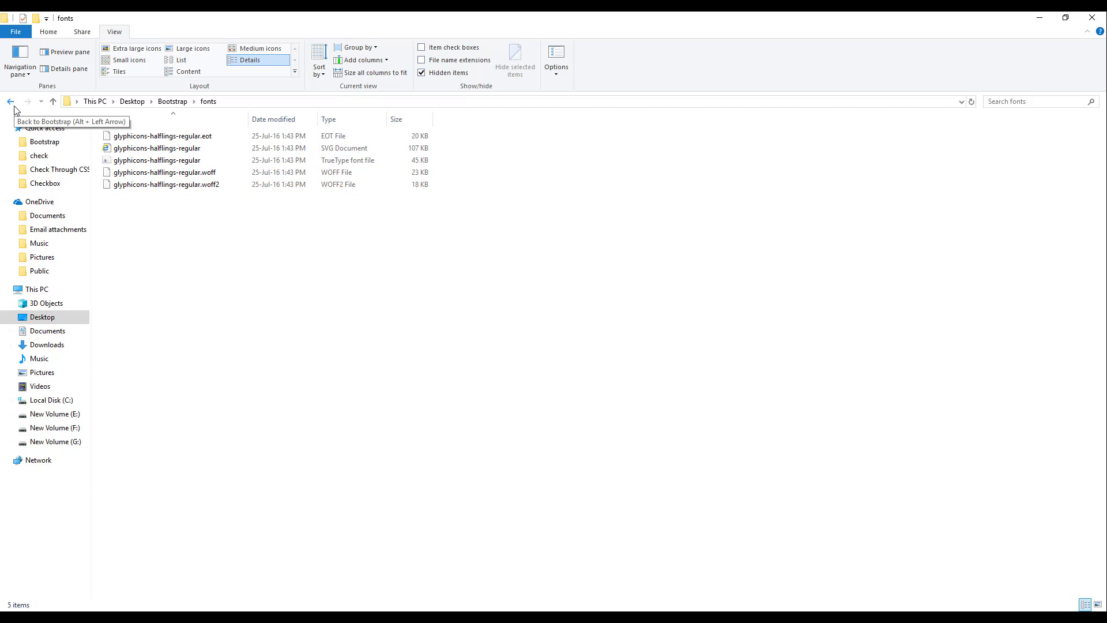
left_click(10, 101)
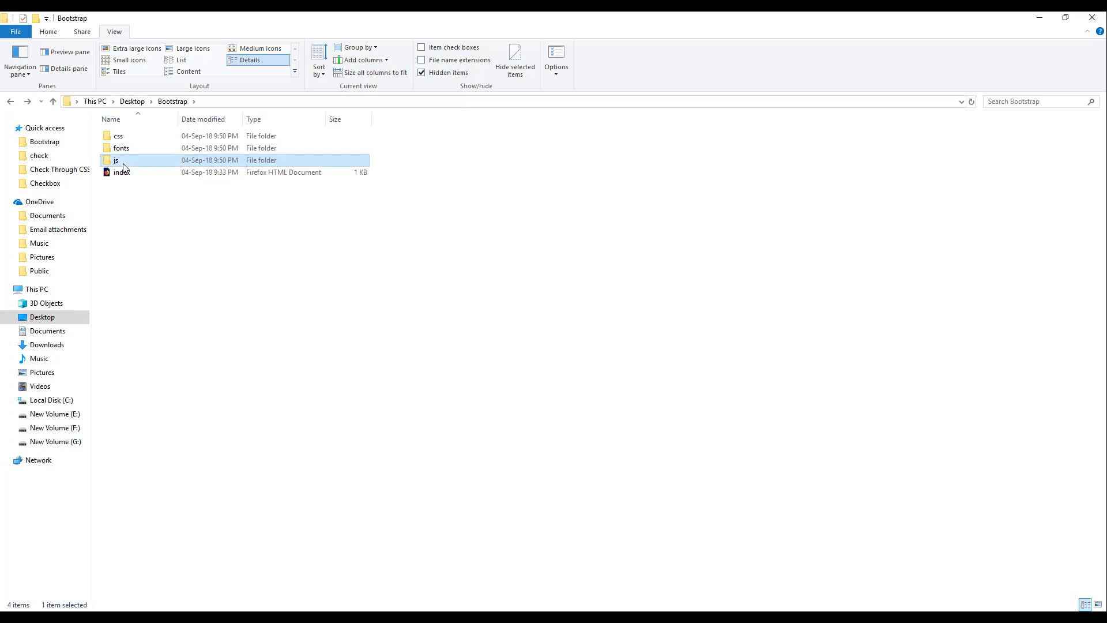
- Check the js folder's three scripts and refresh the Bootstrap folder listing
double_click(115, 160)
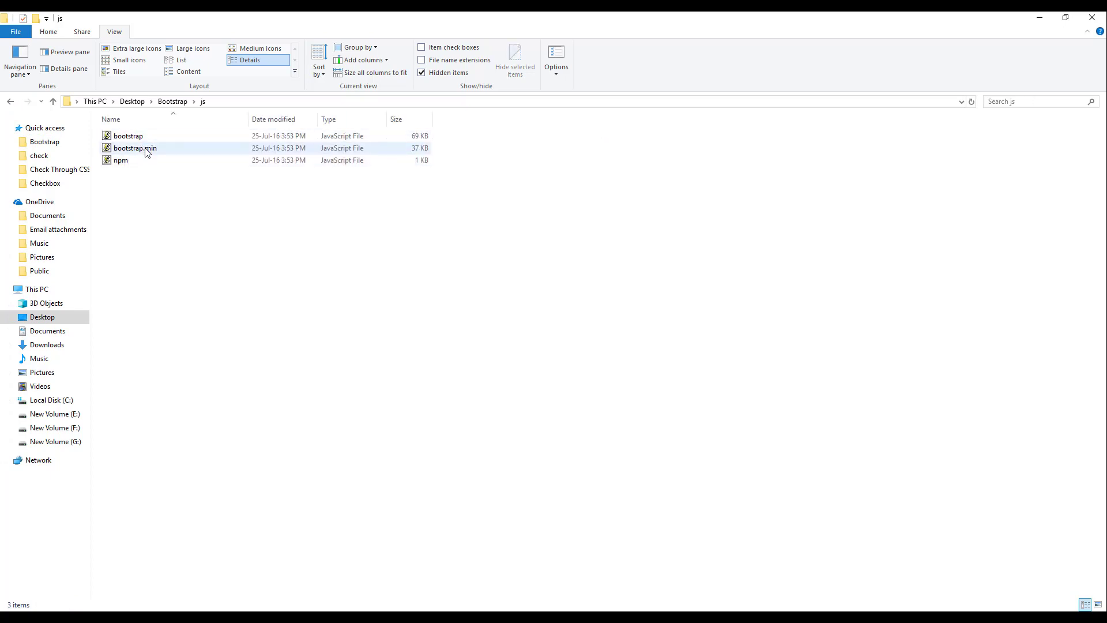
mouse_move(134, 147)
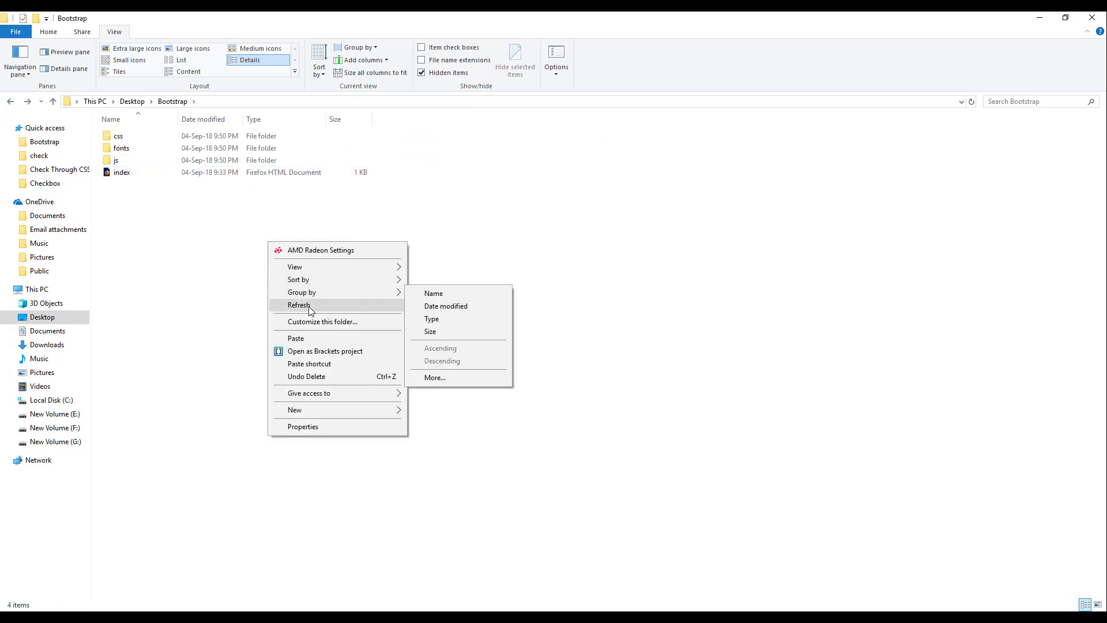
left_click(299, 305)
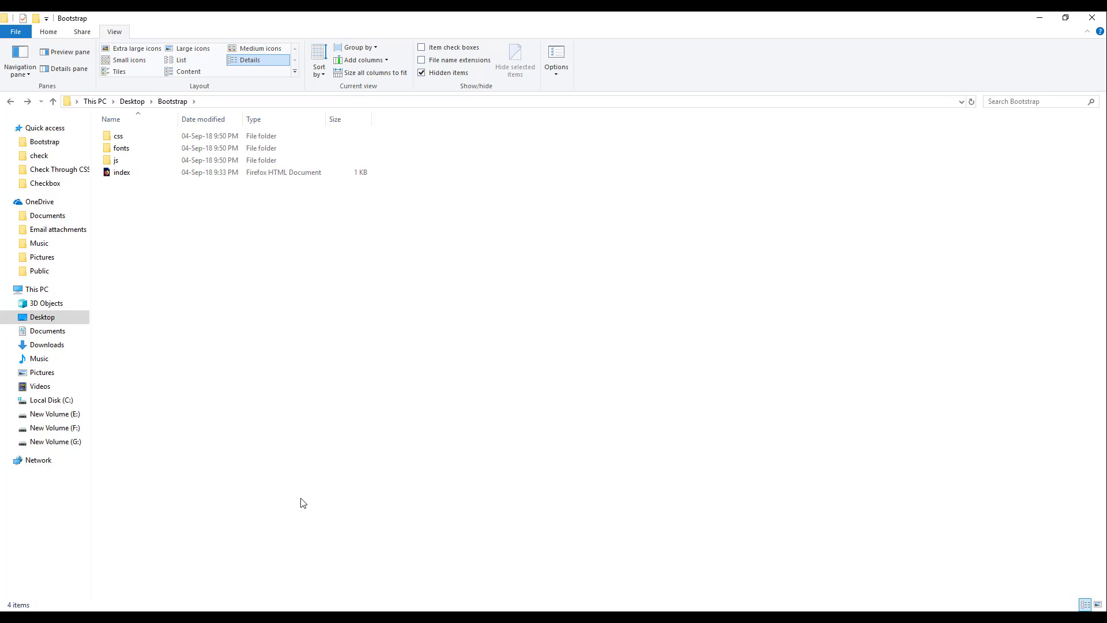
mouse_move(140, 601)
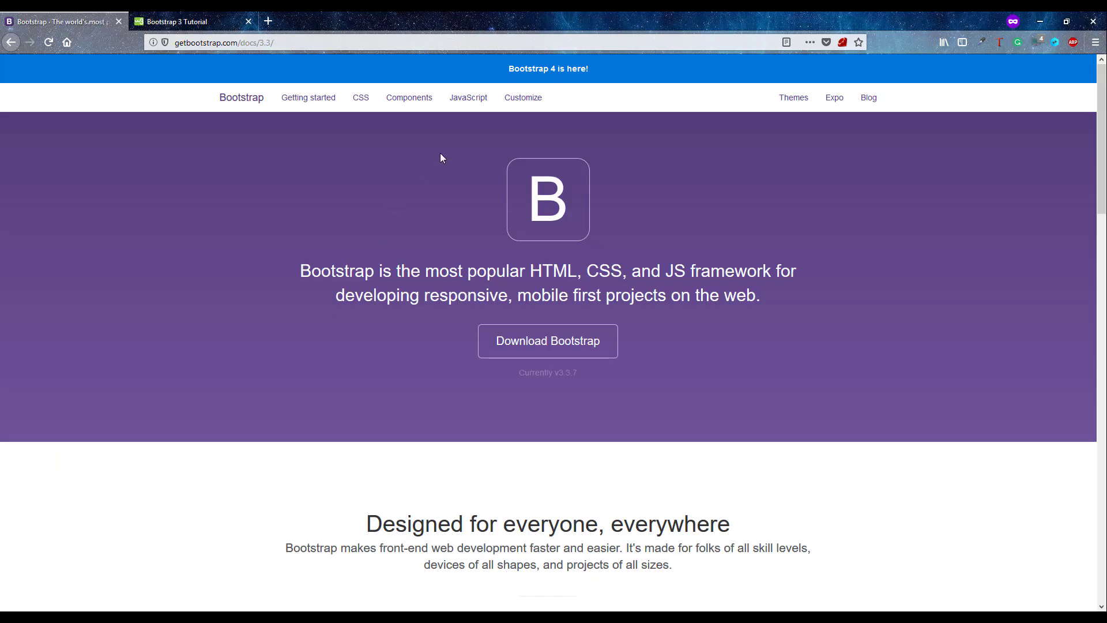
mouse_move(360, 96)
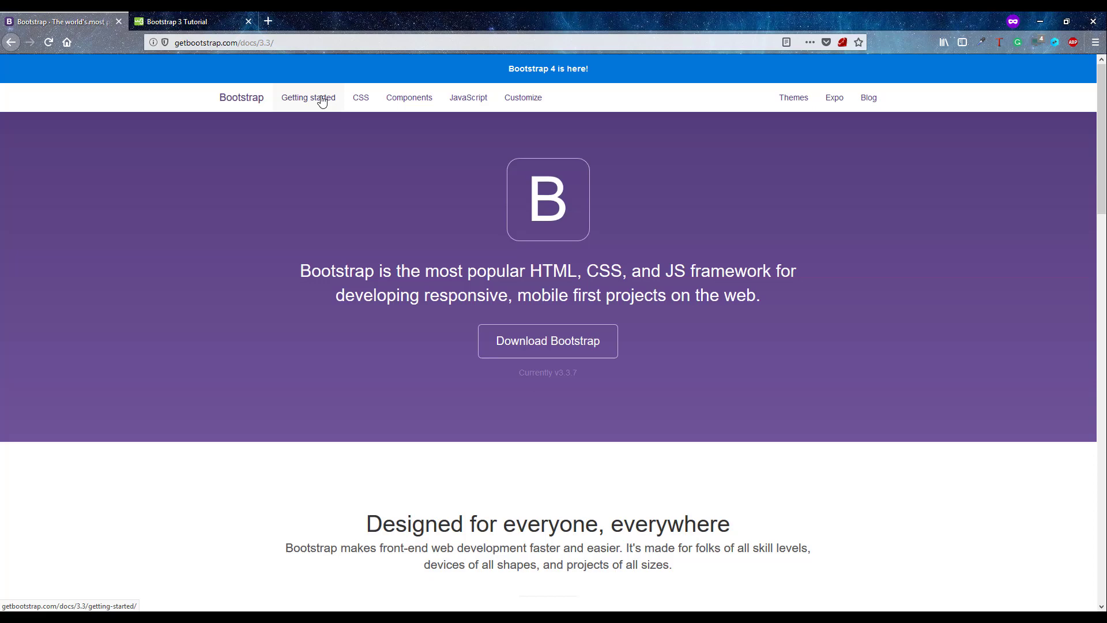
- Browse the Bootstrap 3.3 Getting started page down through its download and CDN sections
left_click(308, 97)
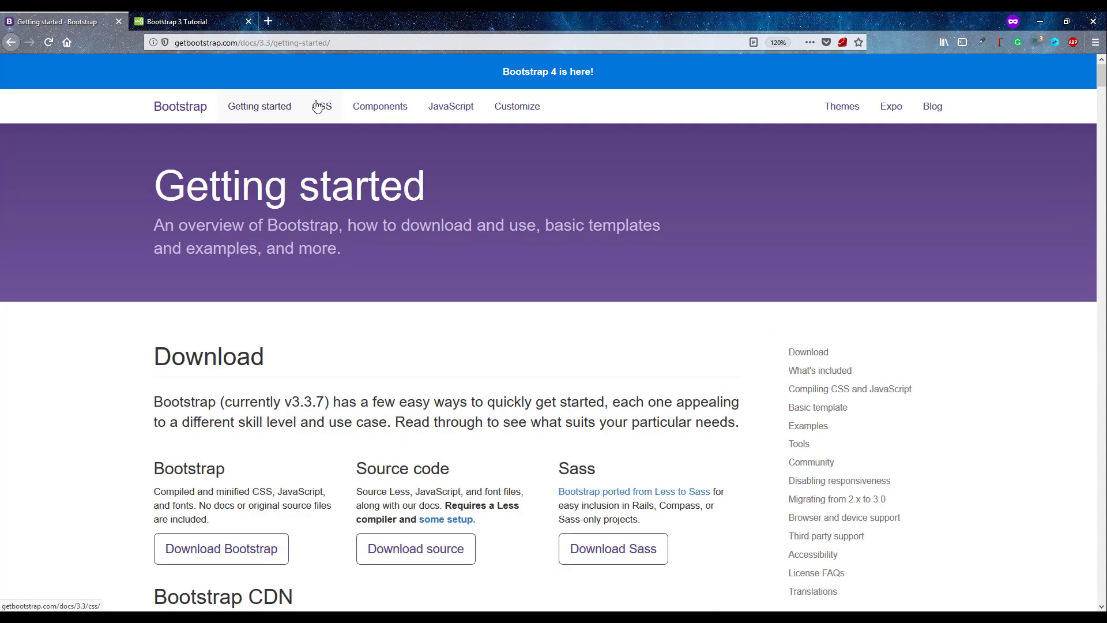
scroll("down", 3)
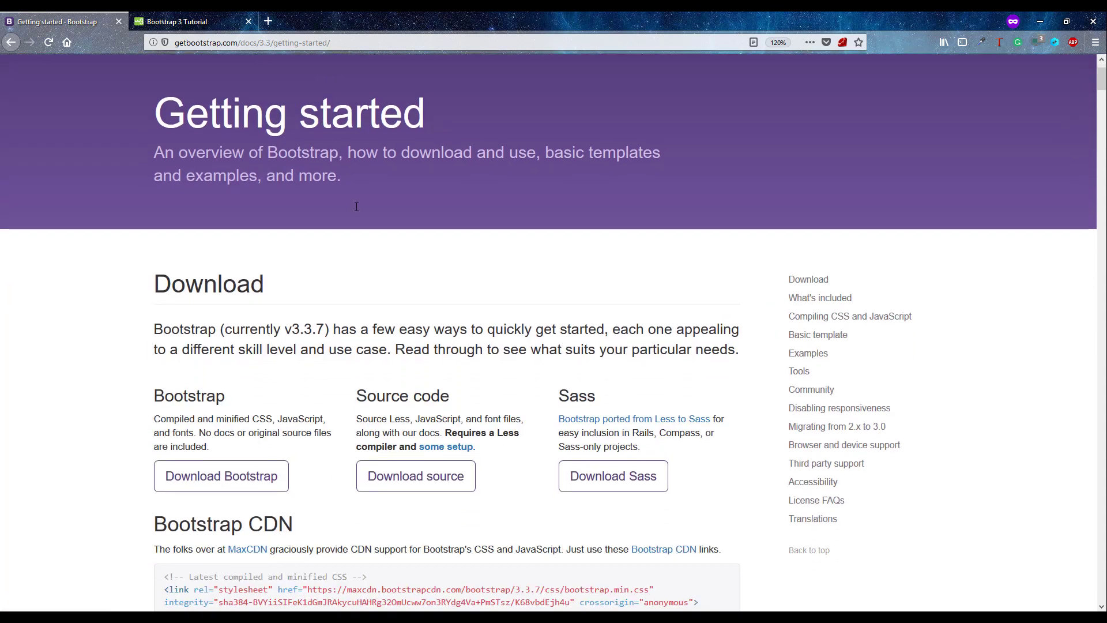
scroll("down", 3)
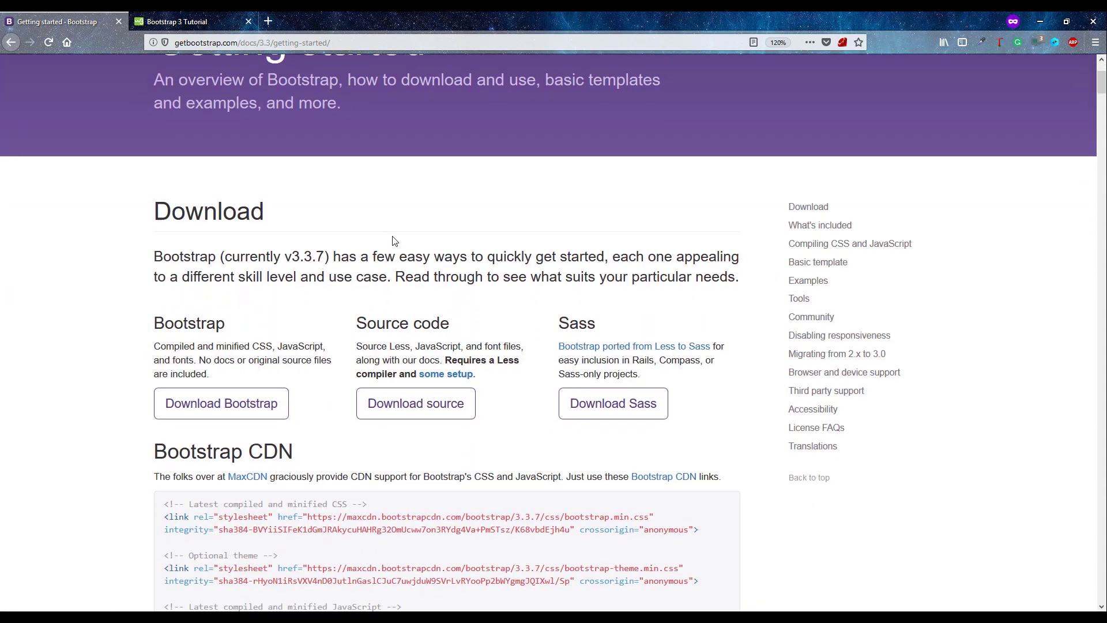
scroll("down", 3)
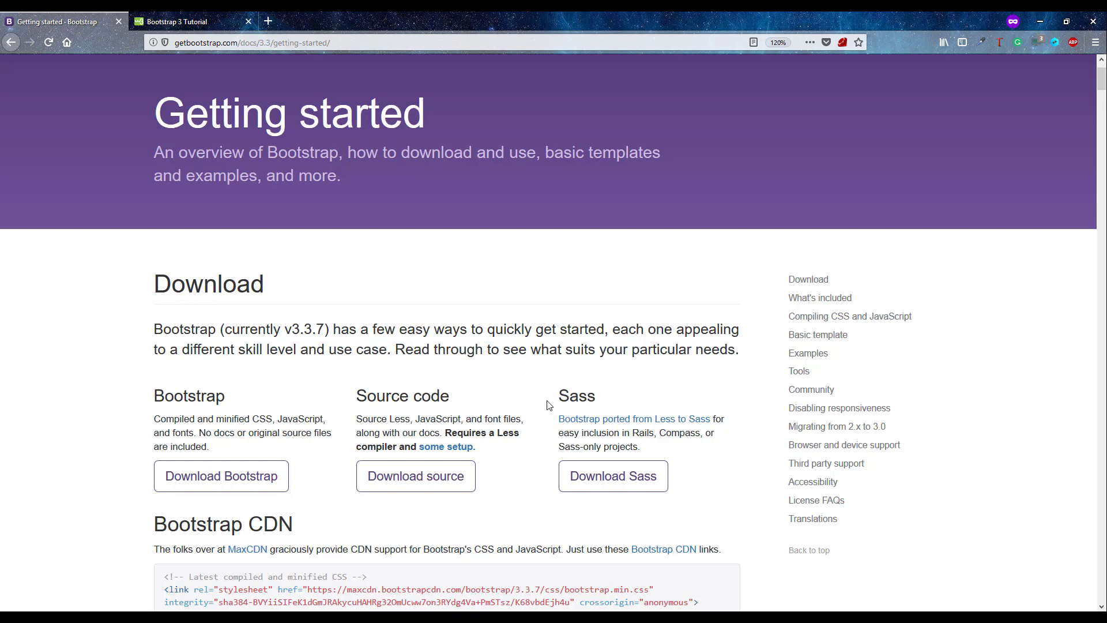
mouse_move(220, 475)
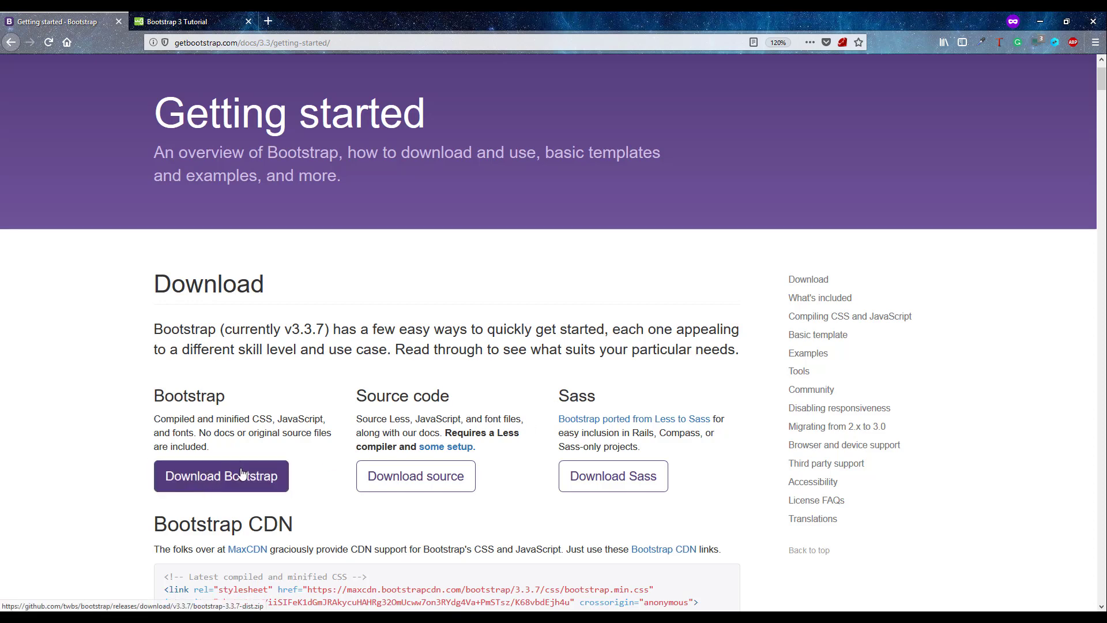
mouse_move(233, 458)
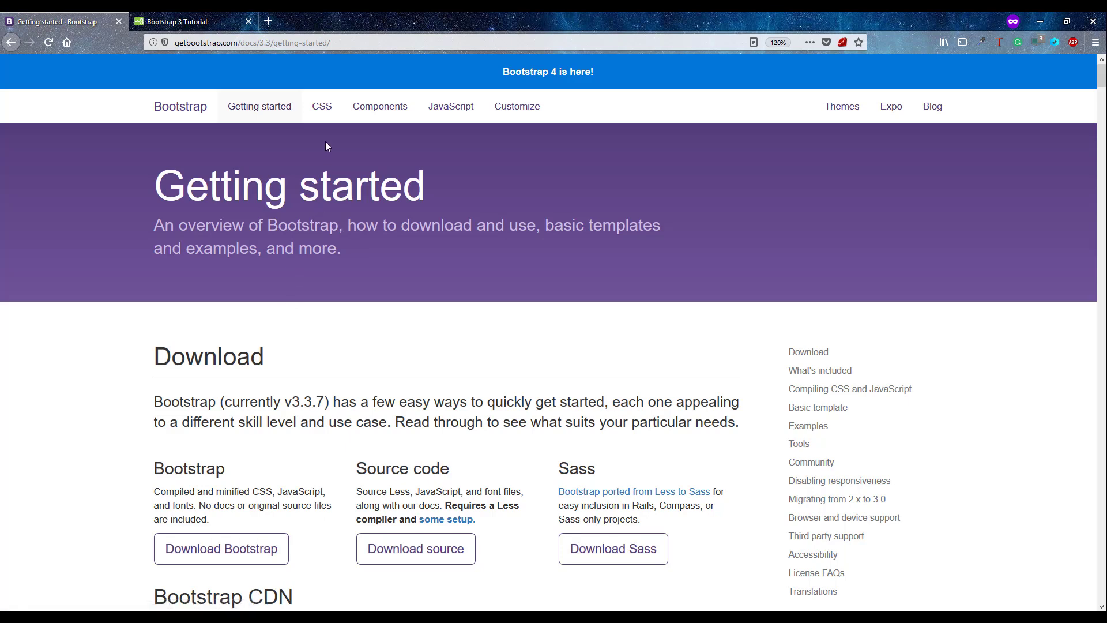
scroll("down", 3)
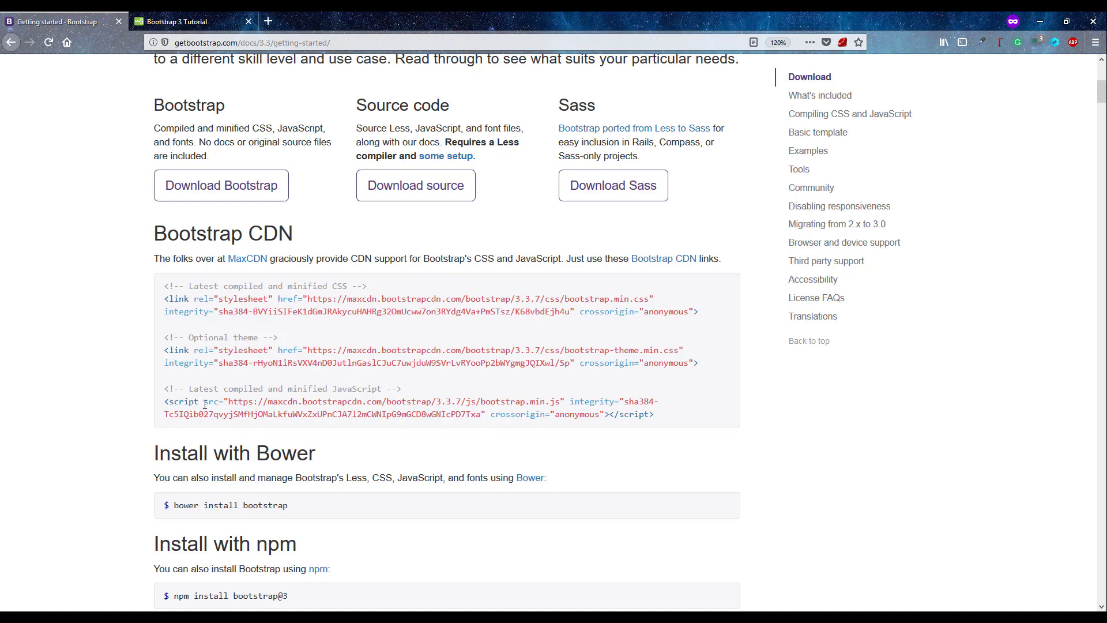
scroll("down", 3)
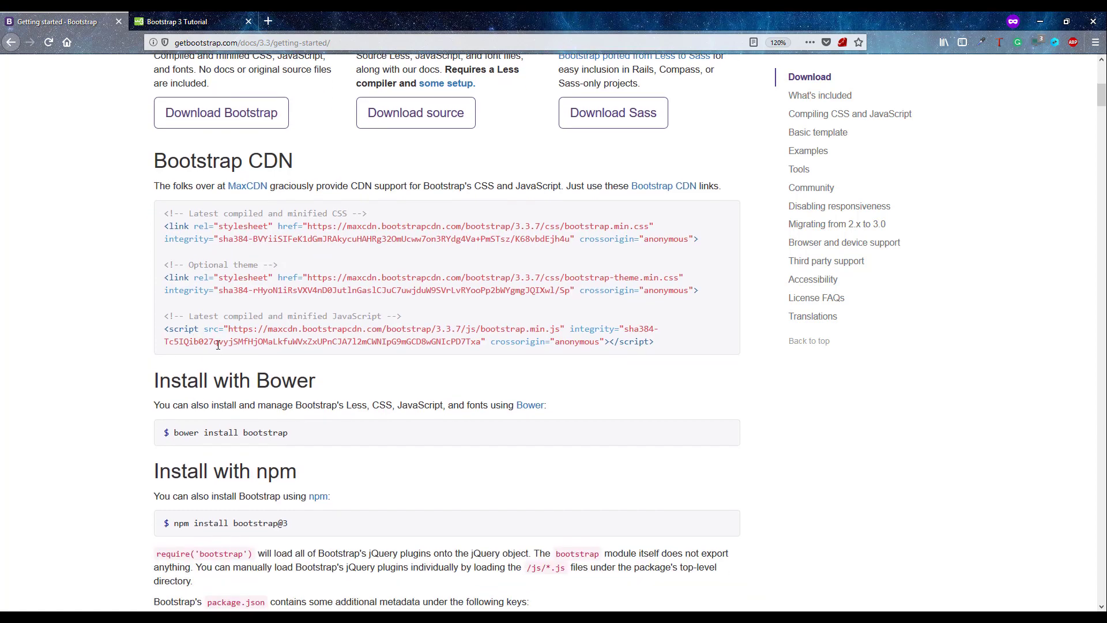
scroll("down", 3)
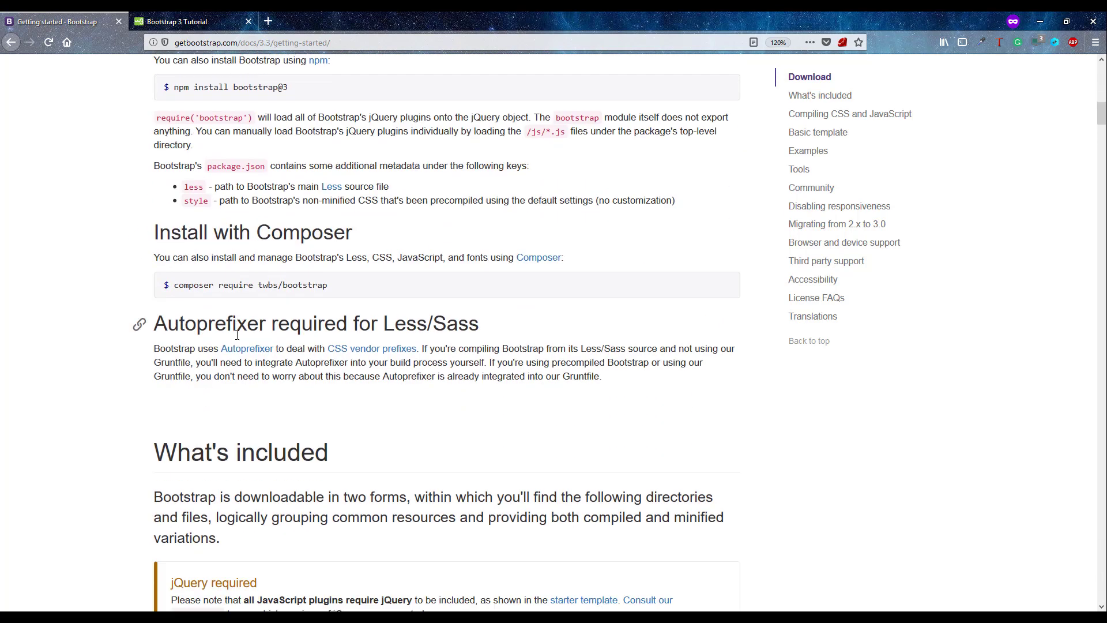
scroll("down", 3)
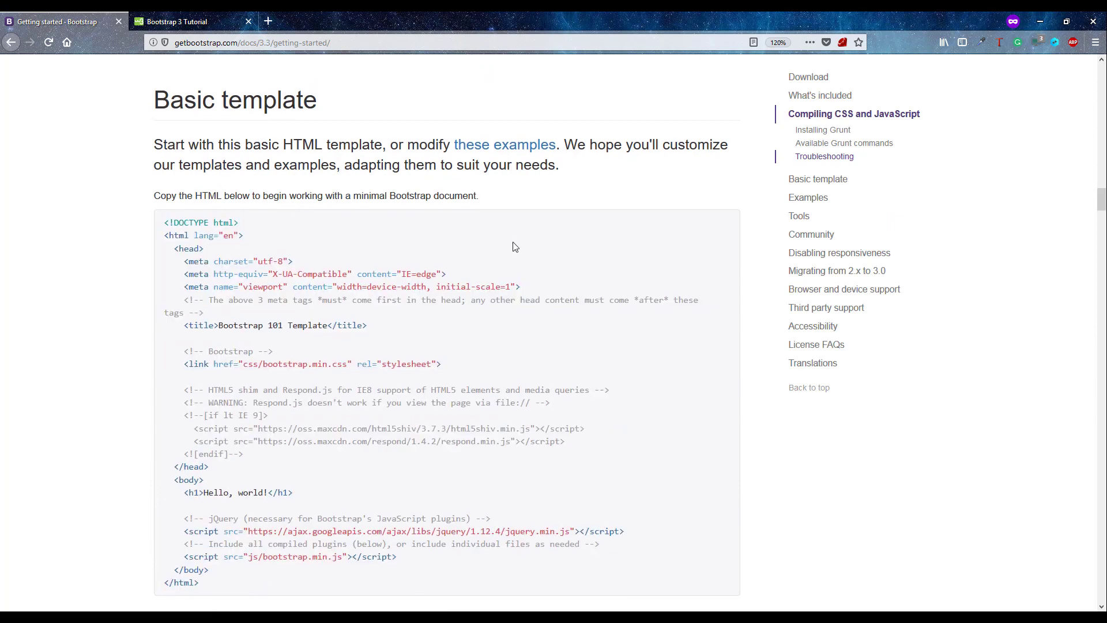
- Jump back to the Download section, then switch to index.html in Brackets
left_click(819, 96)
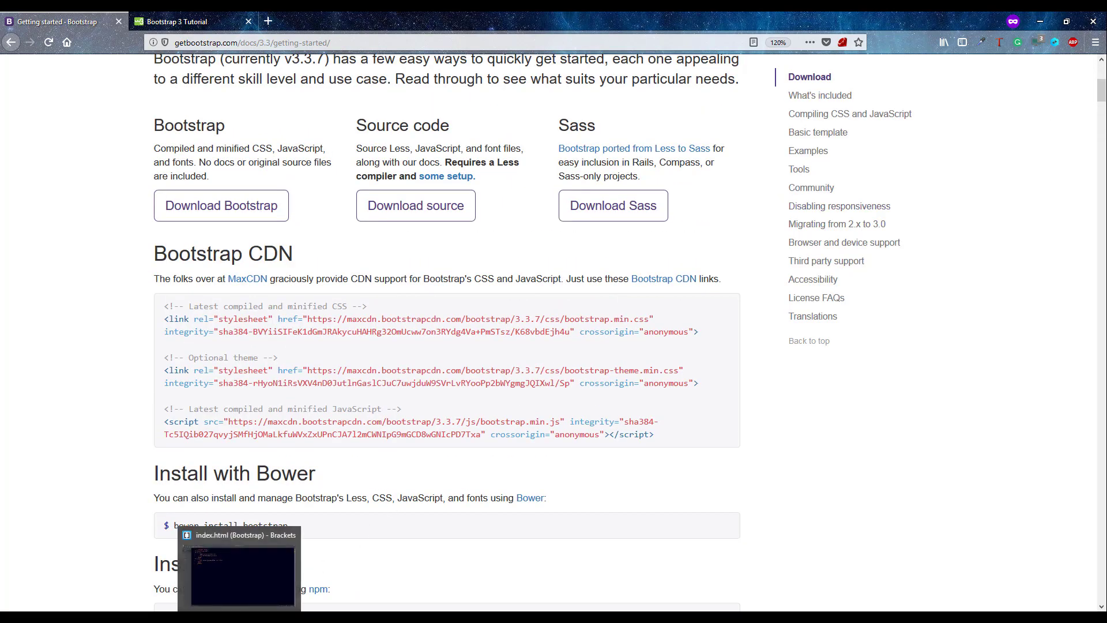
left_click(241, 569)
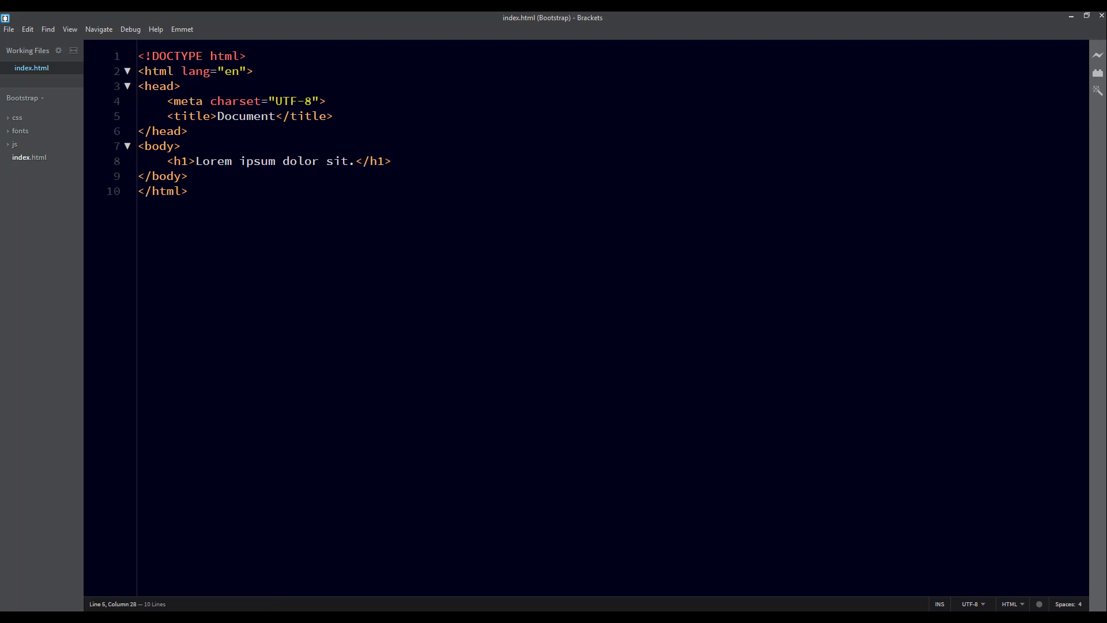
mouse_move(24, 74)
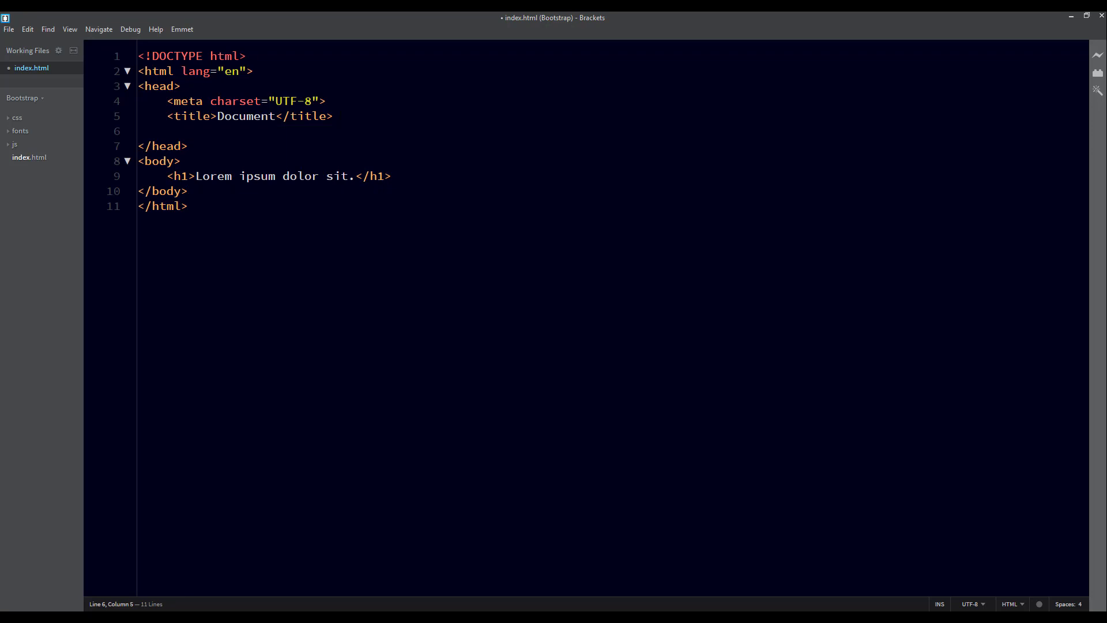
- Add a stylesheet link to css/bootstrap.min.css in the head via Emmet link:css and save index.html
type("link")
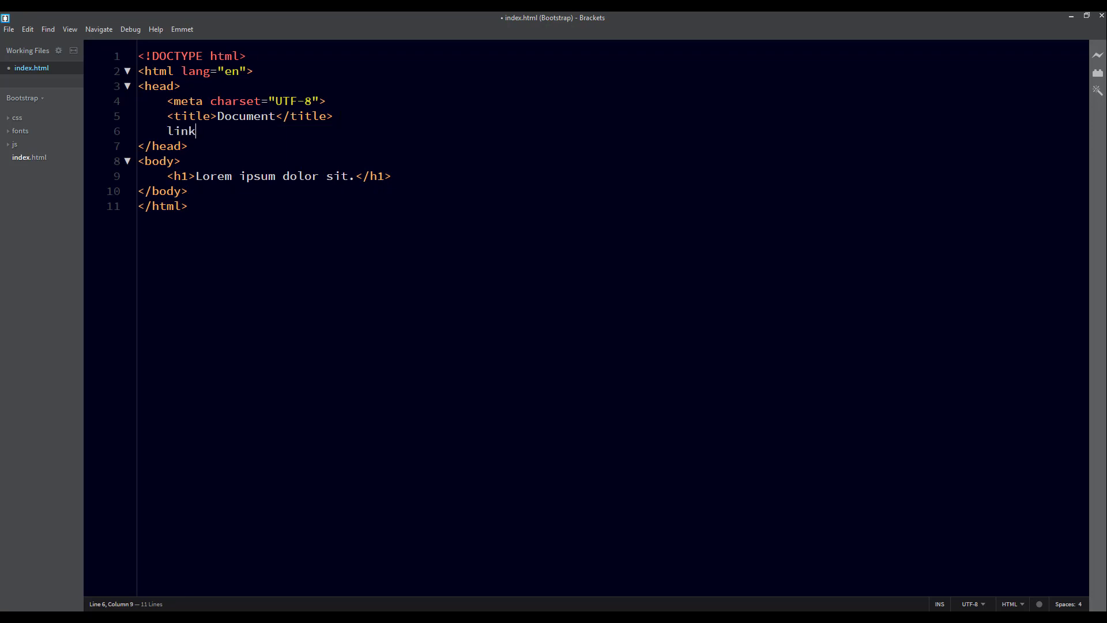
type(":css")
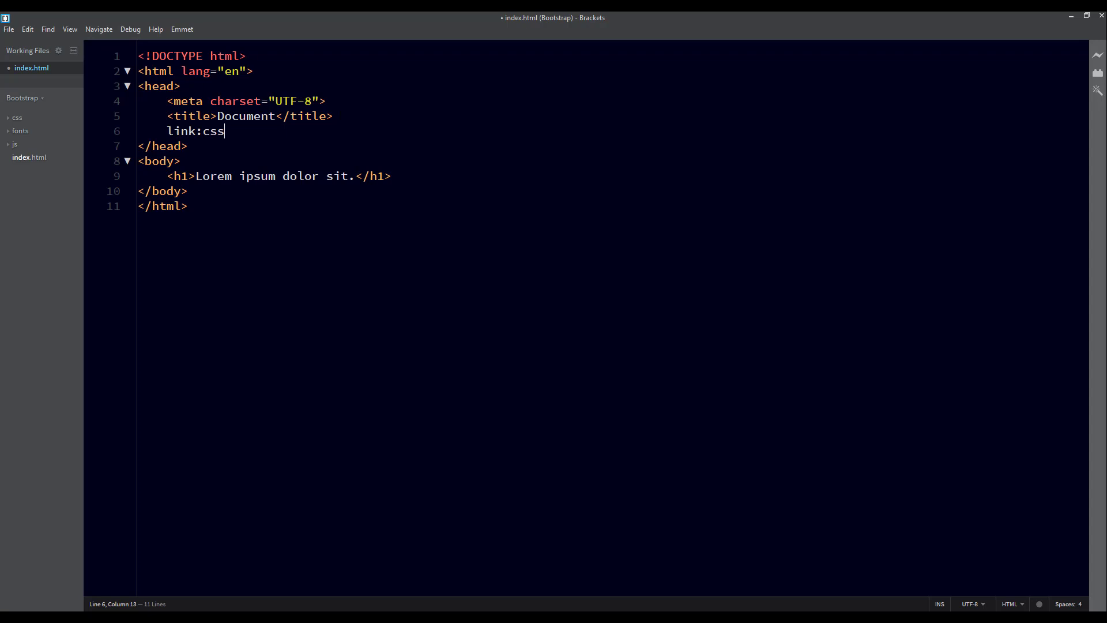
key("Tab")
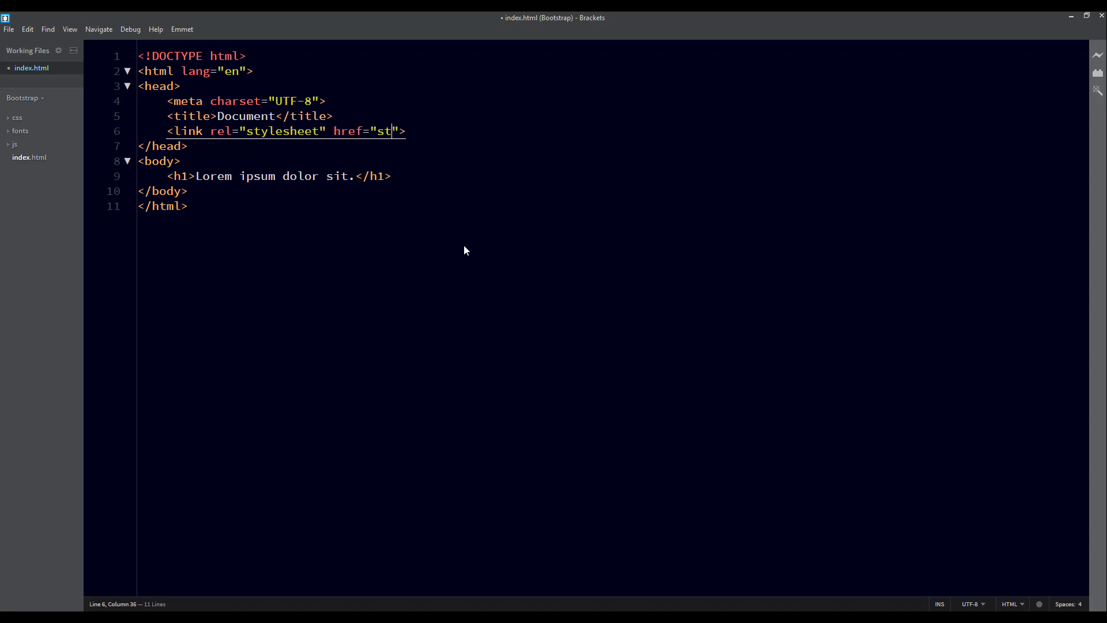
key("Backspace")
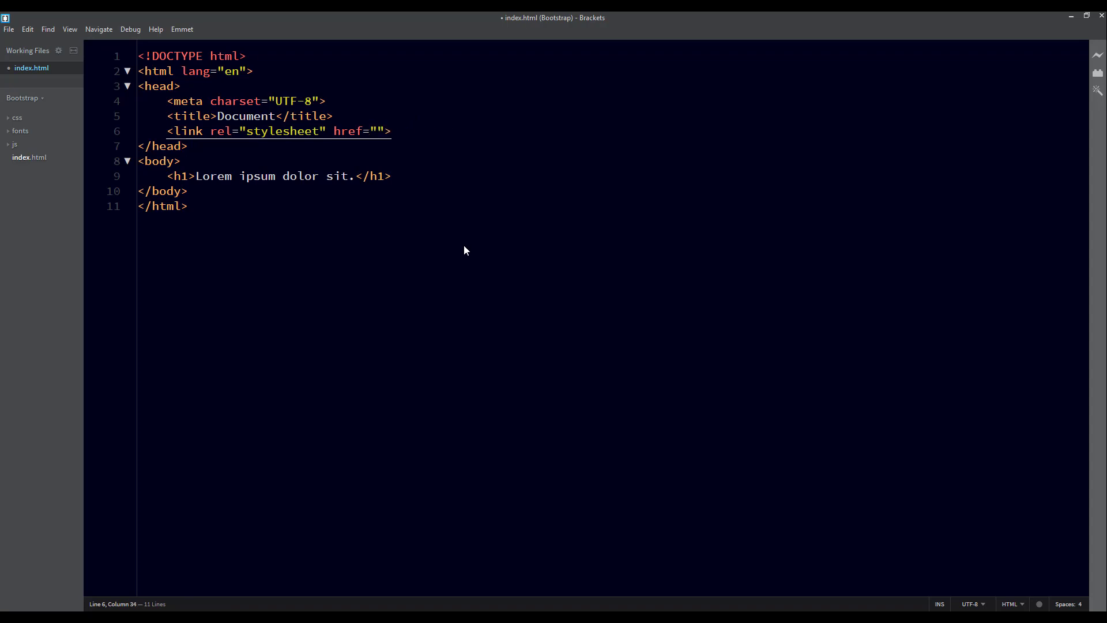
type("css/")
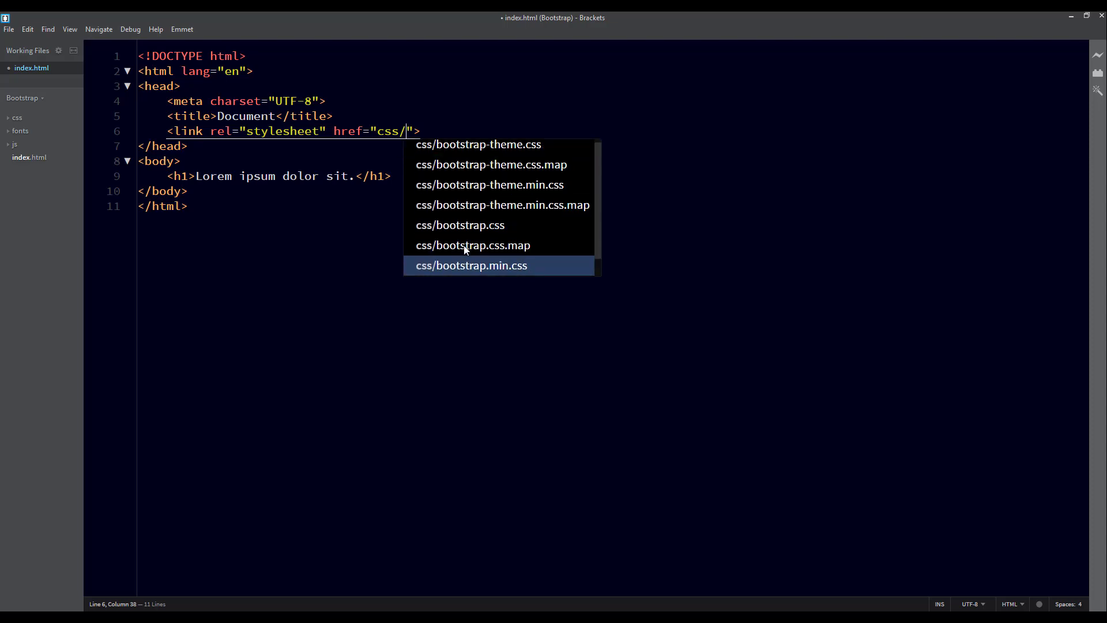
left_click(470, 265)
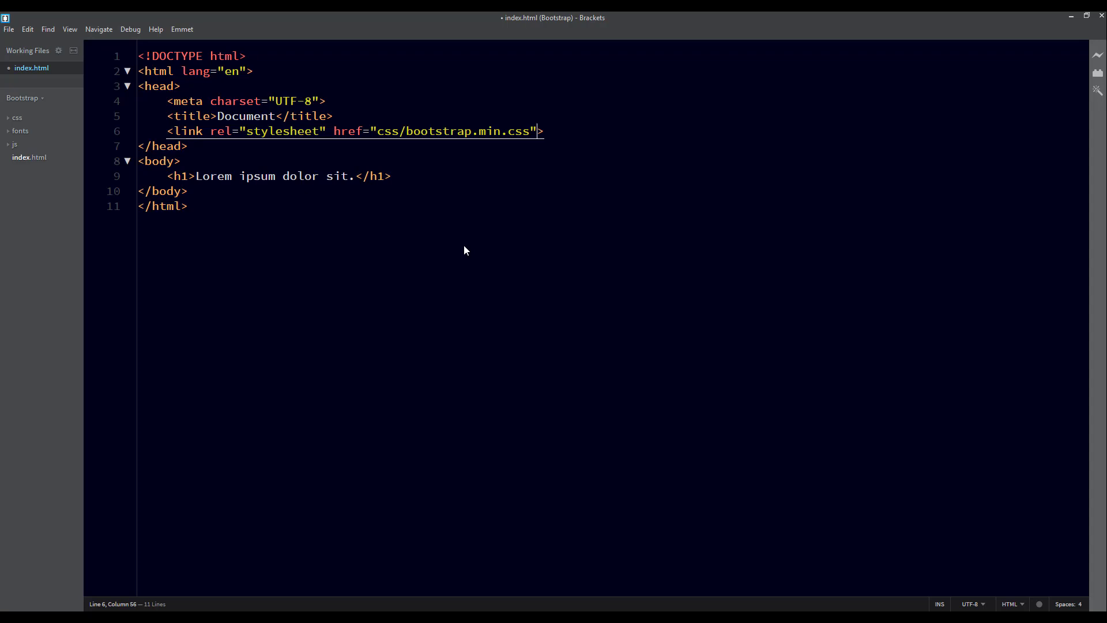
key("ctrl+s")
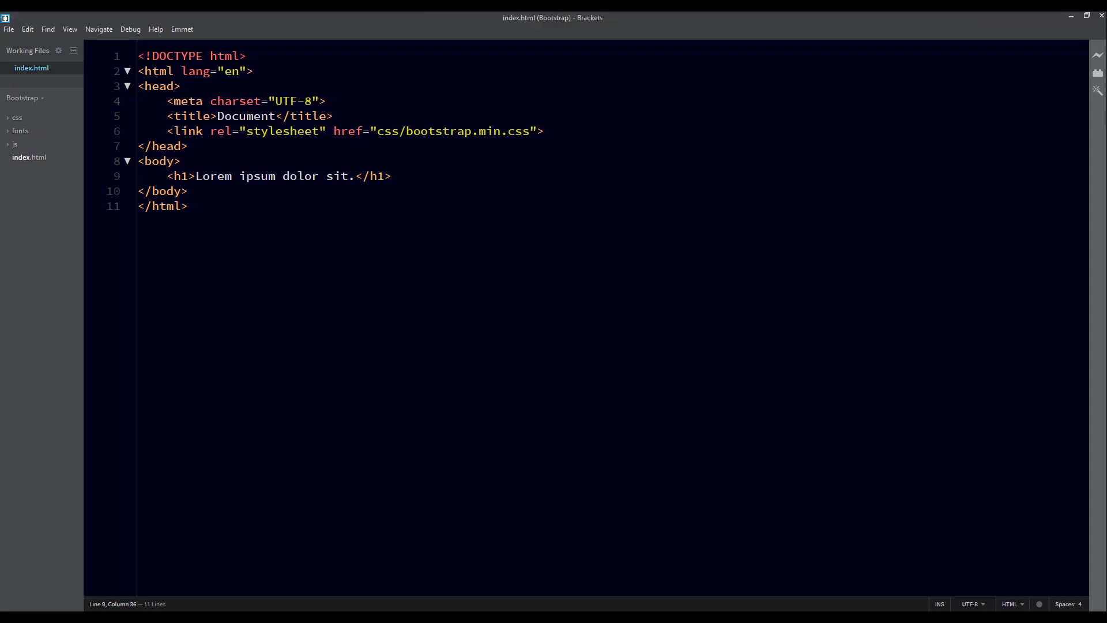
- Remove the Lorem ipsum heading line from the body
key("Backspace")
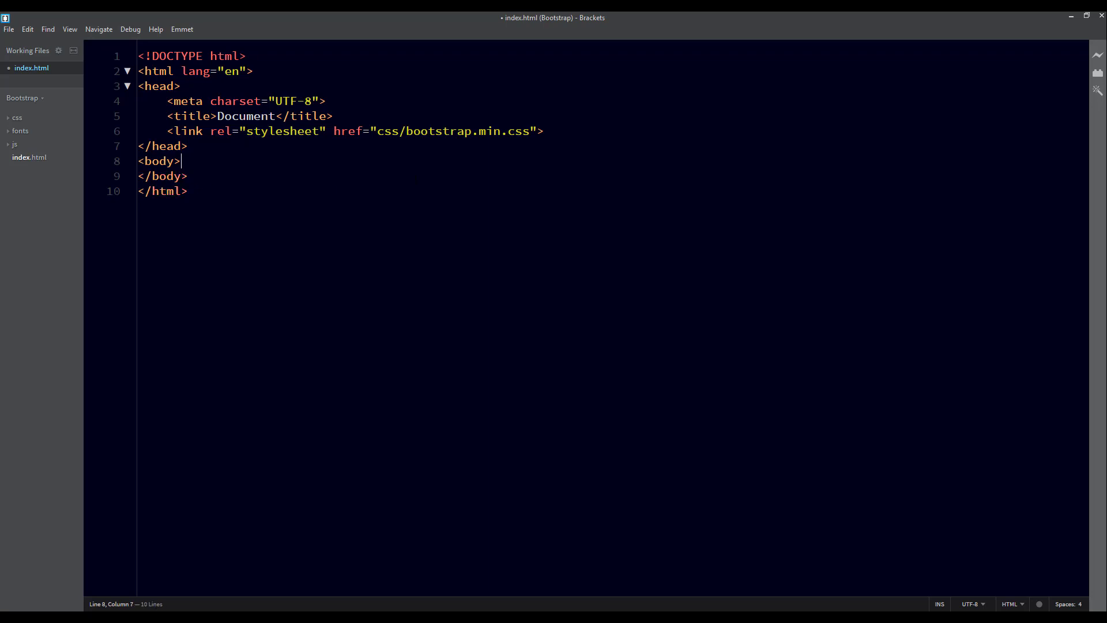
key("Enter")
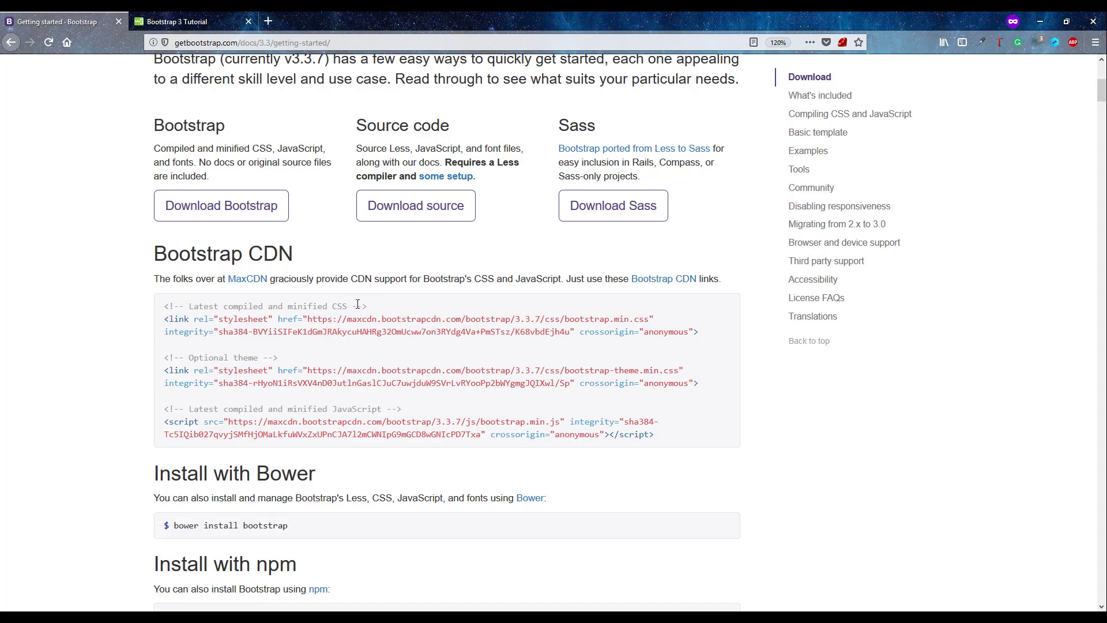
- Scroll the Getting started page to the Bootstrap CDN stylesheet links
scroll("down", 3)
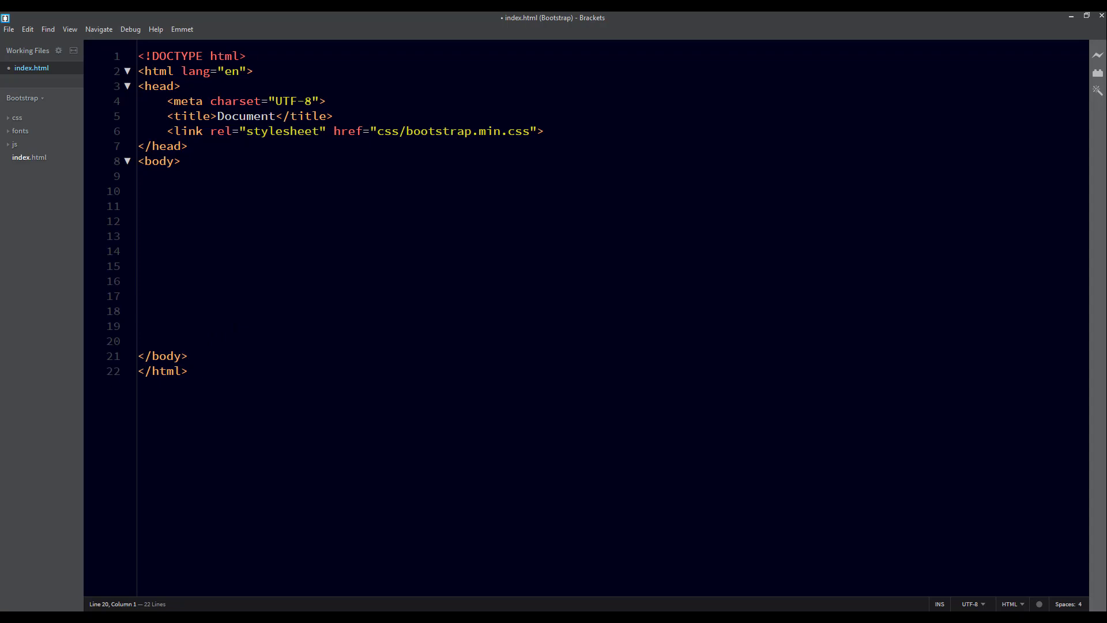
left_click(201, 297)
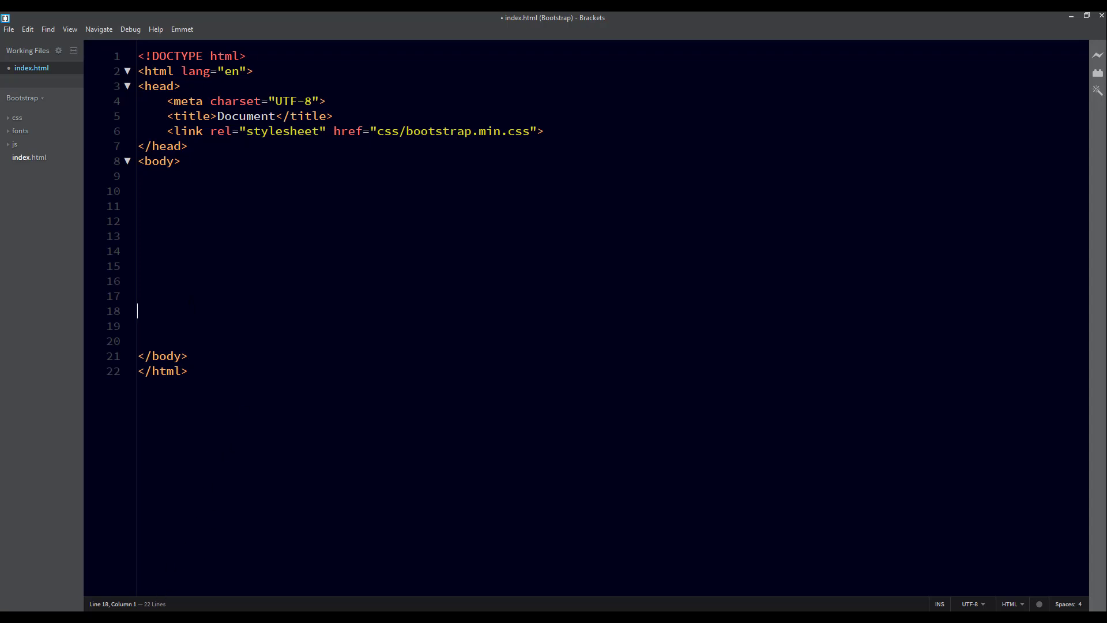
mouse_move(1096, 72)
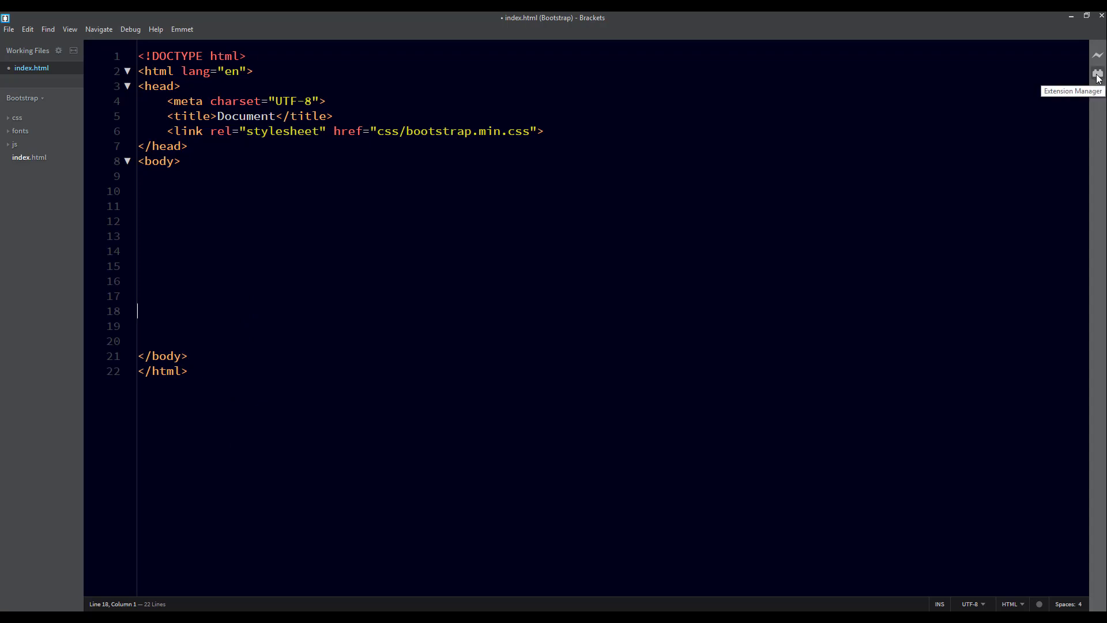
left_click(1097, 74)
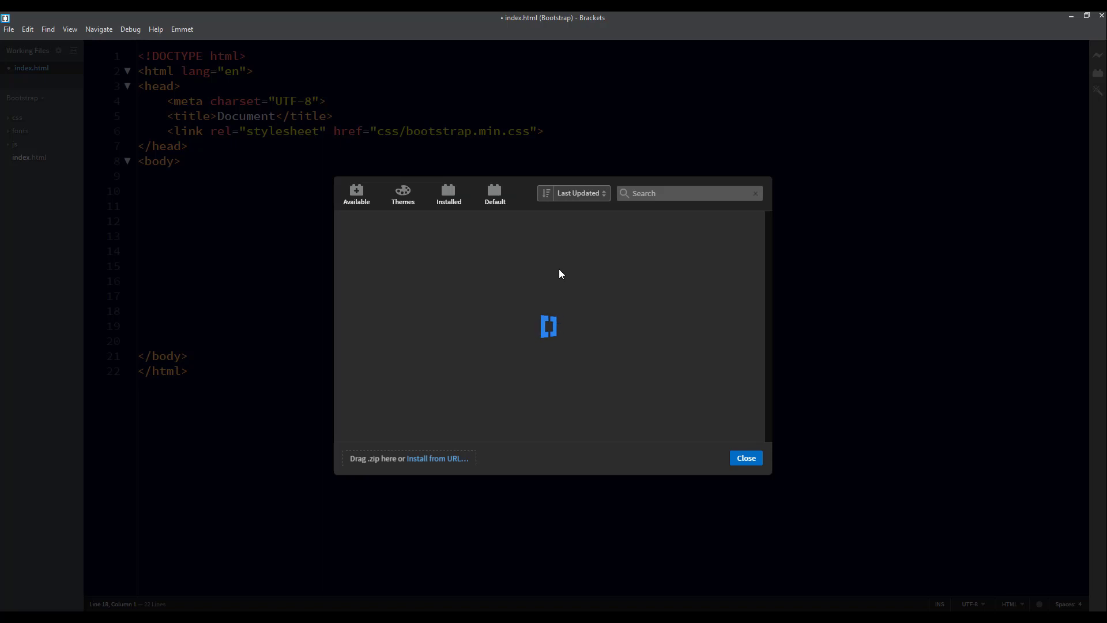
mouse_move(496, 229)
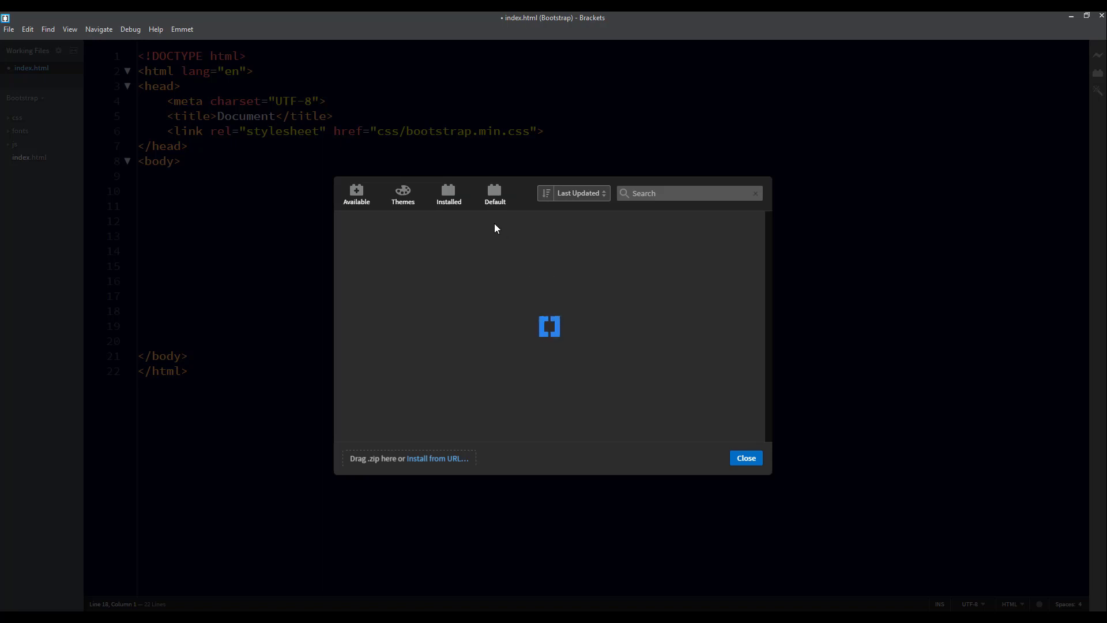
mouse_move(473, 235)
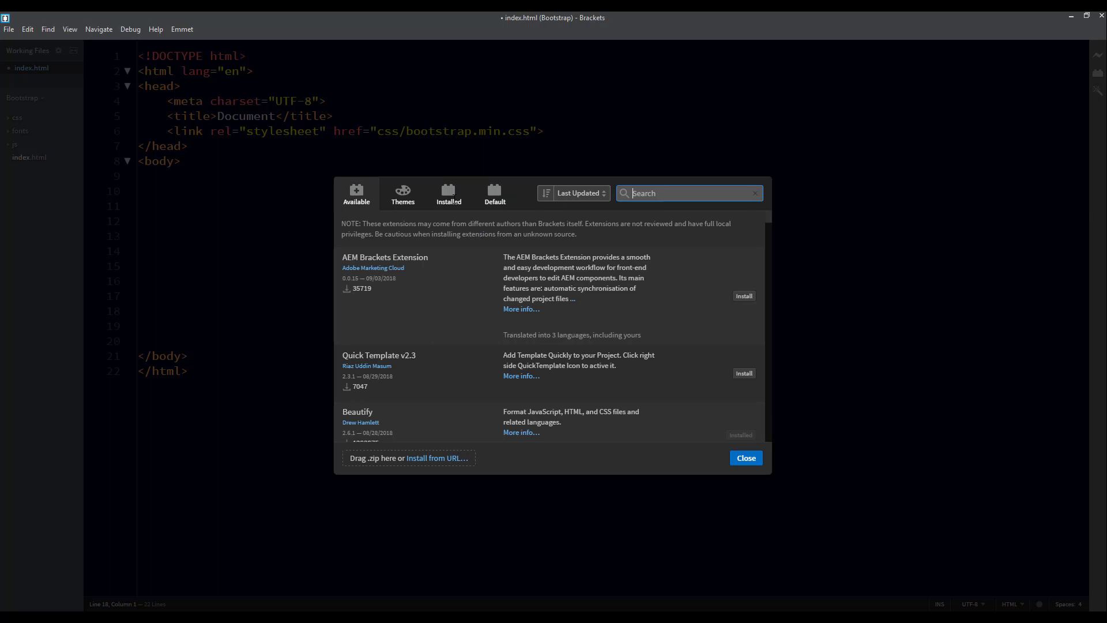
left_click(447, 194)
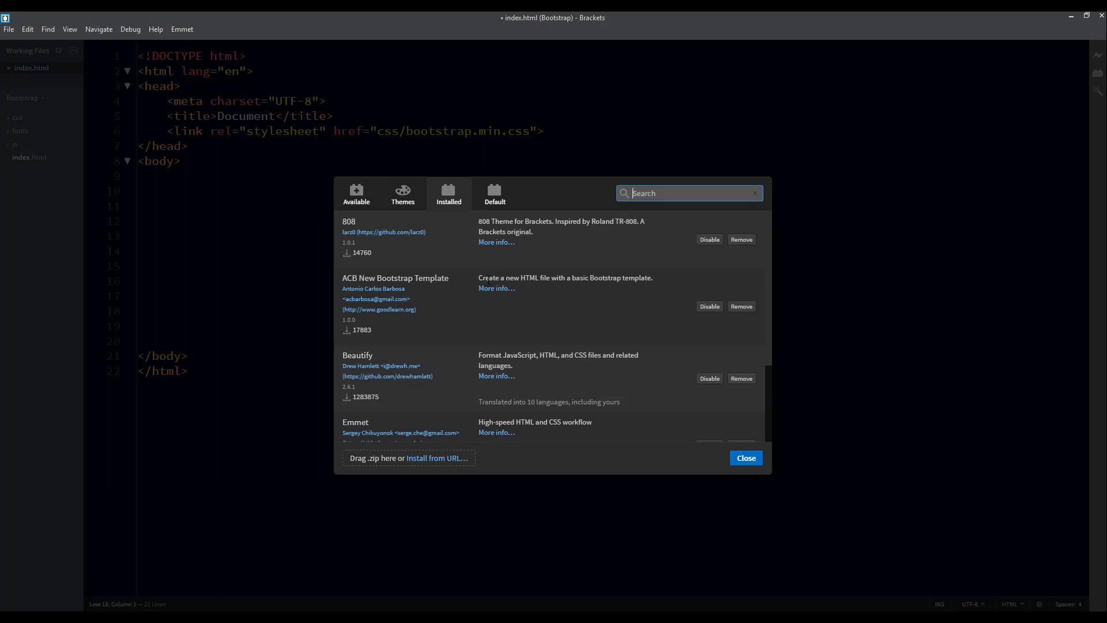
mouse_move(682, 287)
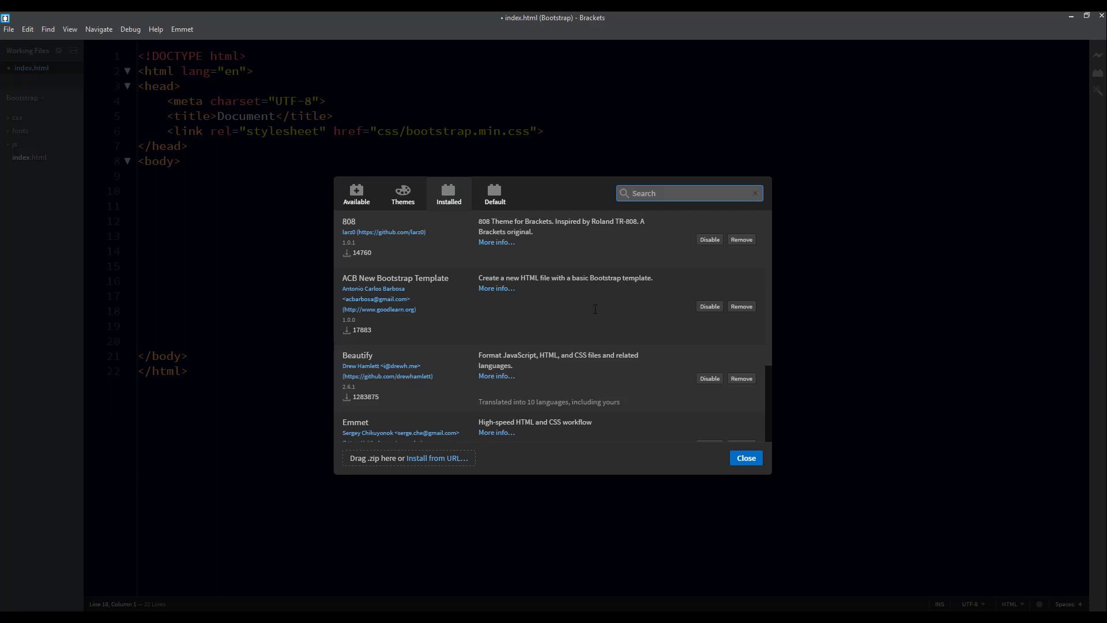
mouse_move(441, 329)
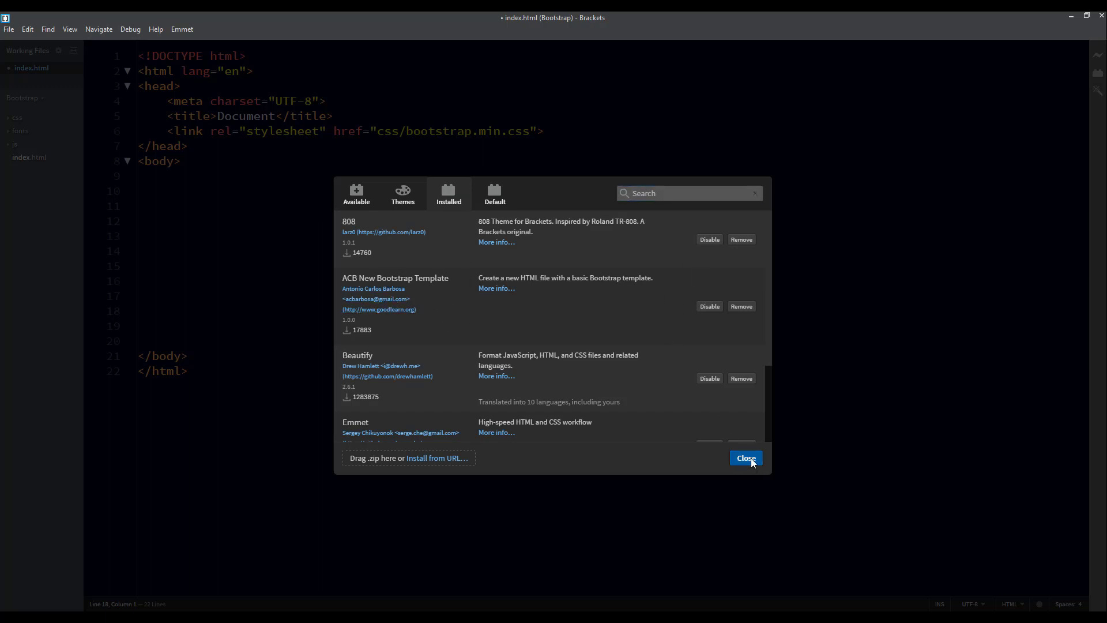
left_click(746, 458)
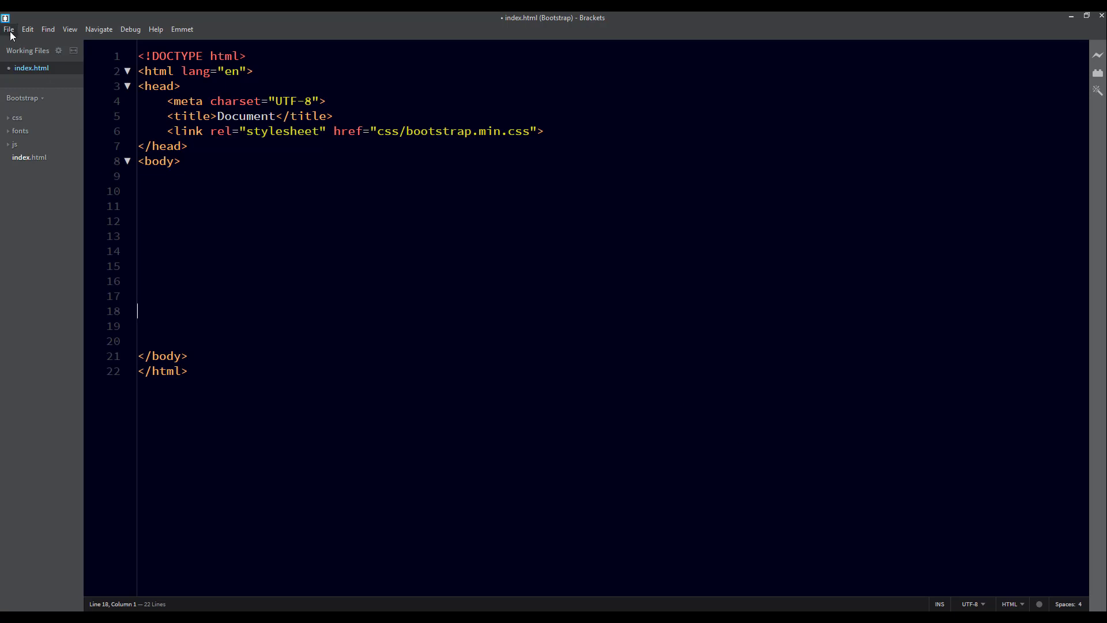
- Create a new file from the Bootstrap template, giving a minimal skeleton with CDN links and container div
left_click(8, 29)
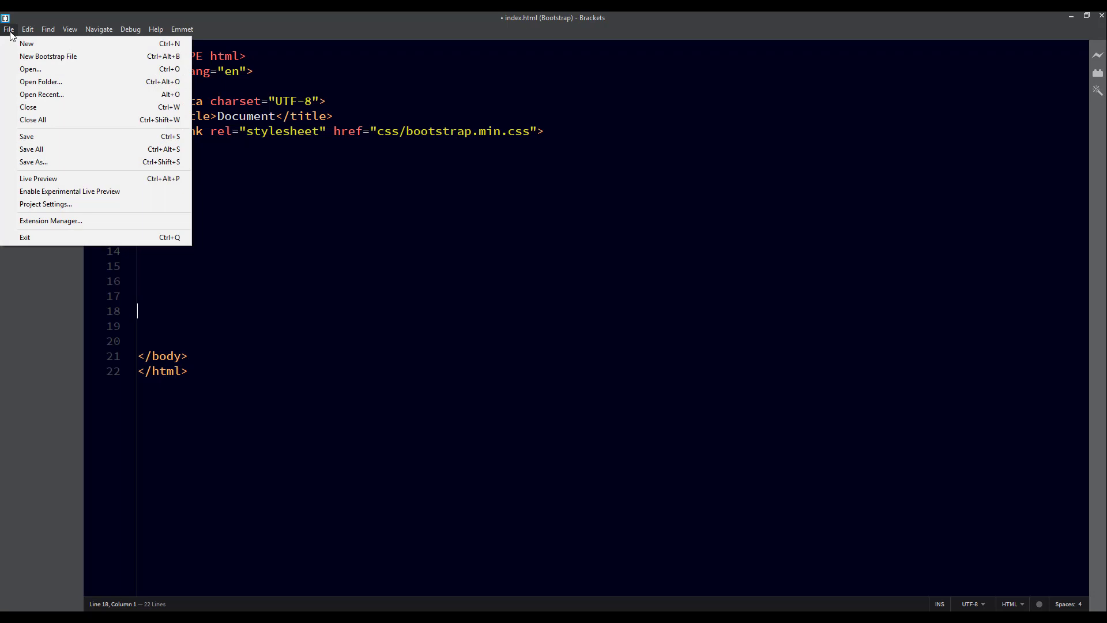
mouse_move(49, 56)
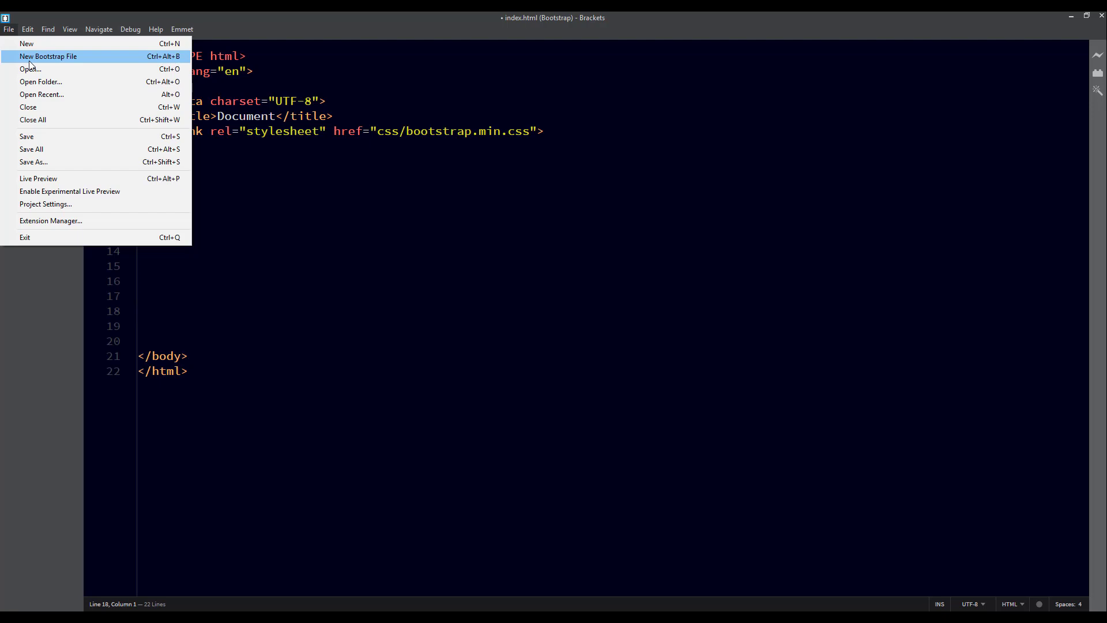
left_click(48, 56)
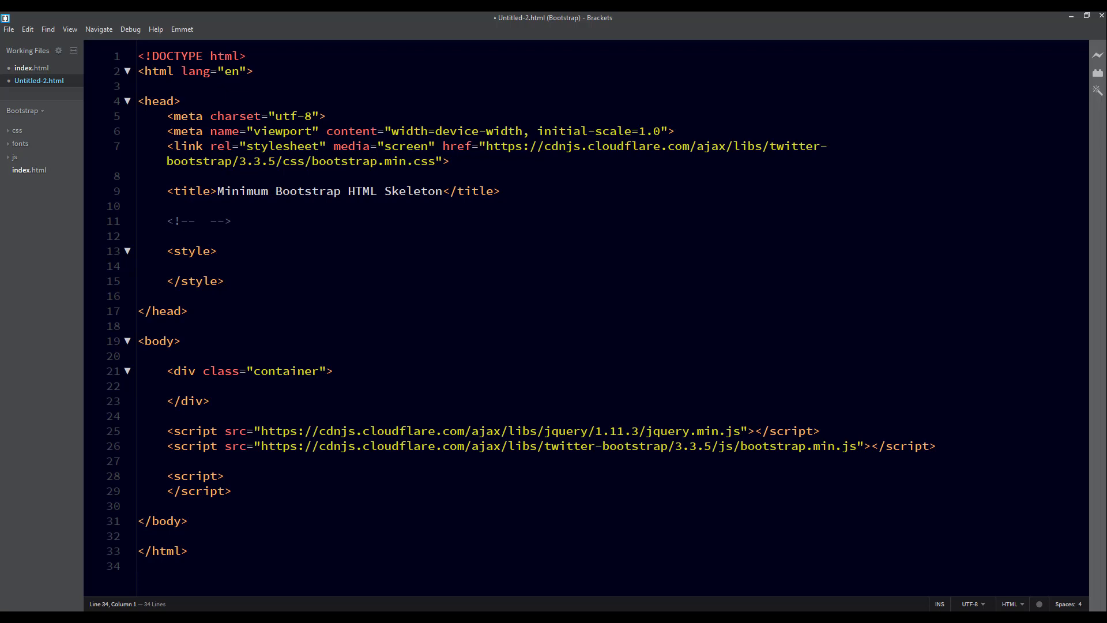
left_click_drag(166, 145, 318, 161)
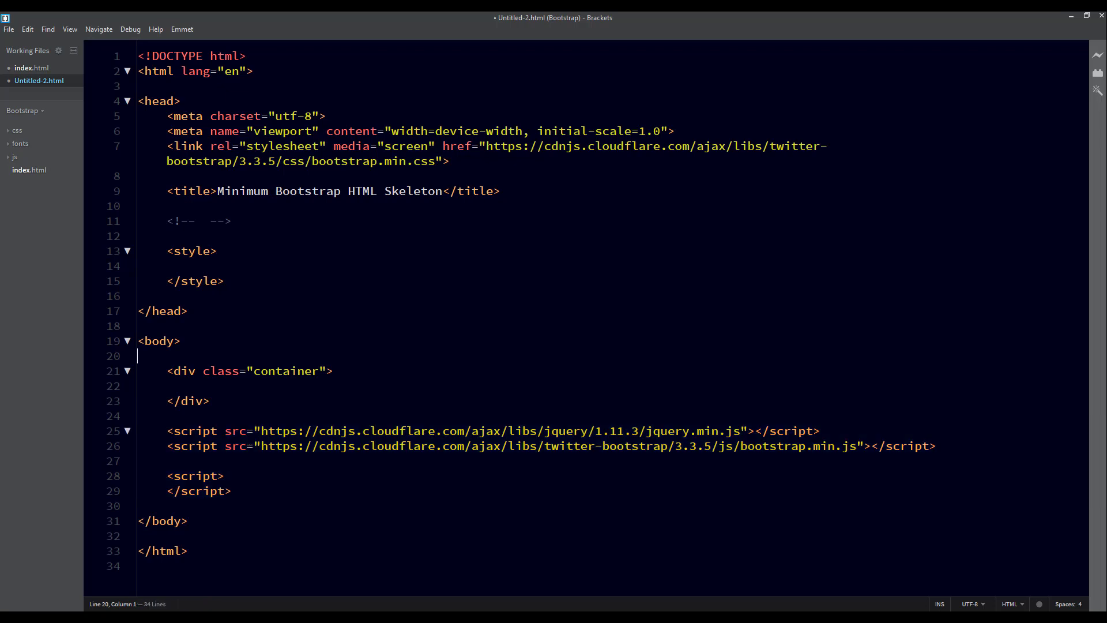
mouse_move(575, 34)
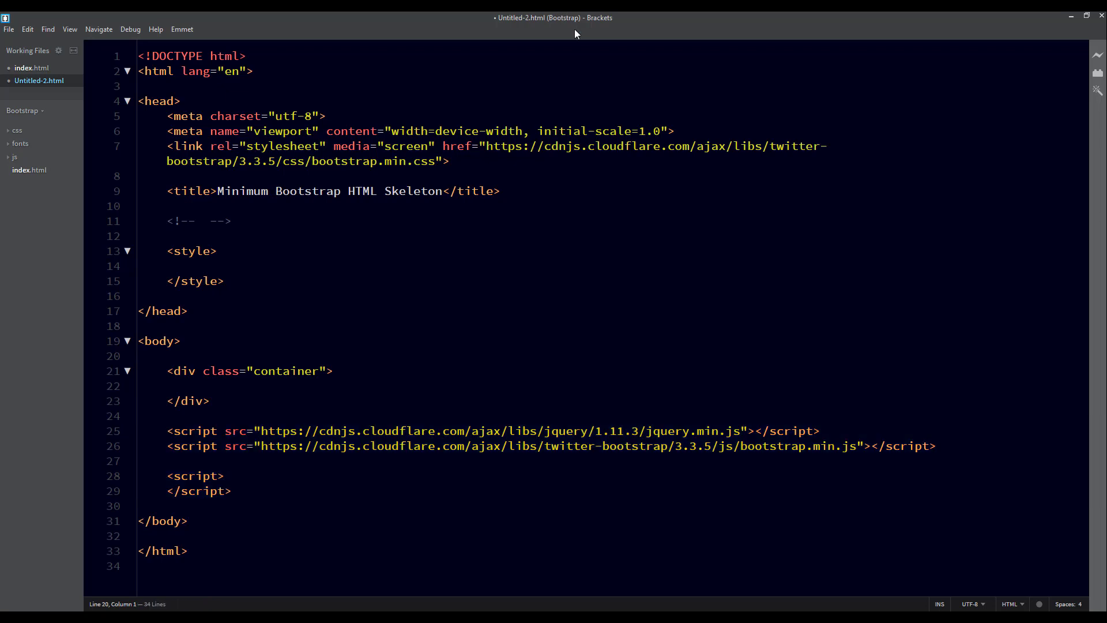
- Add an h1 Lorem ipsum dolor sit amet heading inside the container div via Emmet h1>lorem5
left_click(336, 371)
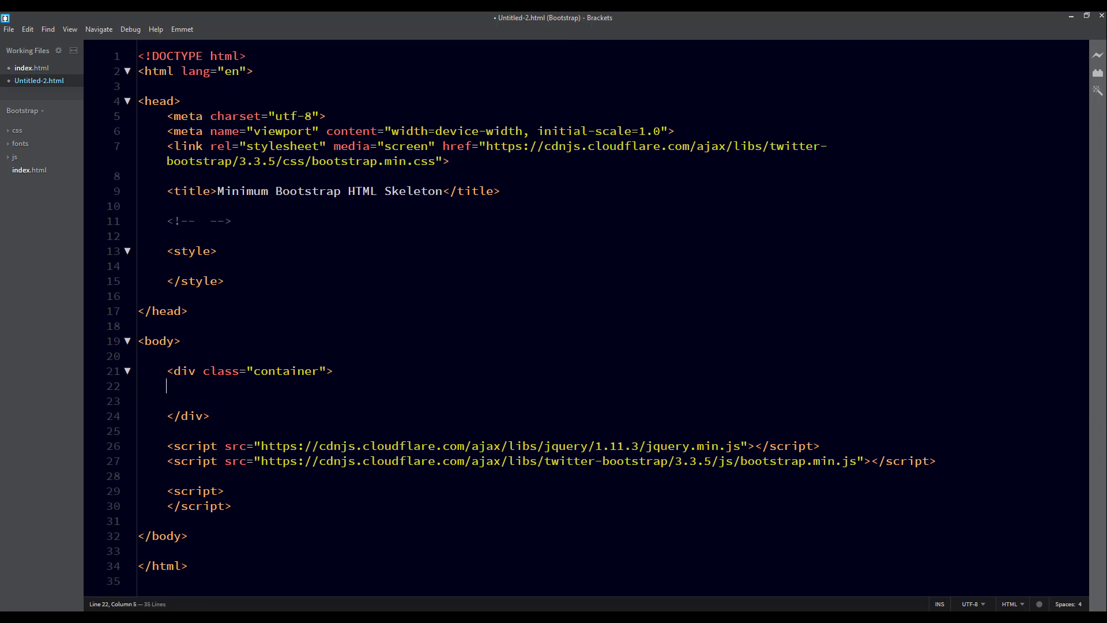
type("h")
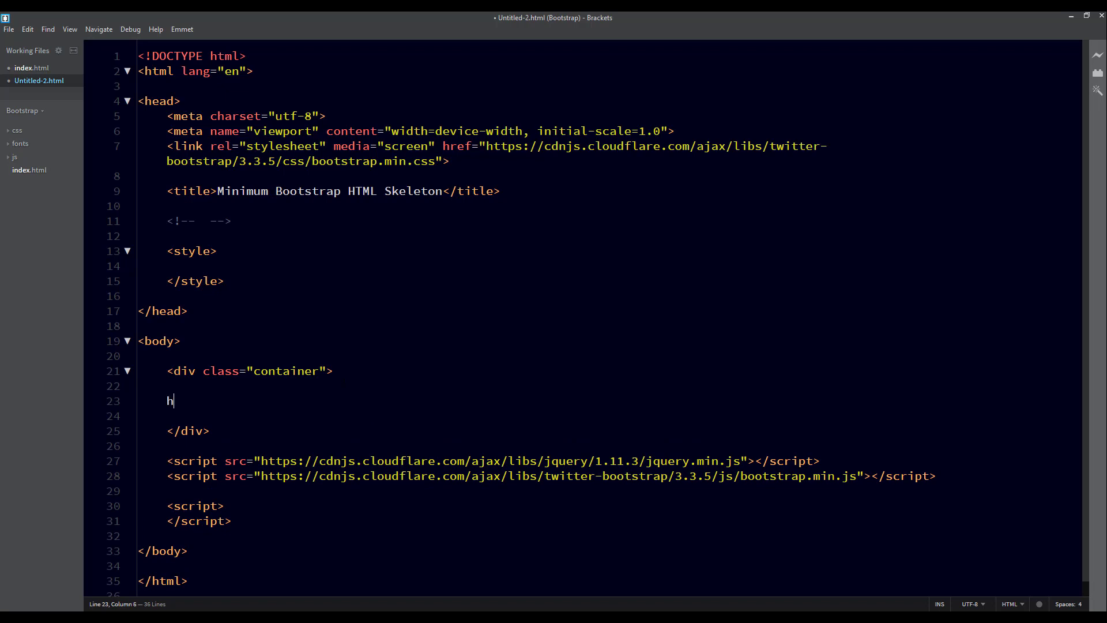
type("1>lore")
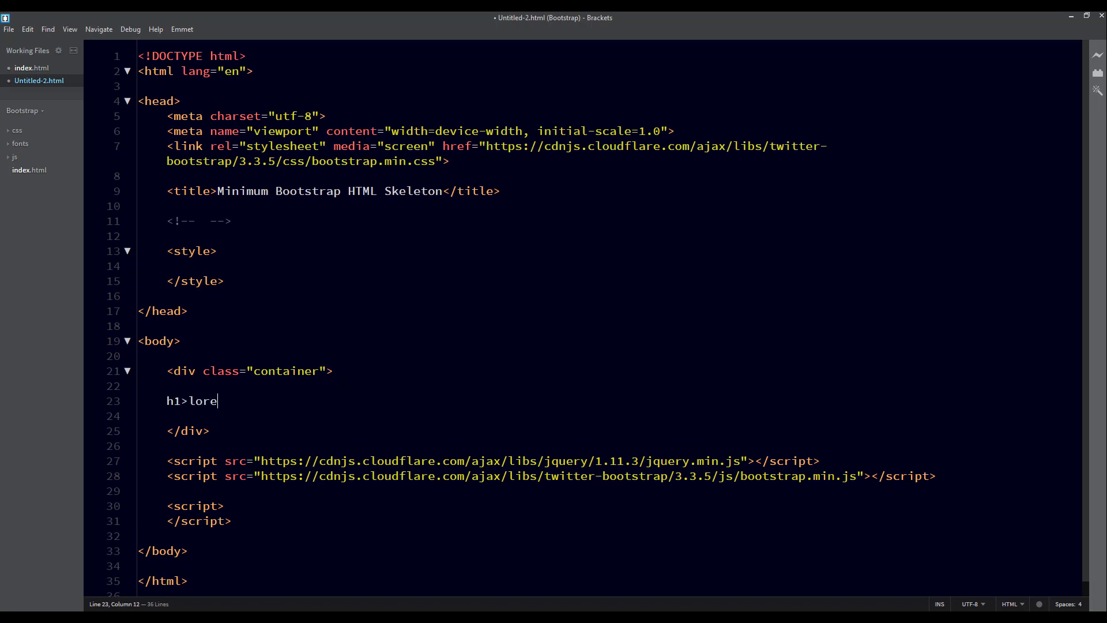
type("m5")
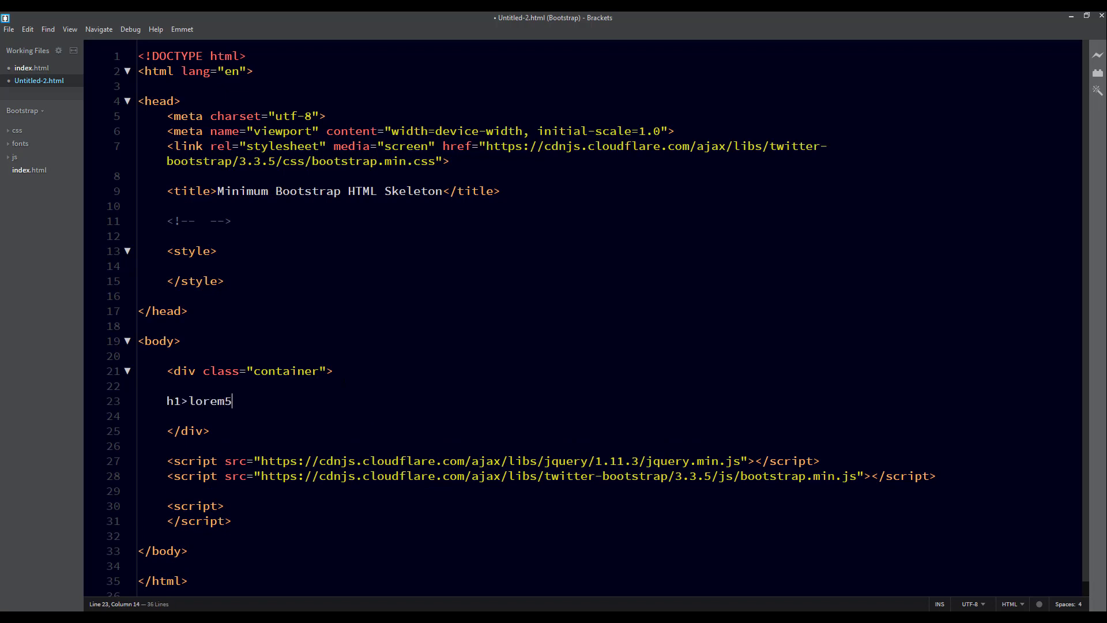
key("Tab")
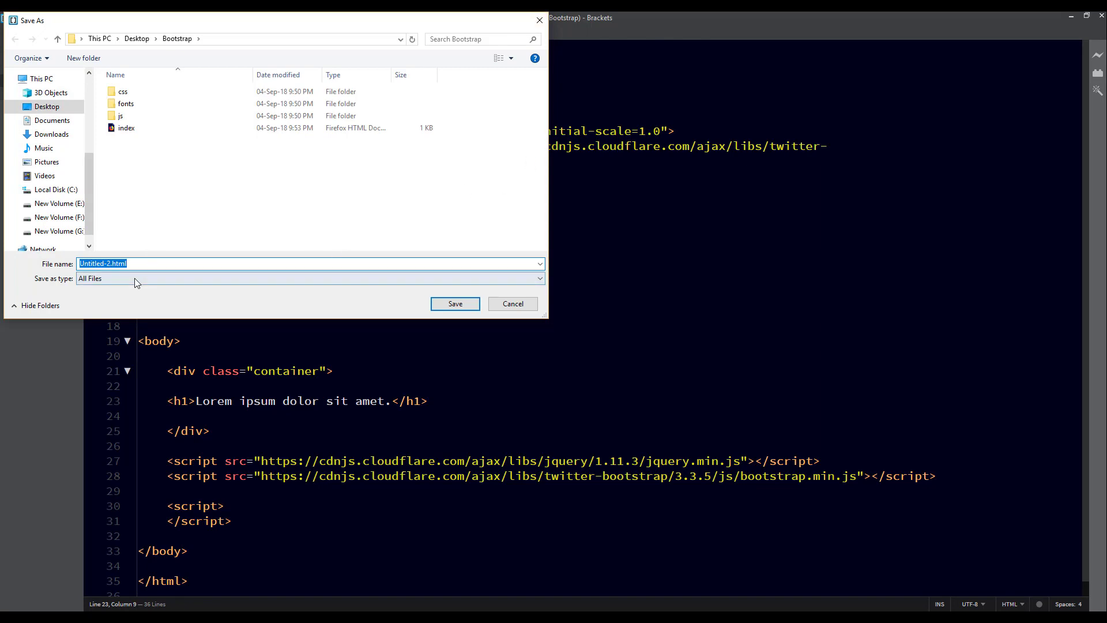
- Save the new page as myboot.html in the Bootstrap folder beside index.html
type("myboot")
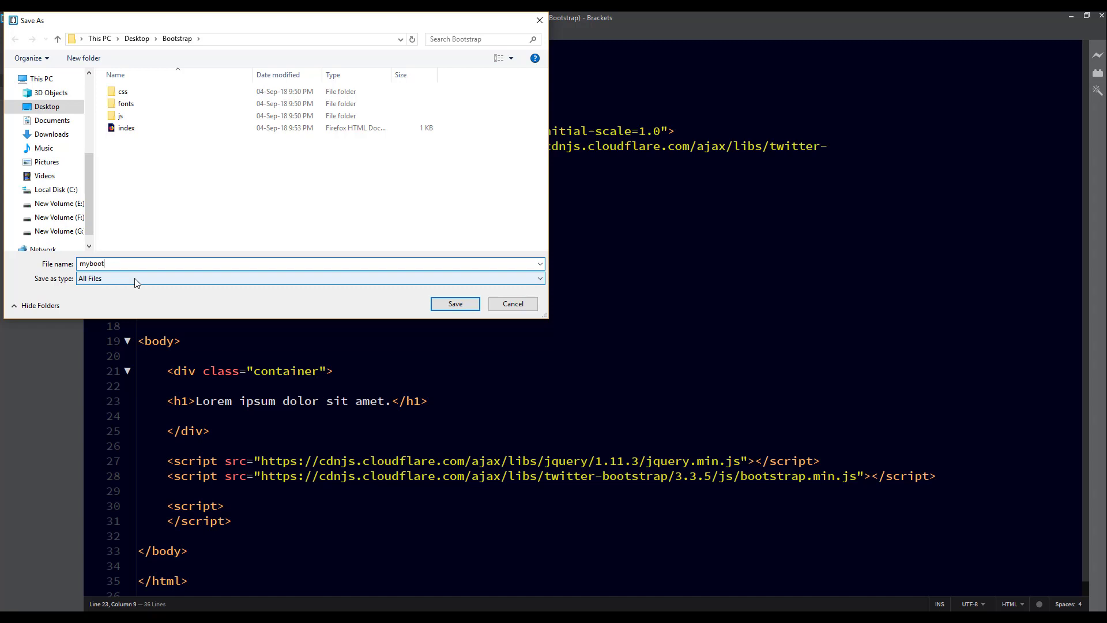
type(".h")
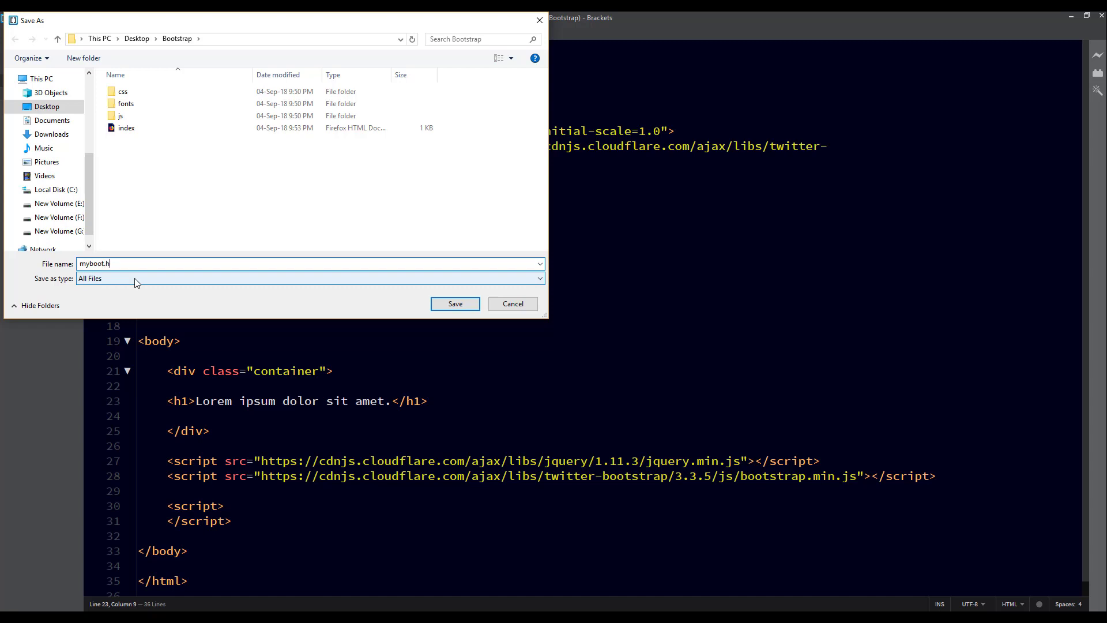
type("tml")
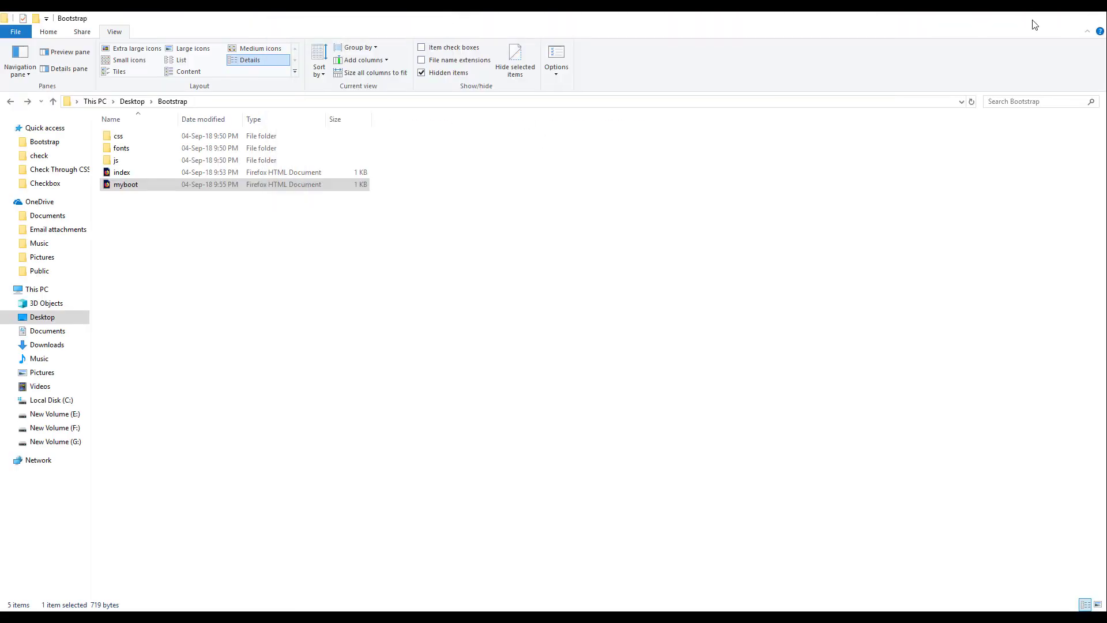
- Open myboot.html in Firefox to see its Lorem ipsum heading, then return to the Bootstrap docs tab
double_click(125, 185)
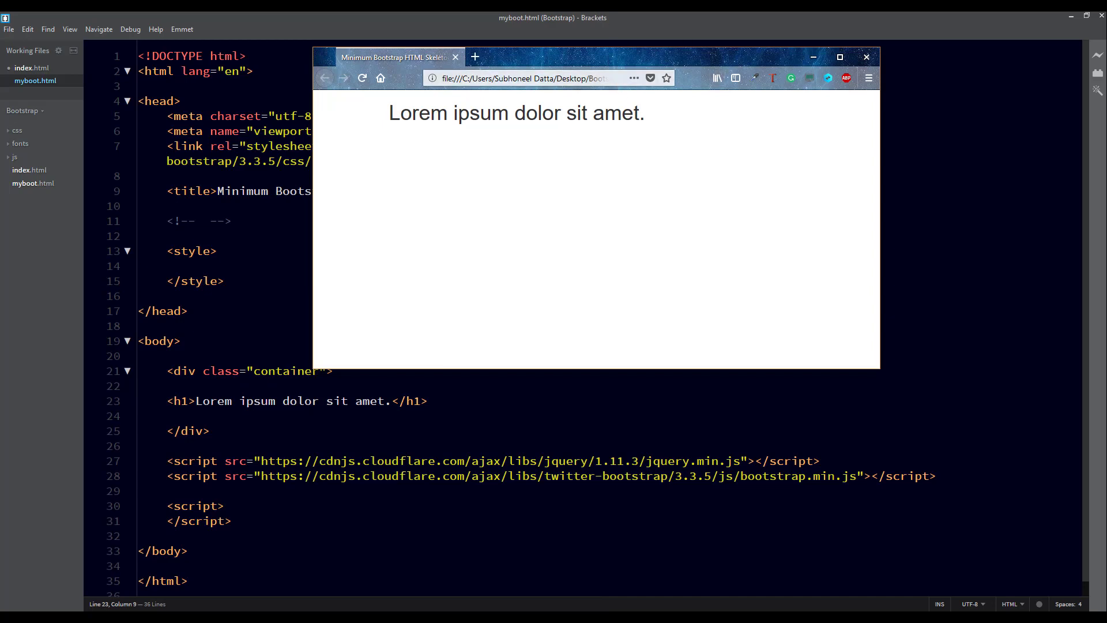
left_click(867, 56)
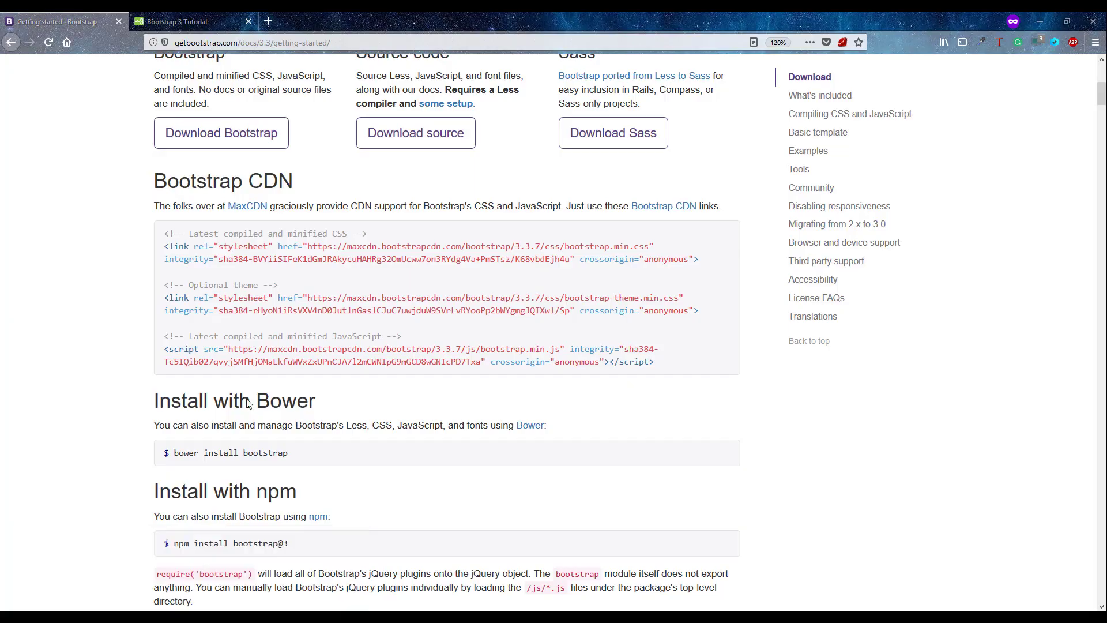
mouse_move(233, 278)
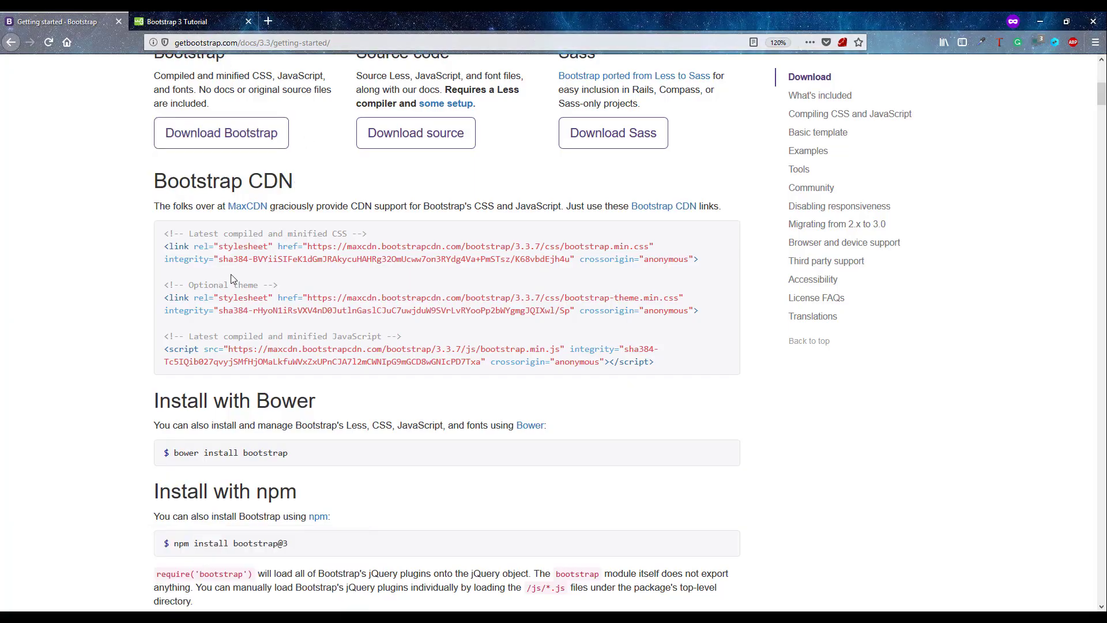
- Go from the Getting started docs to the Bootstrap Expo showcase via the navbar
scroll("up", 3)
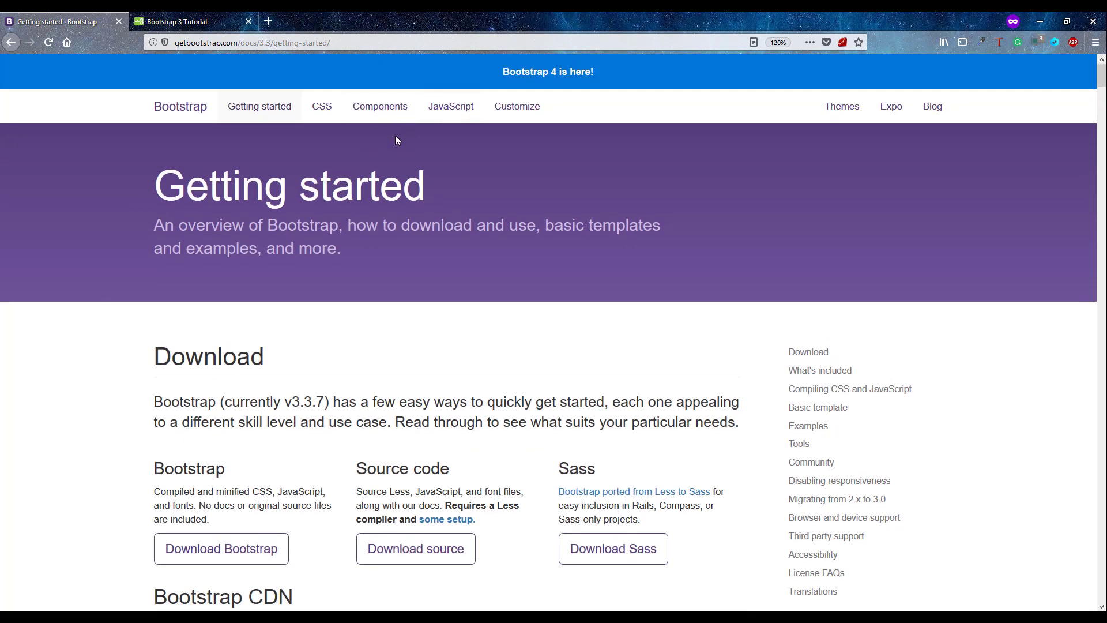
mouse_move(891, 106)
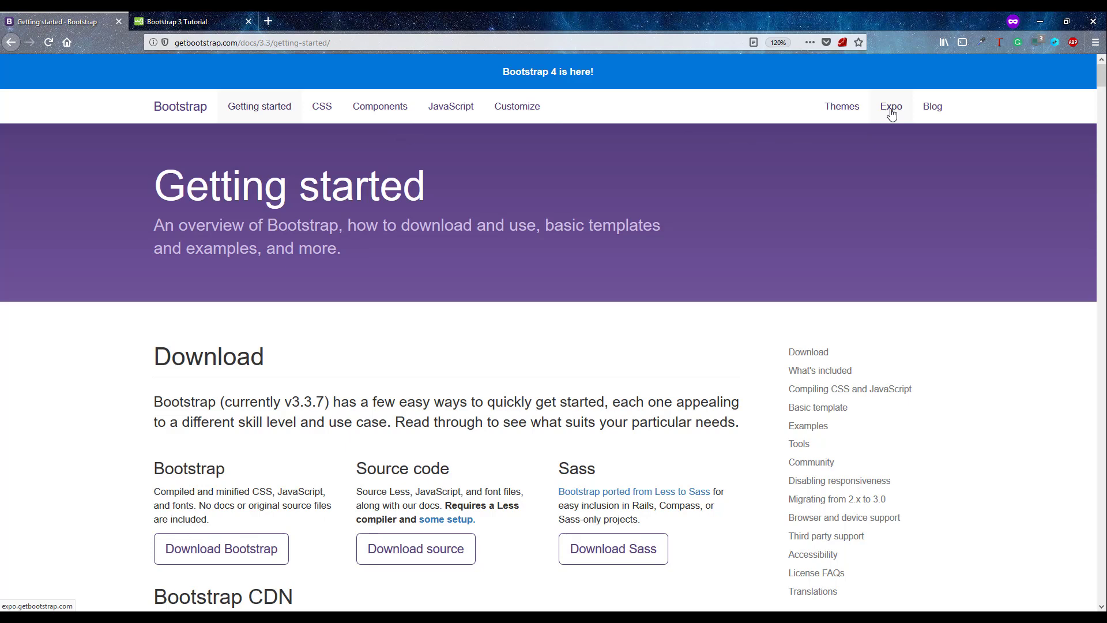
left_click(892, 107)
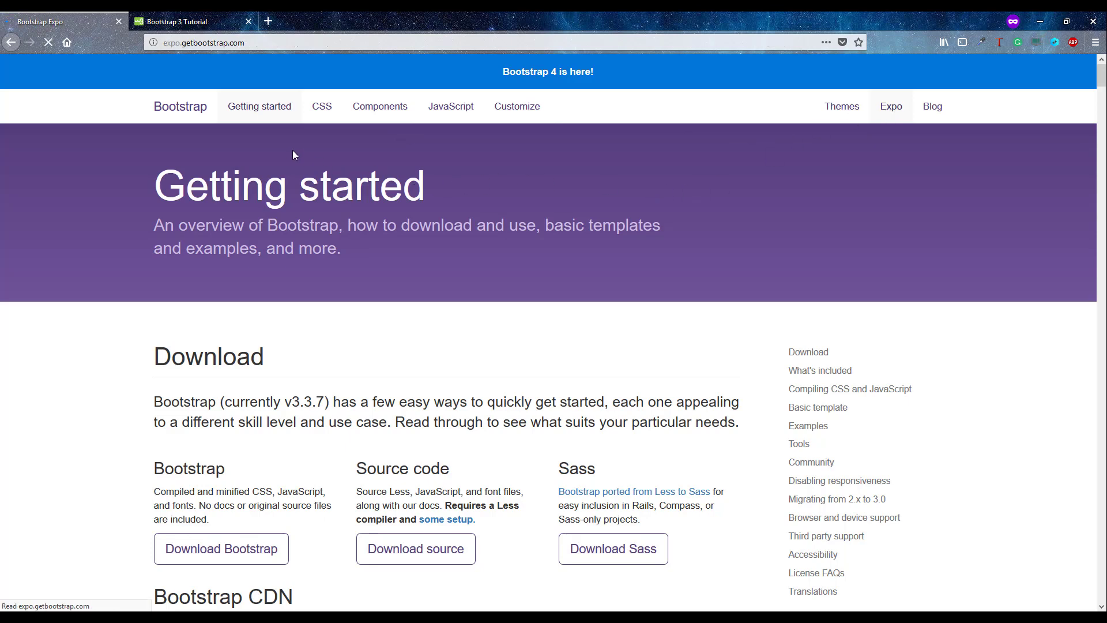
left_click(57, 22)
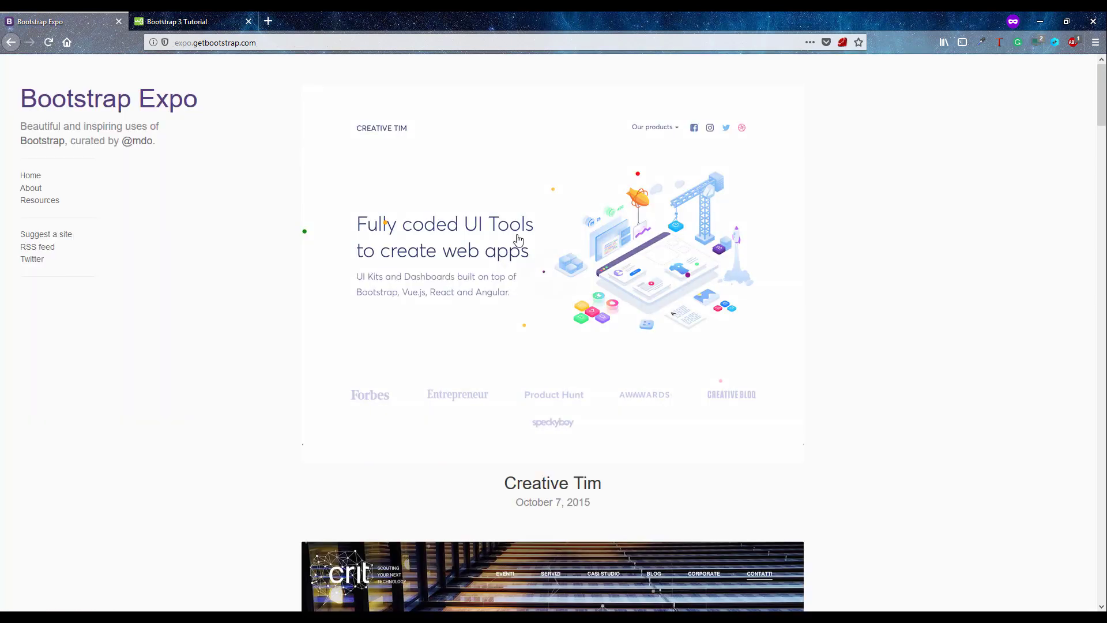
- Browse down the Expo showcase to the Nationale Naturlandschaften site example
scroll("down", 3)
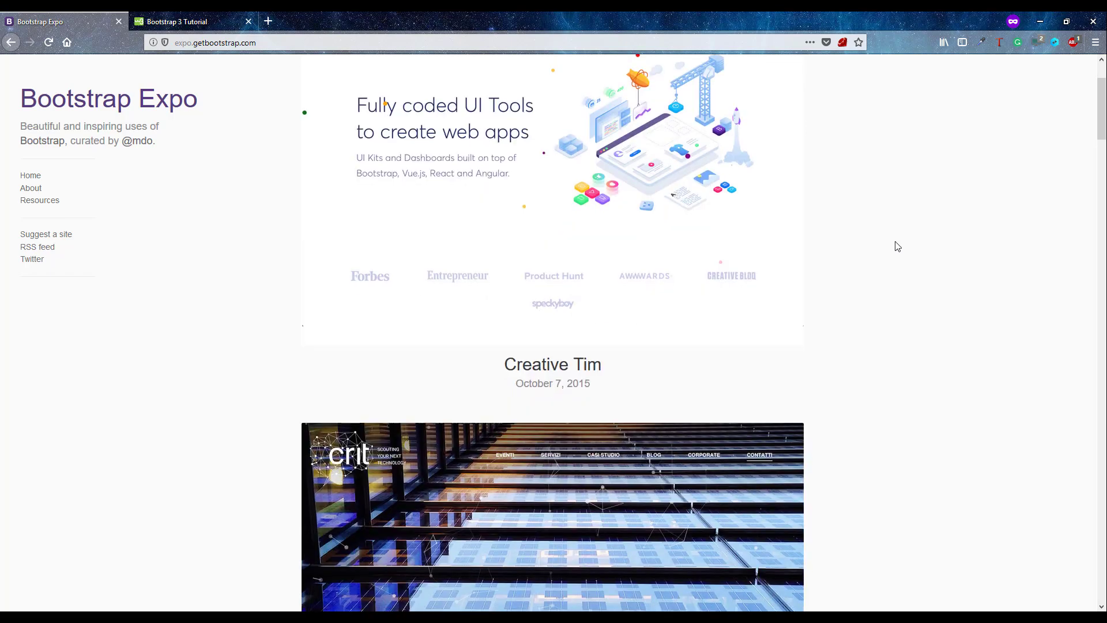
scroll("down", 3)
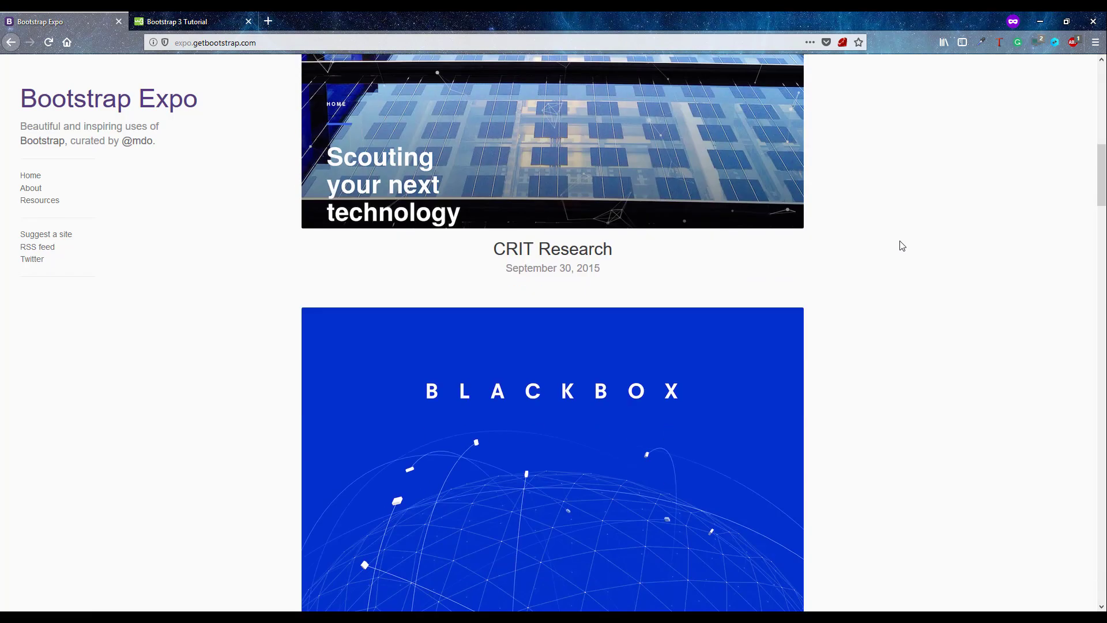
scroll("down", 3)
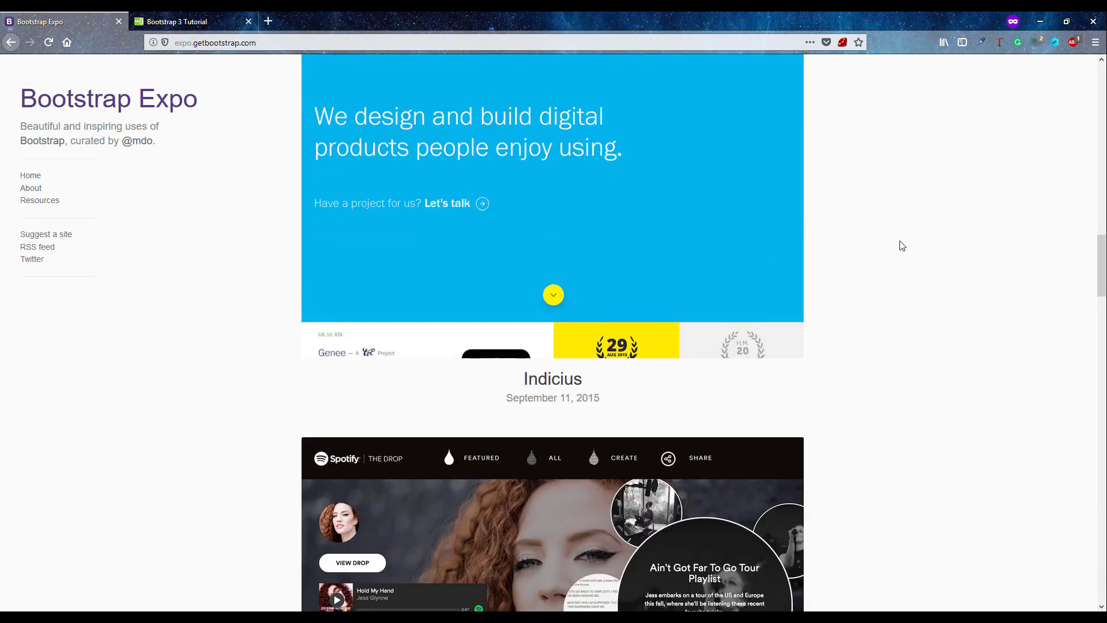
scroll("down", 3)
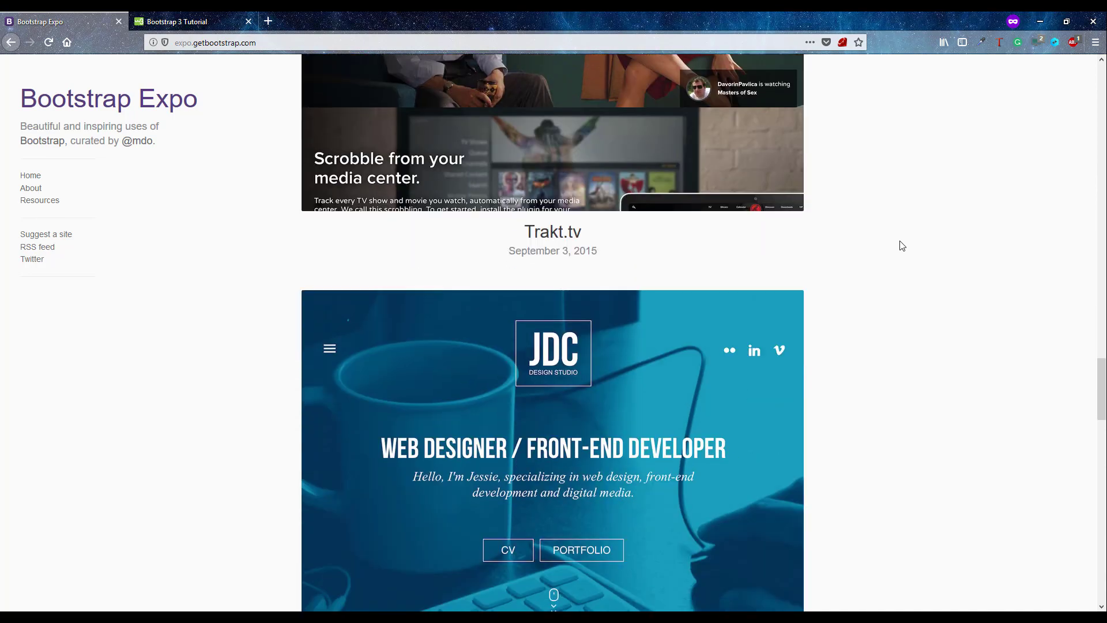
scroll("down", 3)
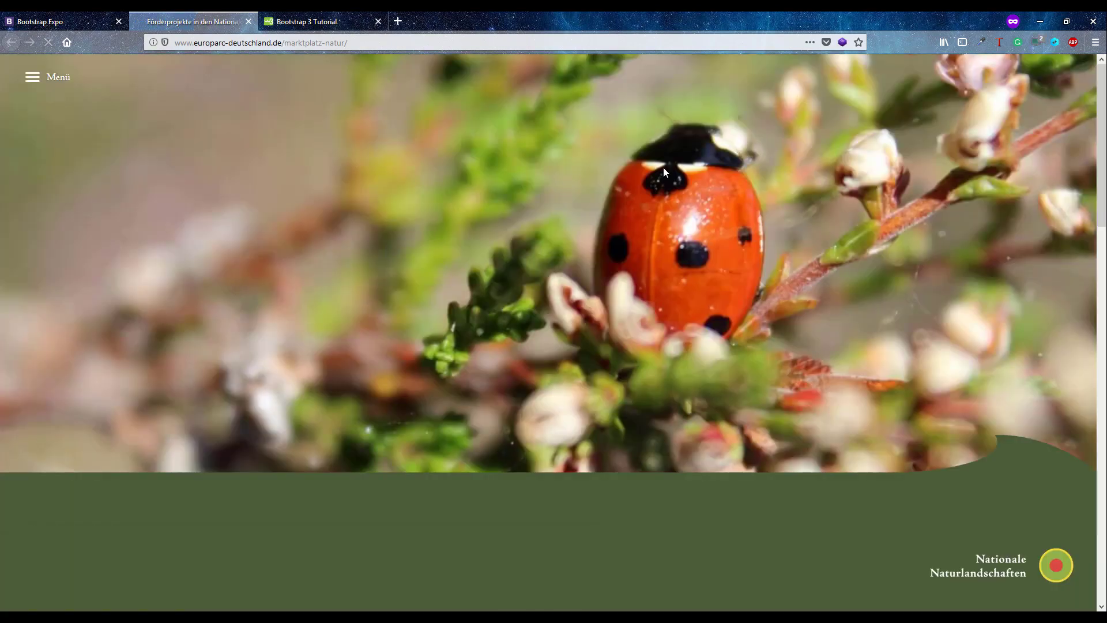
- Browse the Marktplatz Natur site's category listing in its own tab
scroll("down", 3)
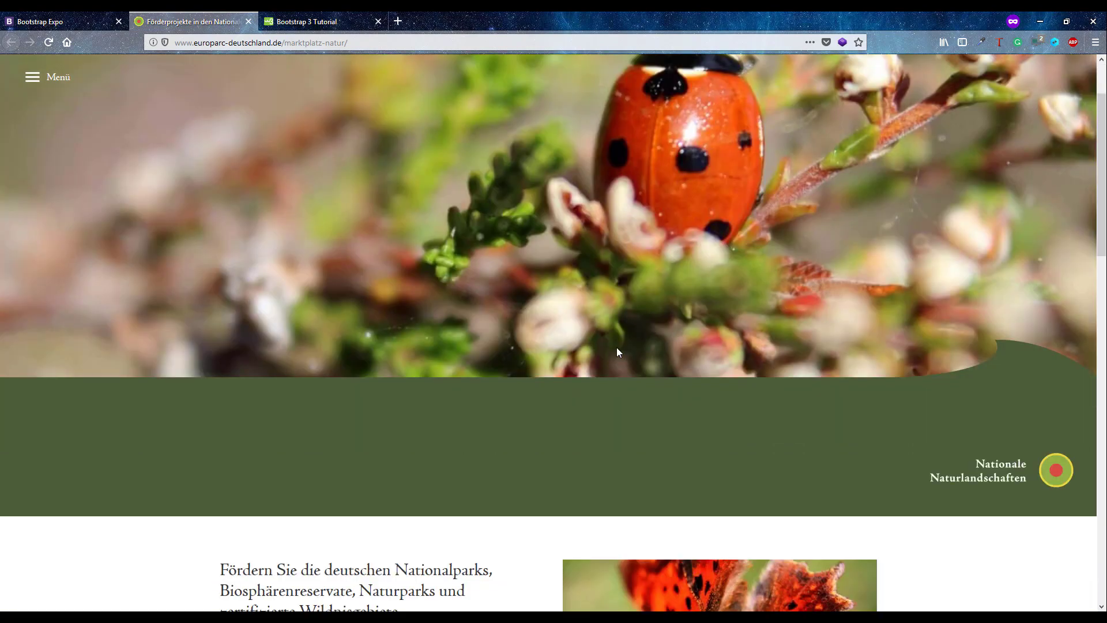
scroll("down", 3)
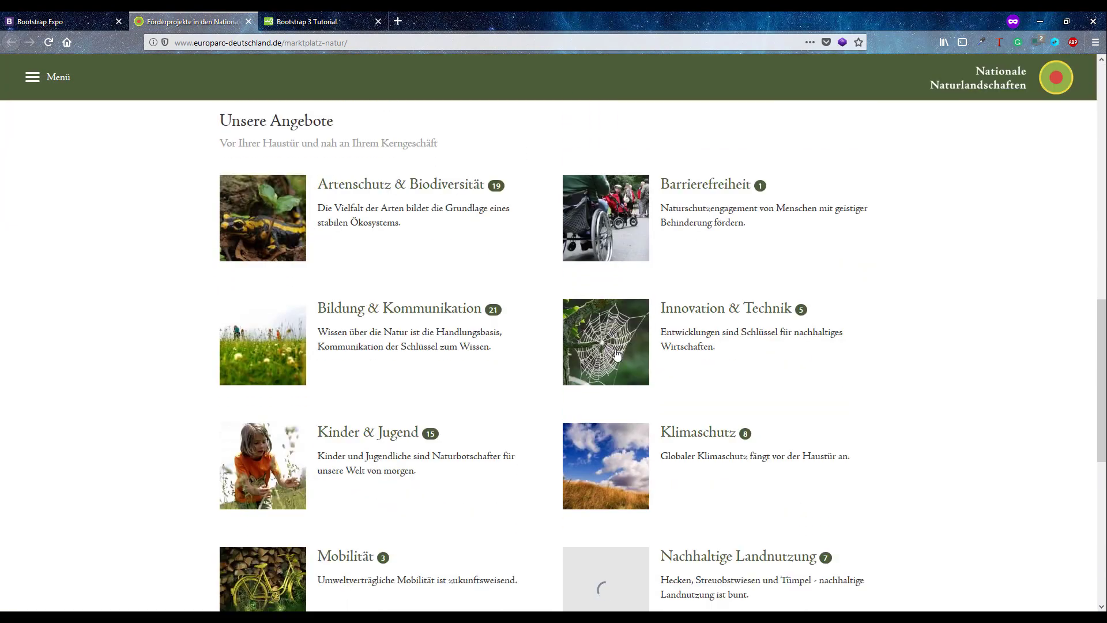
scroll("down", 3)
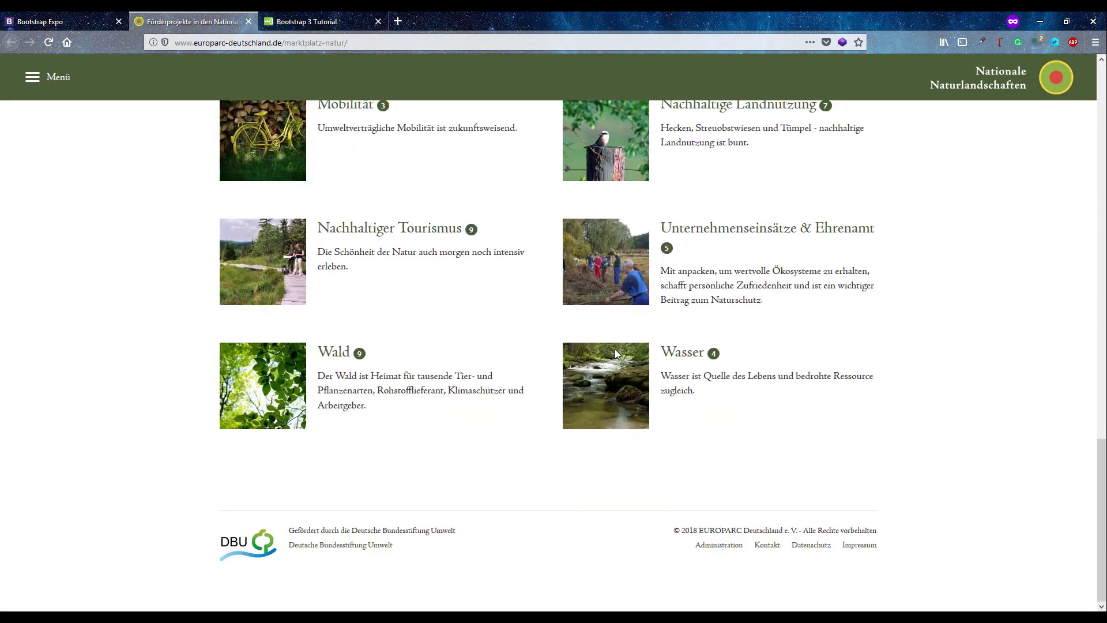
scroll("up", 3)
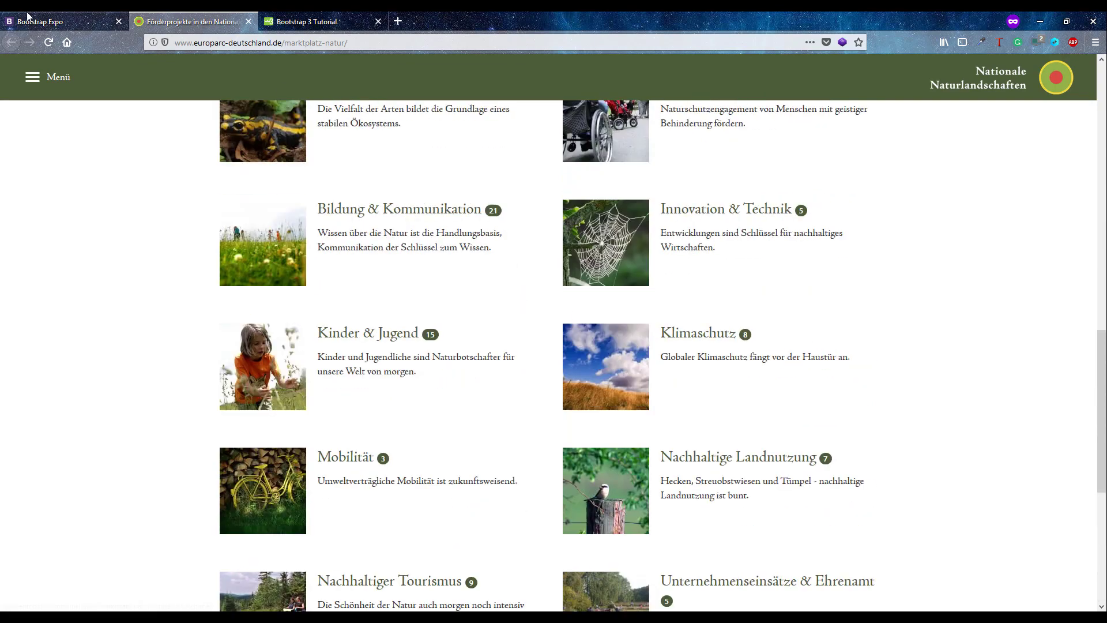
- Return to the Bootstrap Expo tab and reach the Anakin Design Studio showcase
left_click(57, 21)
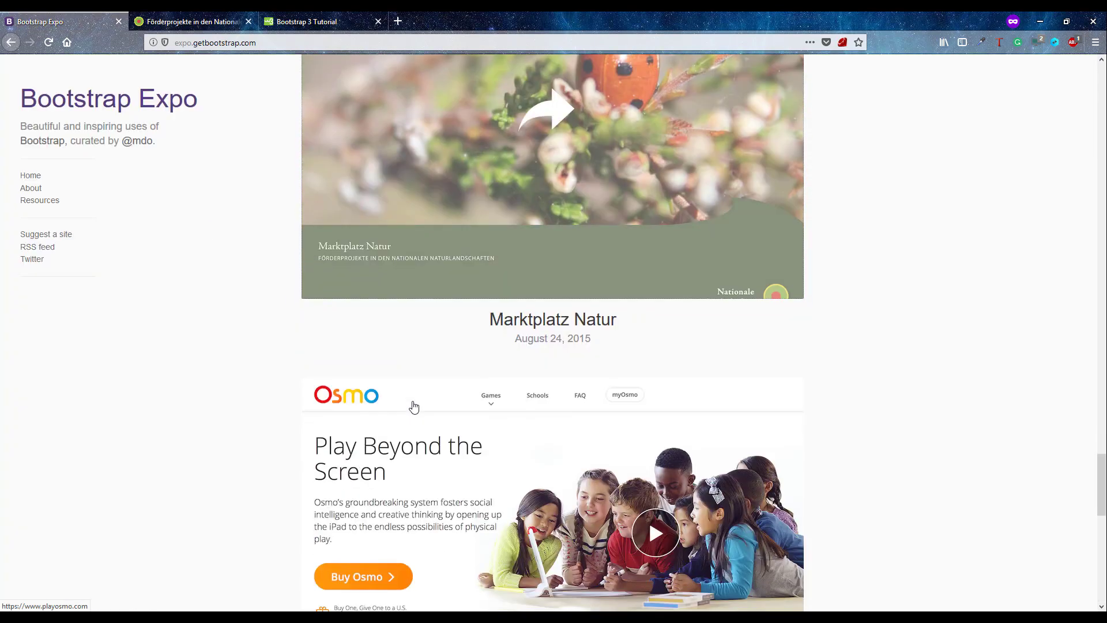
scroll("down", 3)
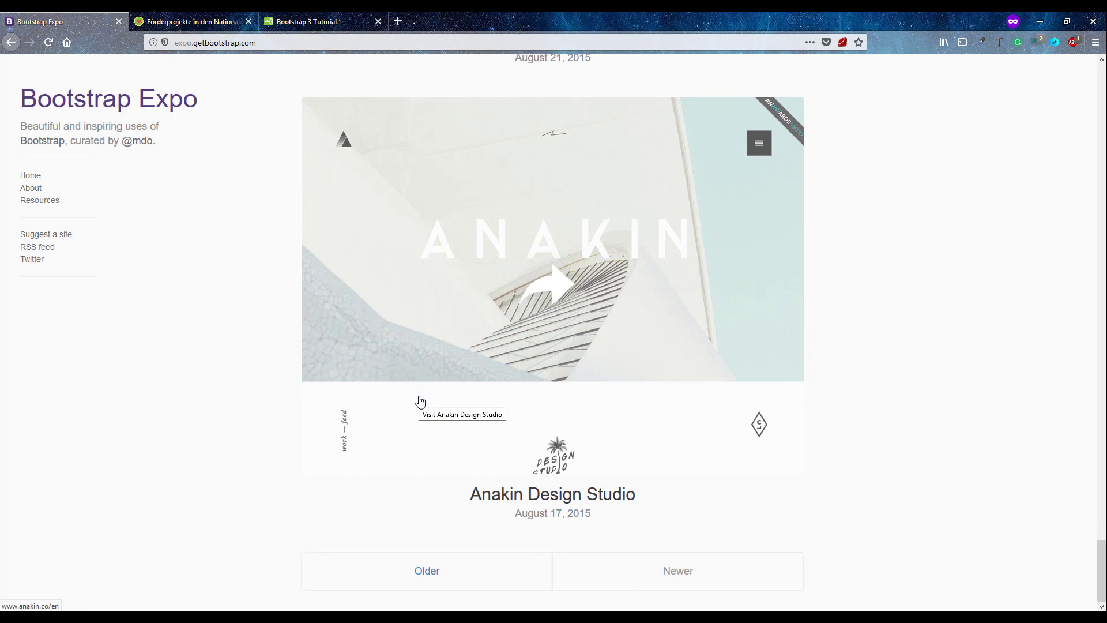
- Visit the Anakin Design Studio site and accept its cookie notice with GOT IT
left_click(462, 414)
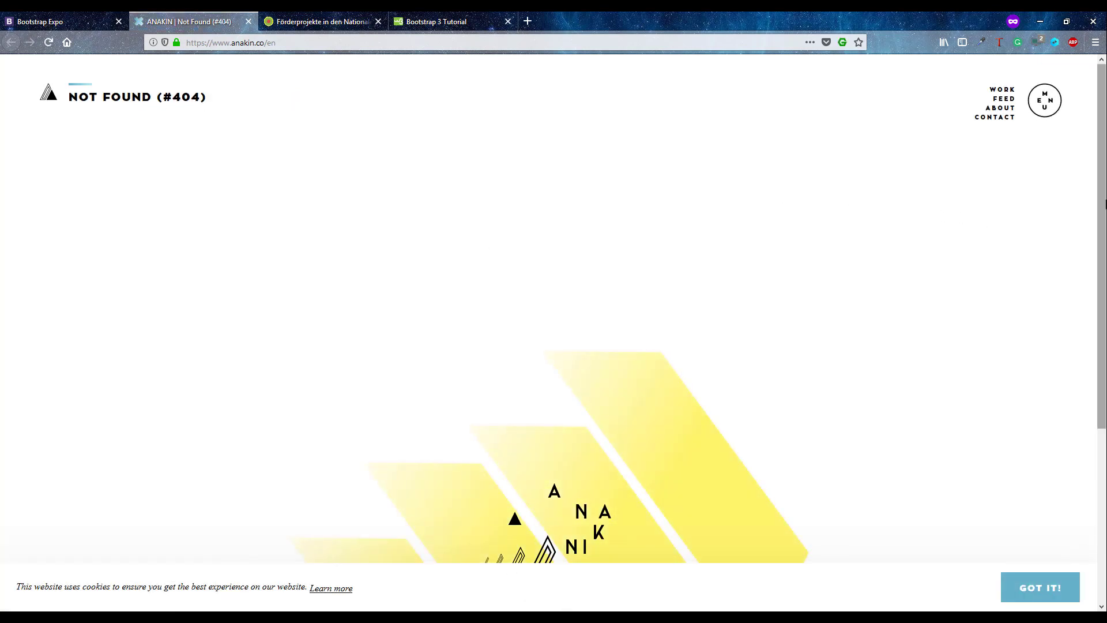
scroll("down", 3)
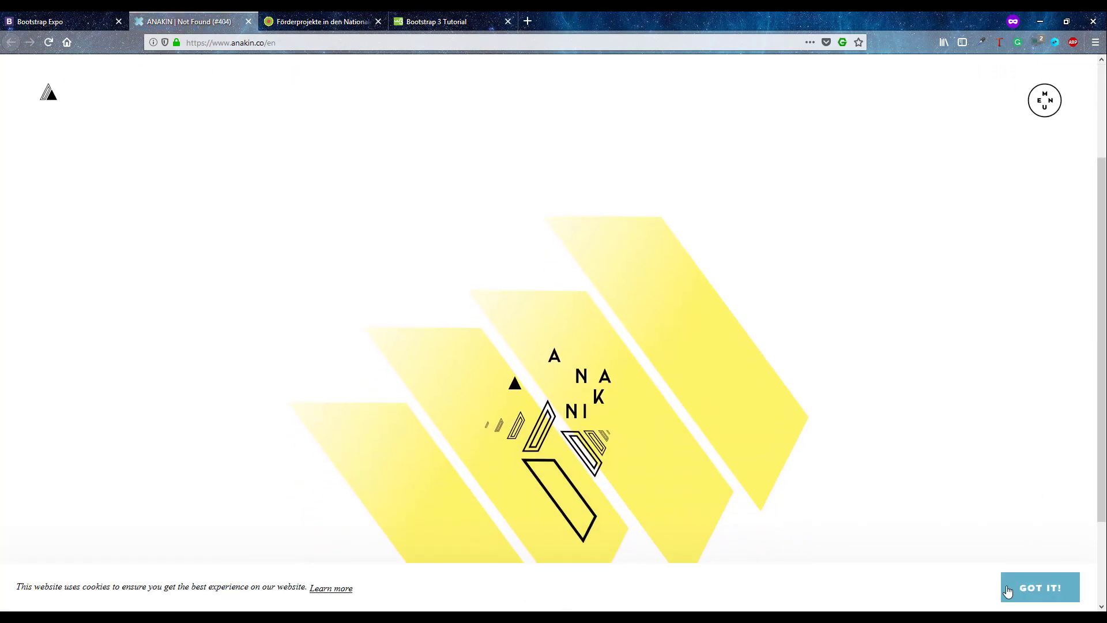
left_click(1039, 587)
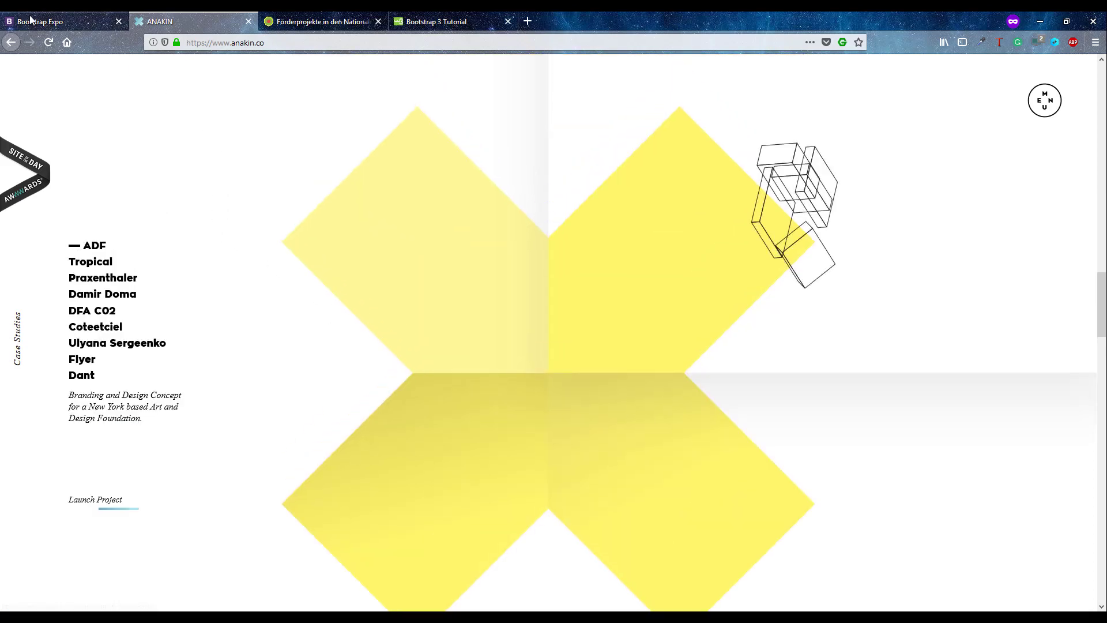
- Switch back to the Expo tab and return to Bootstrap's Getting started page
left_click(53, 21)
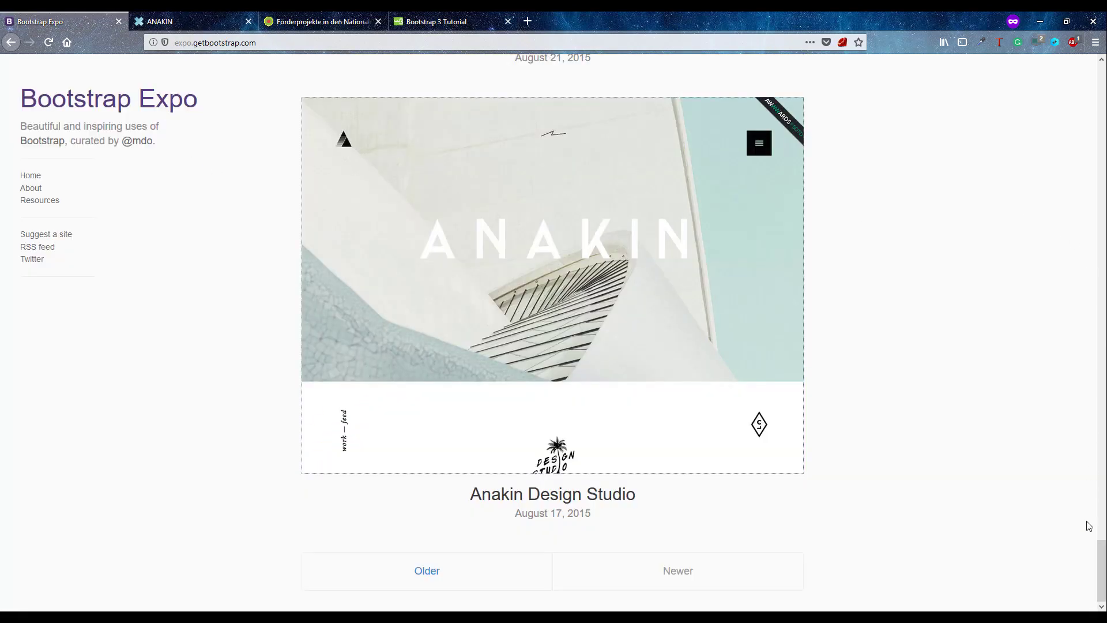
scroll("up", 3)
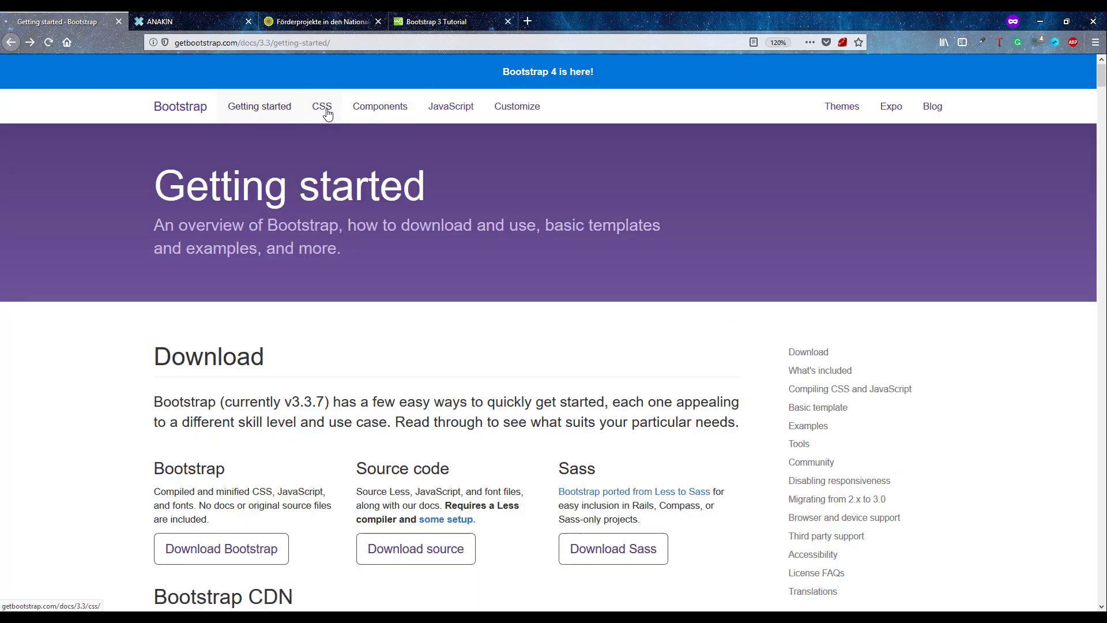
- Go to the Bootstrap CSS docs and jump to the Buttons section
left_click(322, 106)
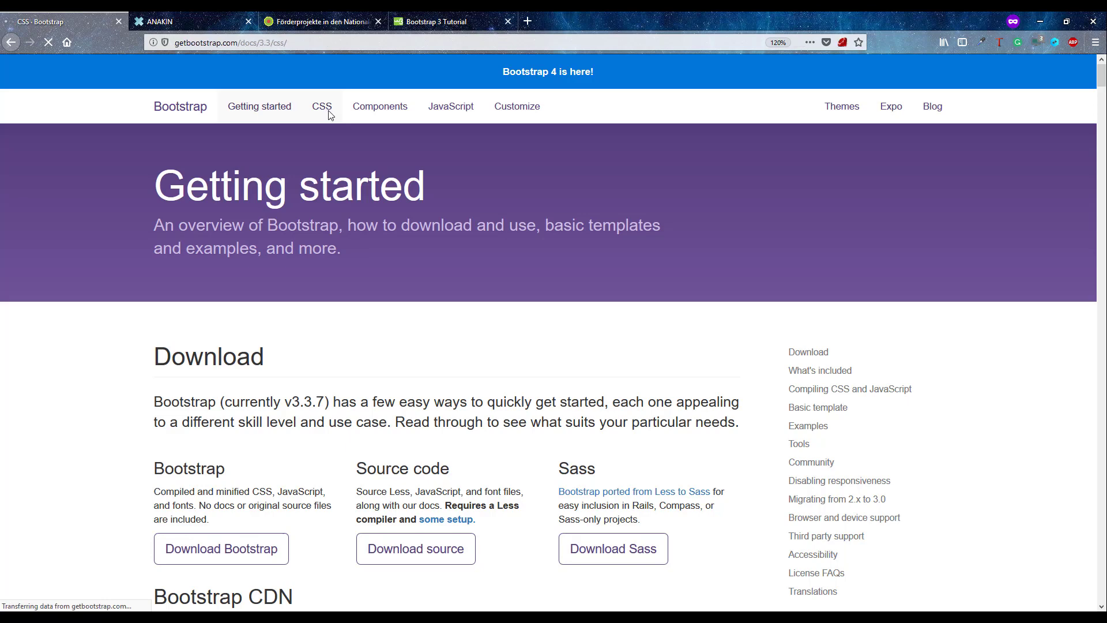
left_click(322, 107)
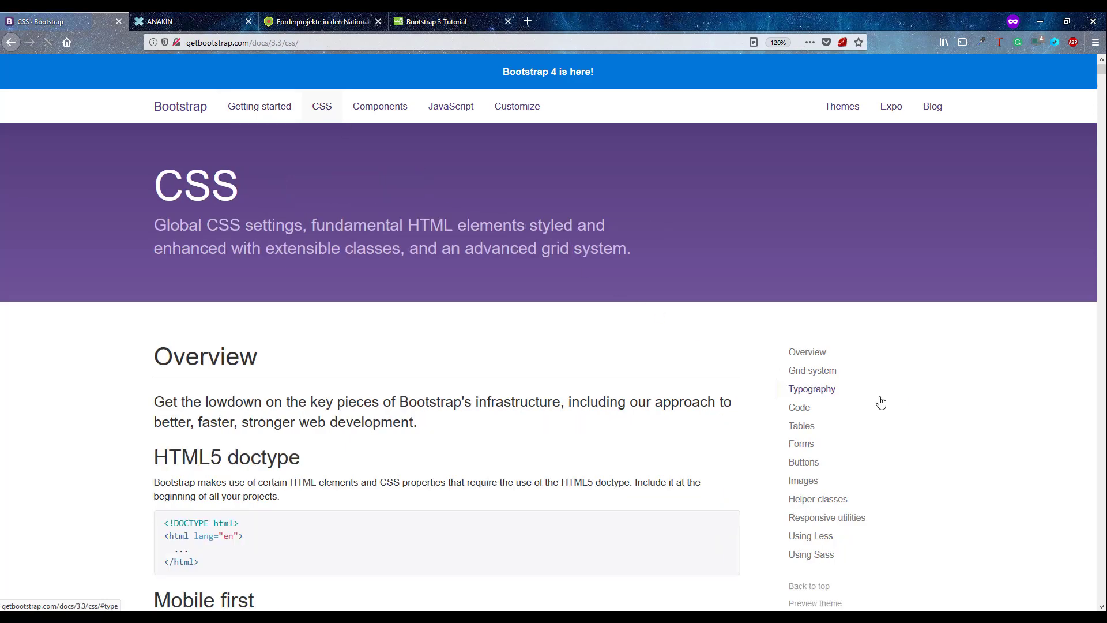
left_click(802, 462)
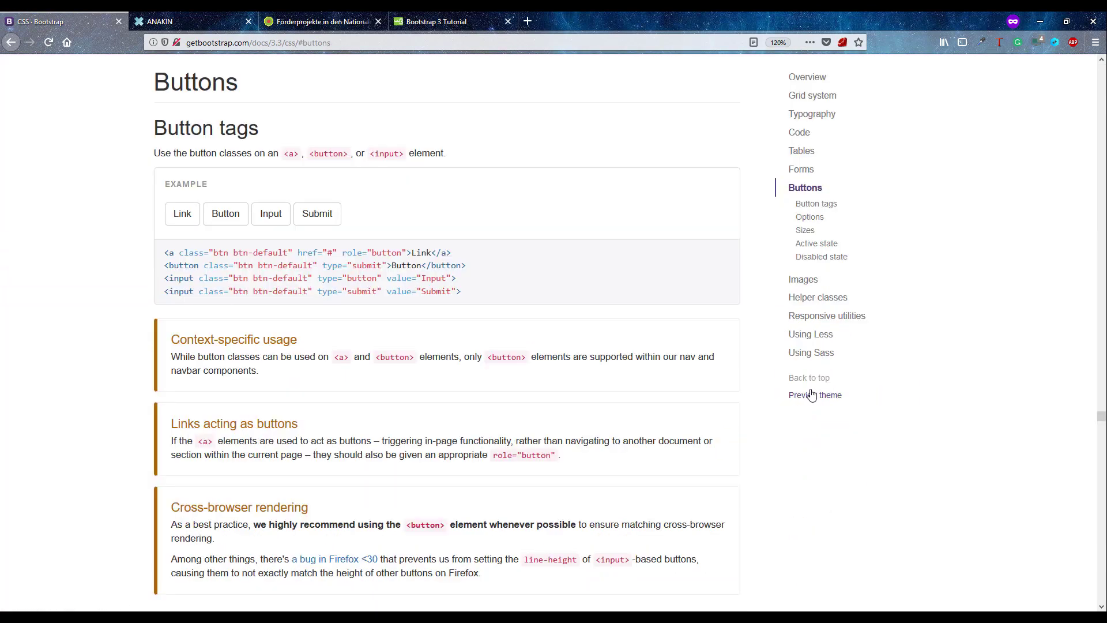
- Read through the button tags and class options down to the Sizes examples
scroll("down", 3)
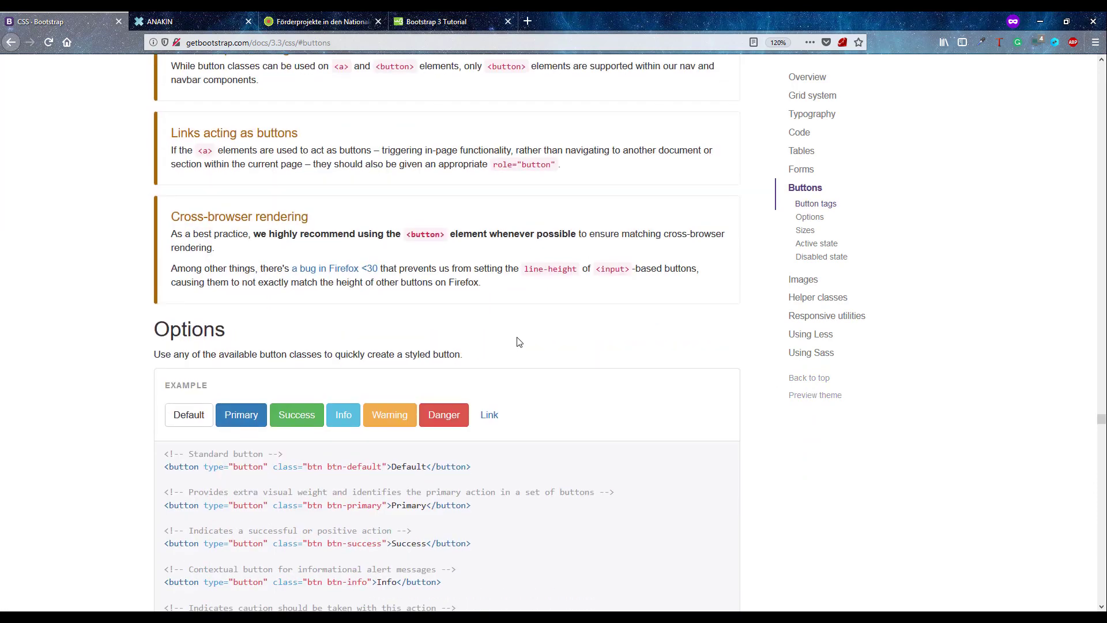
scroll("down", 3)
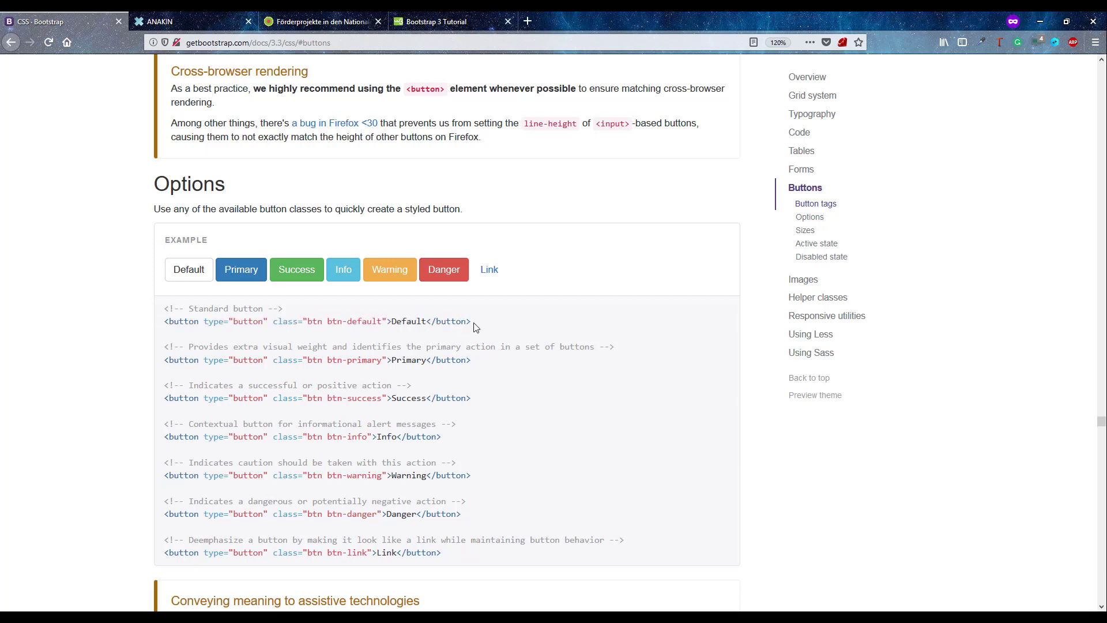
scroll("down", 3)
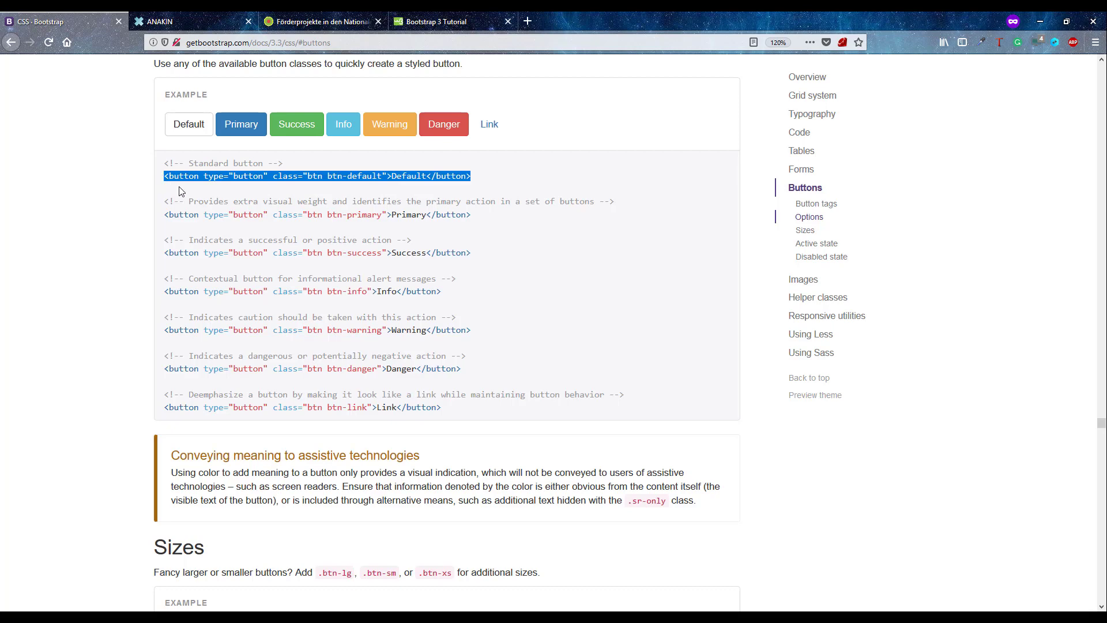
mouse_move(206, 196)
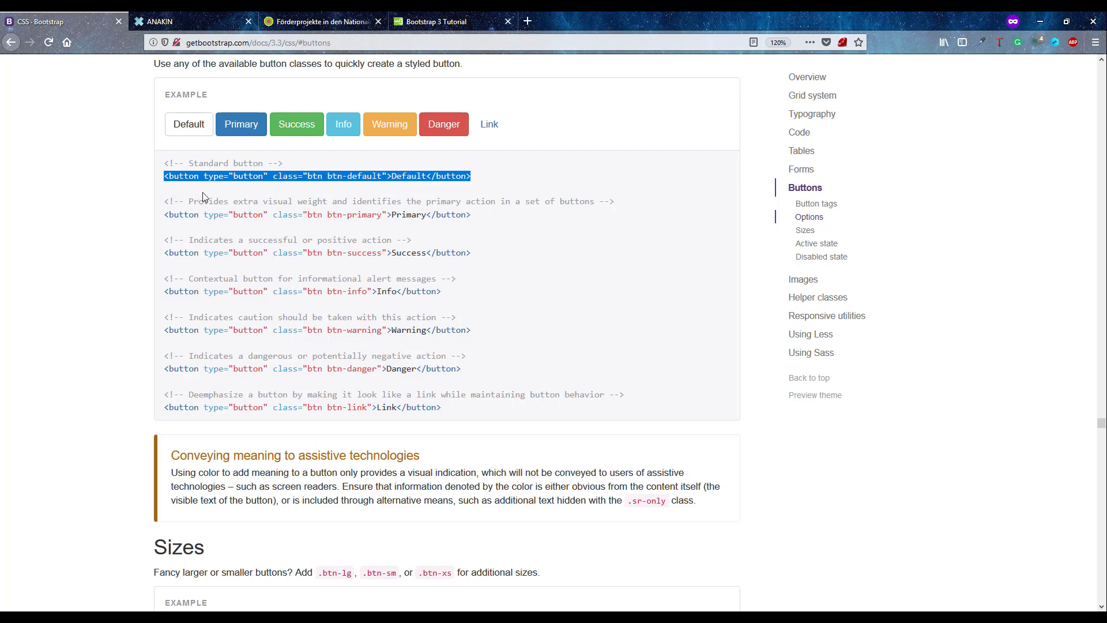
scroll("down", 3)
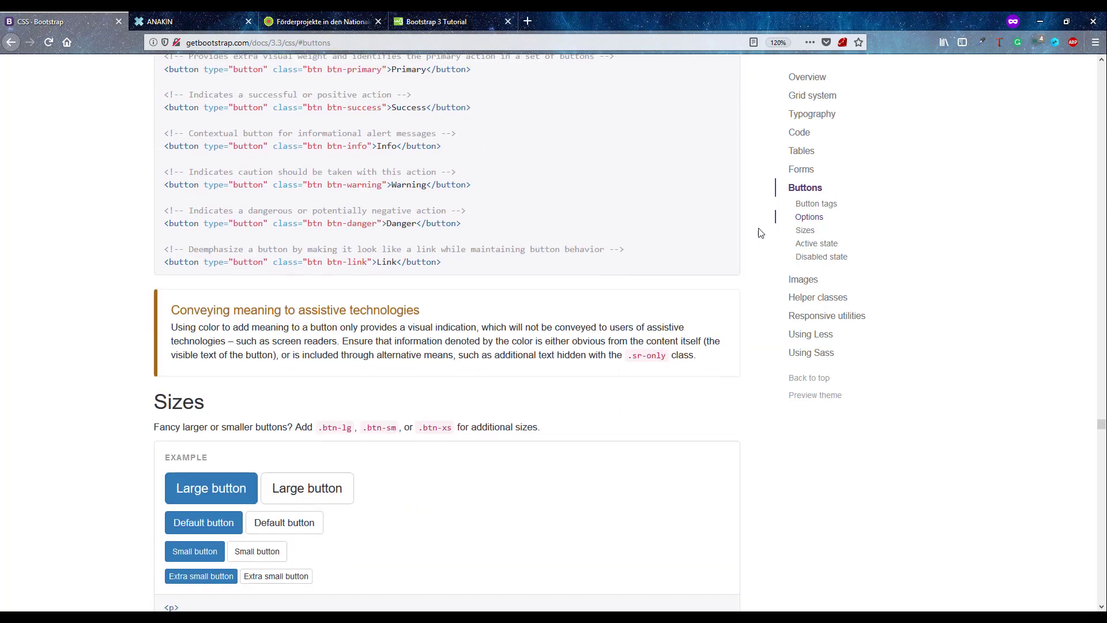
mouse_move(802, 150)
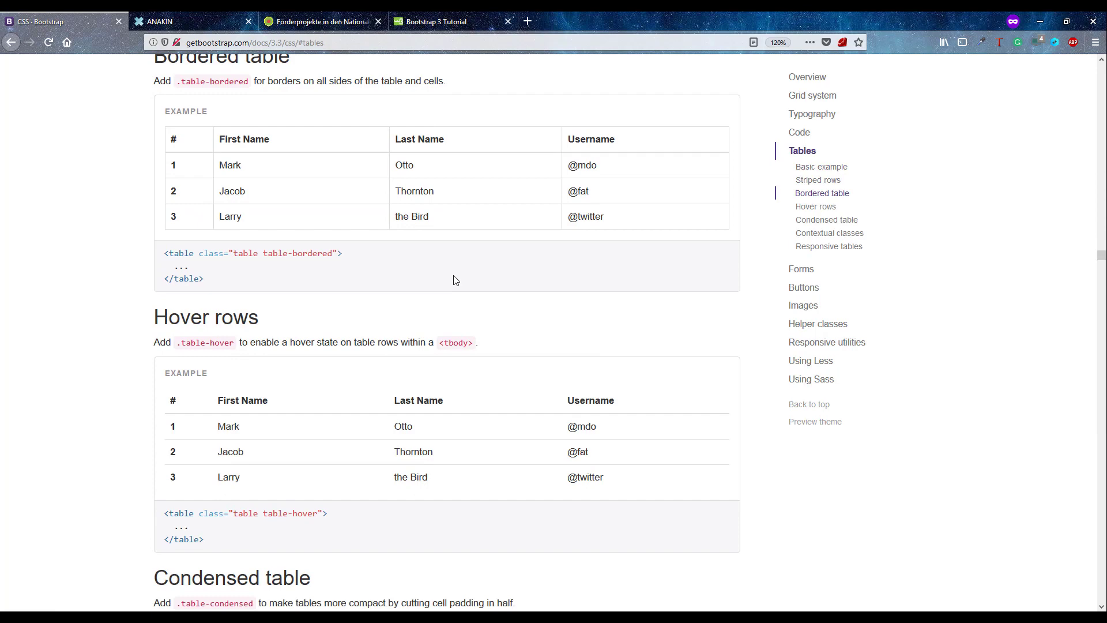
- Read the Tables docs through bordered, hover, contextual and responsive tables to the Forms heading
scroll("down", 3)
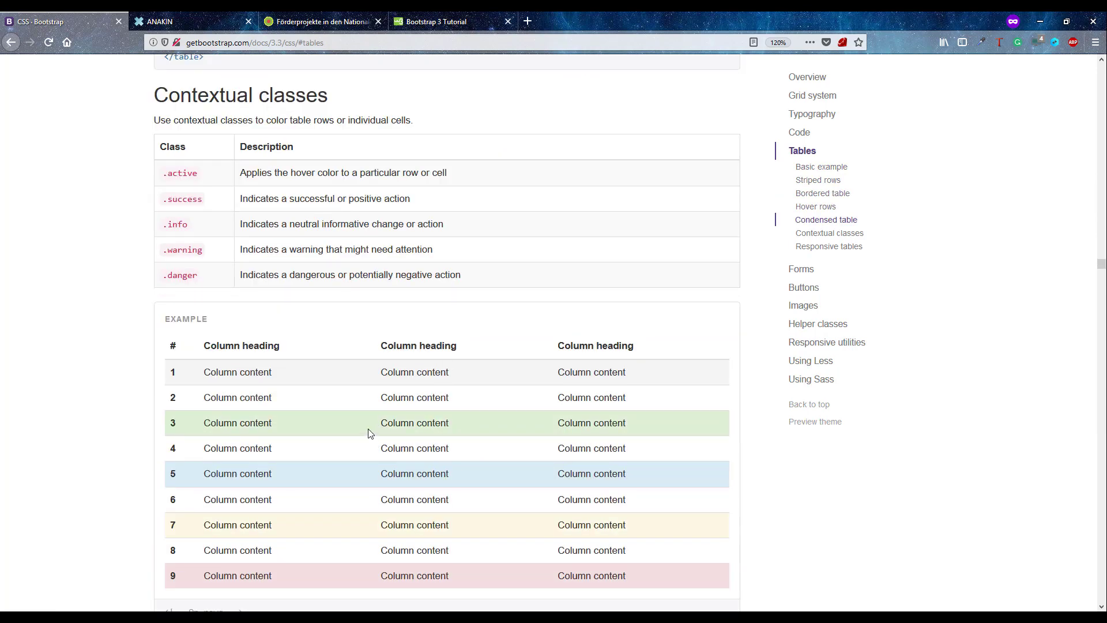
scroll("down", 3)
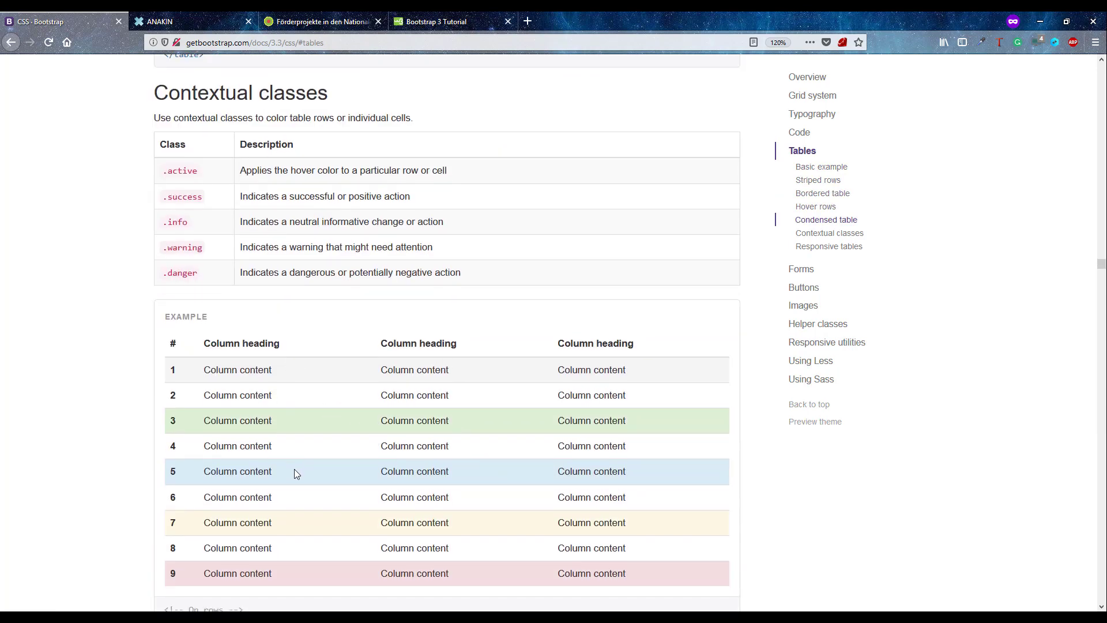
scroll("down", 3)
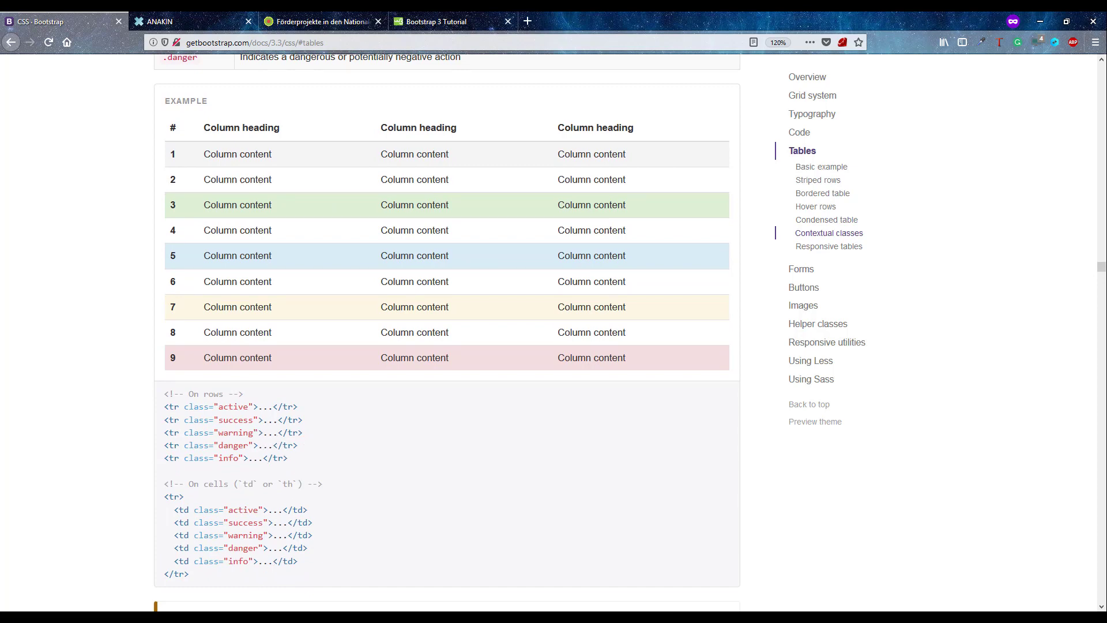
mouse_move(372, 305)
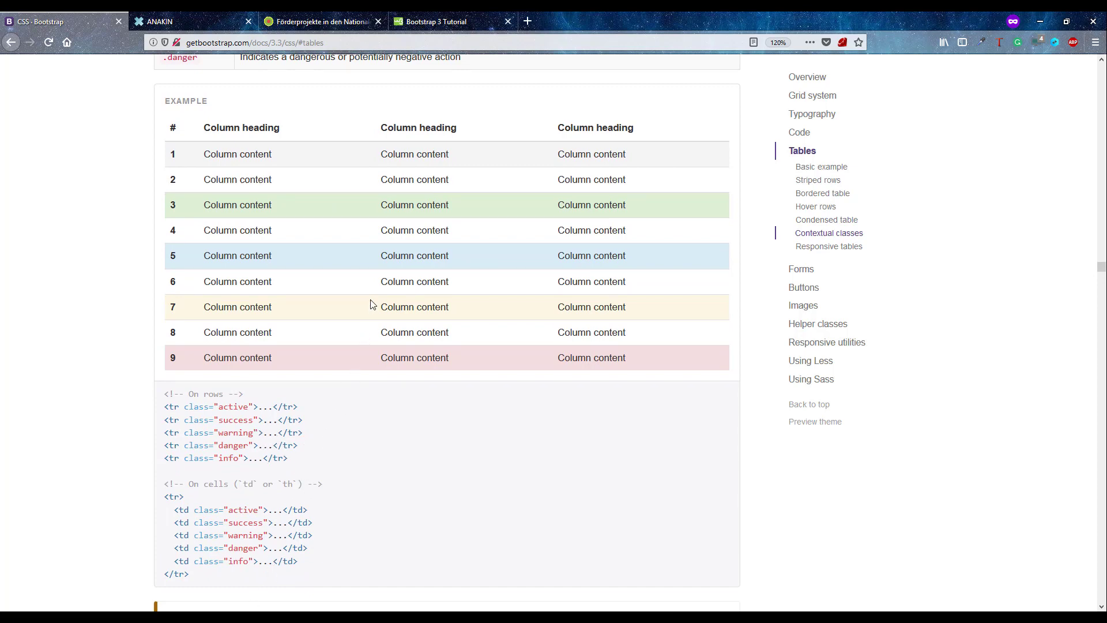
scroll("down", 3)
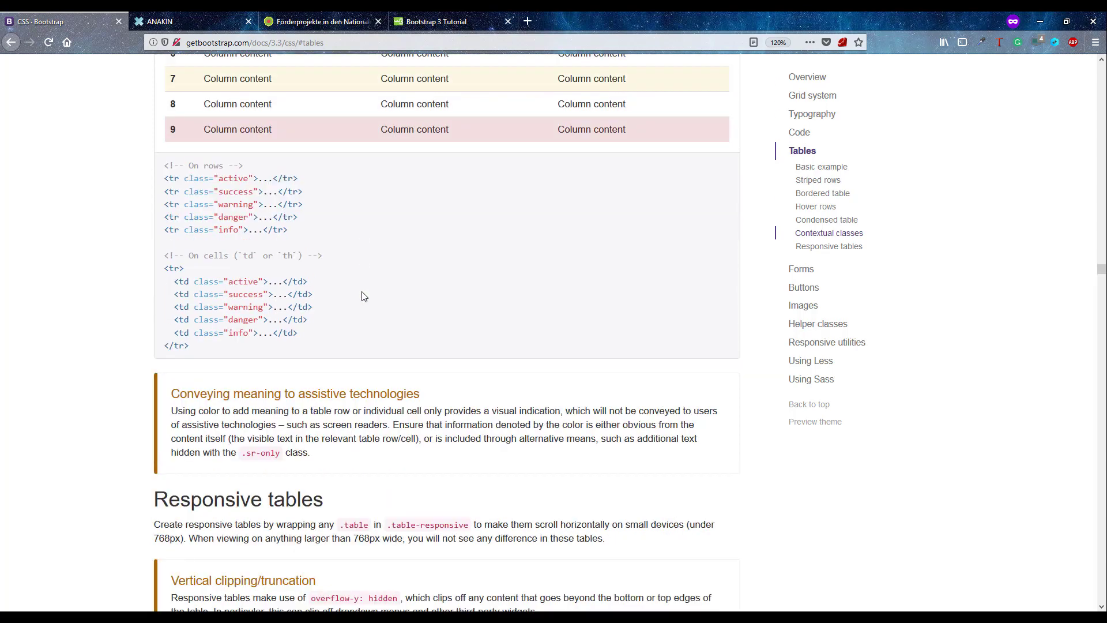
scroll("down", 3)
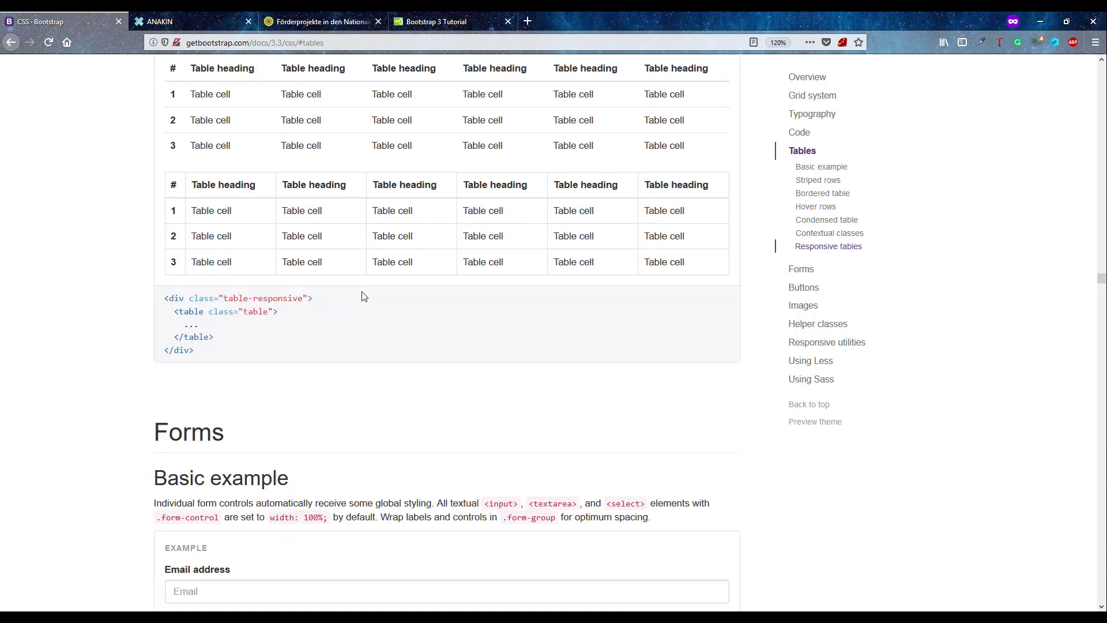
scroll("down", 3)
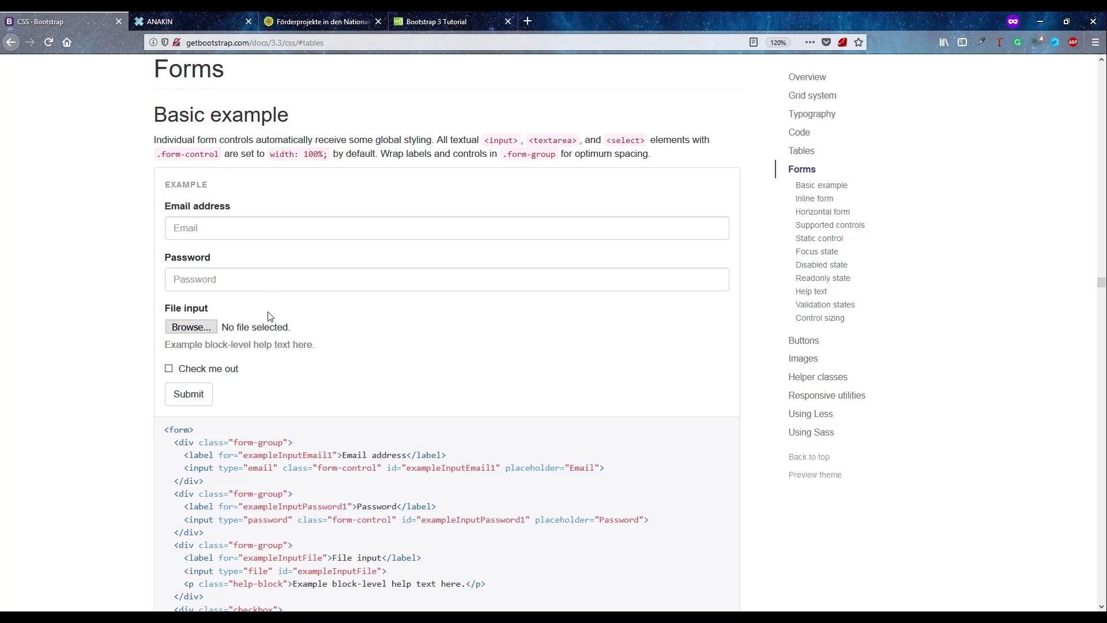
- Fill the basic example form with email 'hg' and password 'password'
scroll("down", 3)
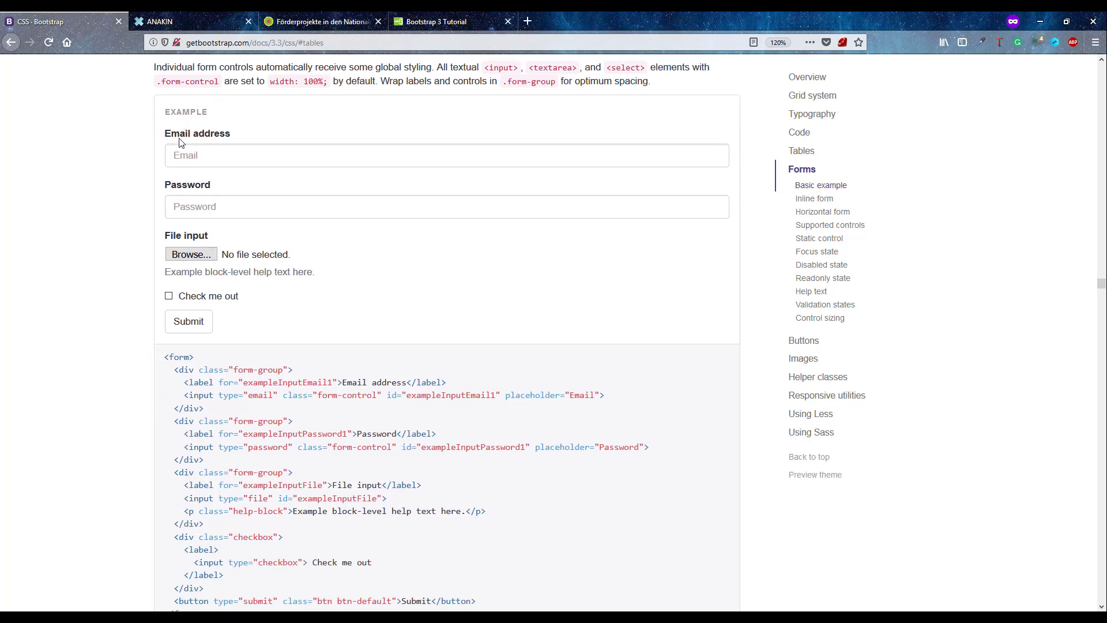
type("hgjhkkj")
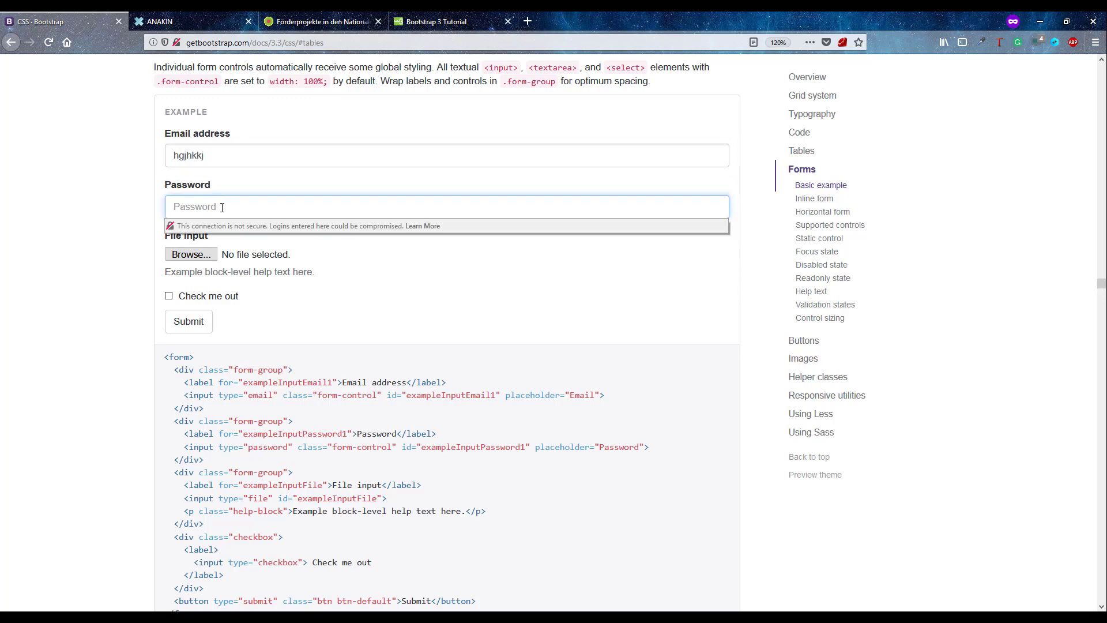
type("password")
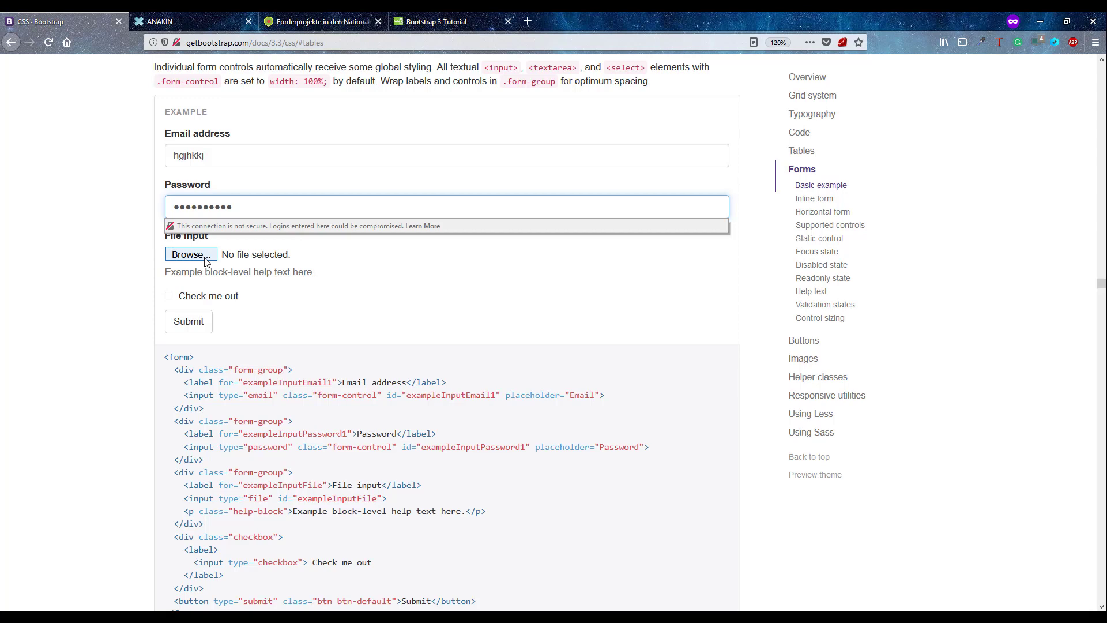
- Cancel the file picker, toggle the Check me out box, and submit the example form
left_click(190, 253)
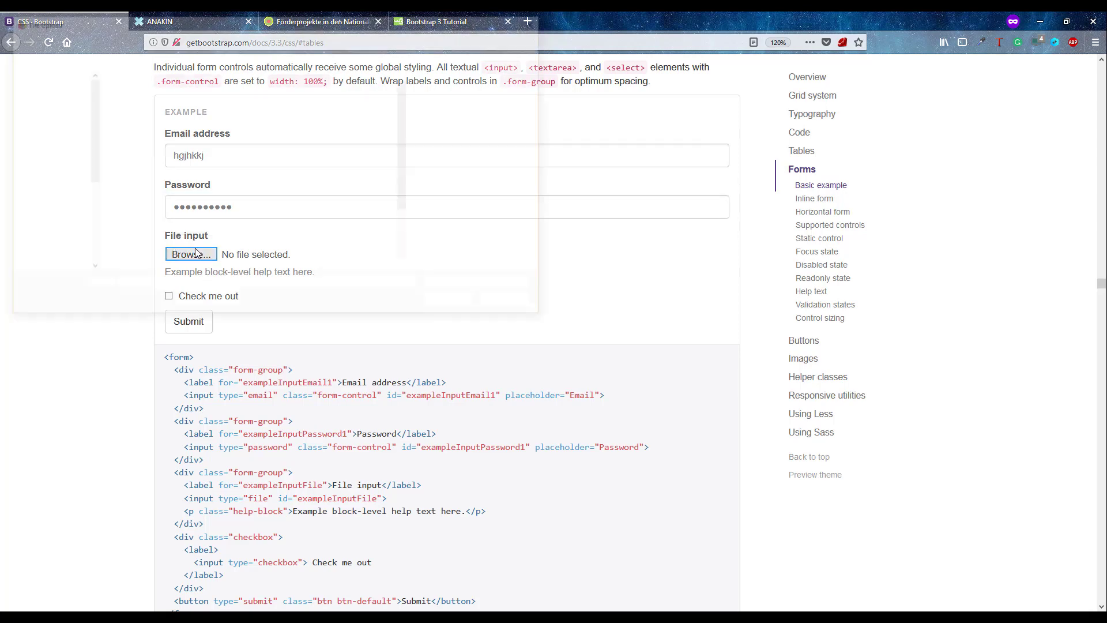
left_click(191, 254)
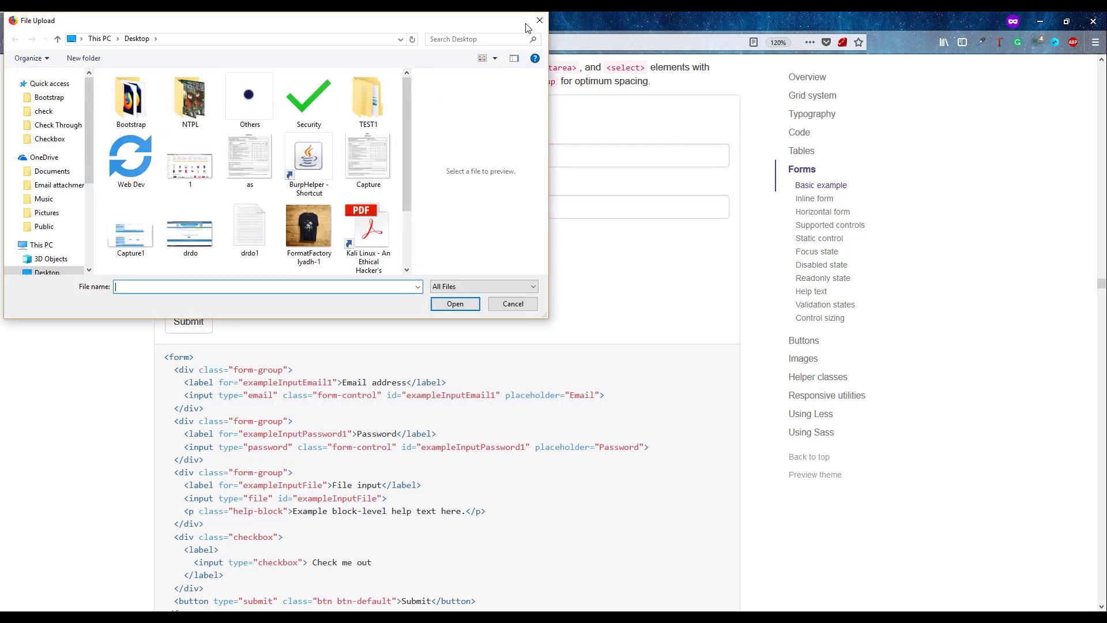
left_click(512, 303)
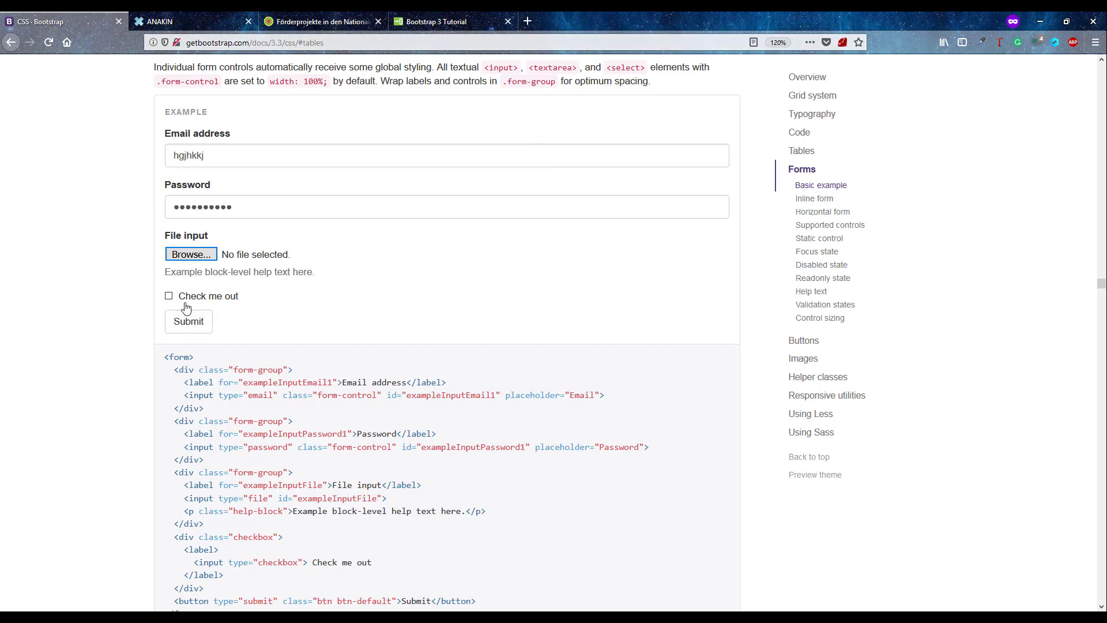
left_click(169, 296)
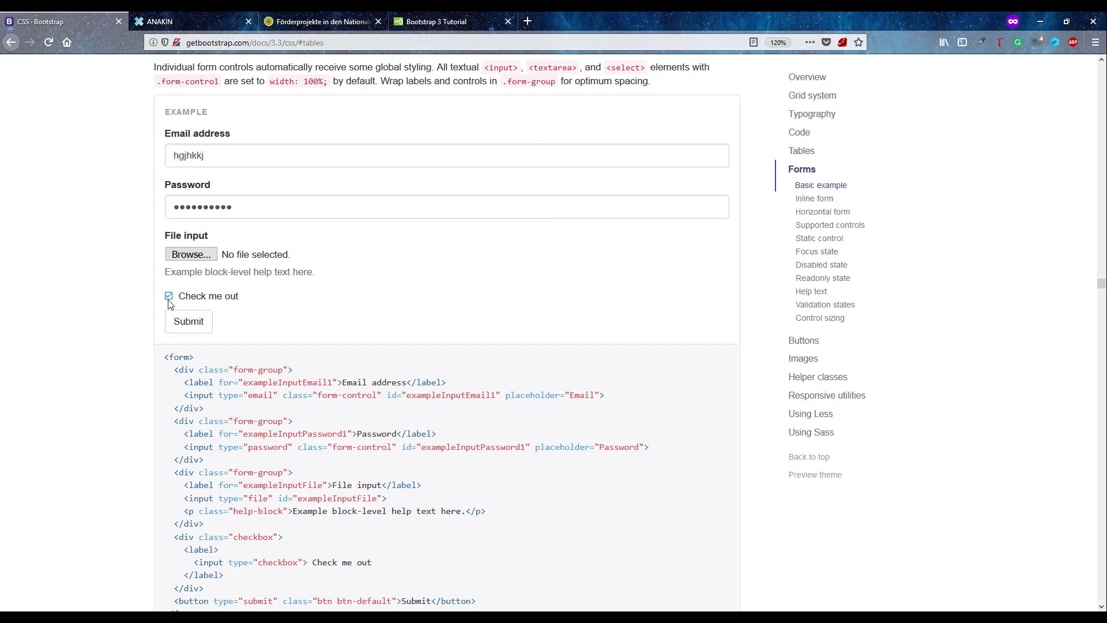
left_click(168, 297)
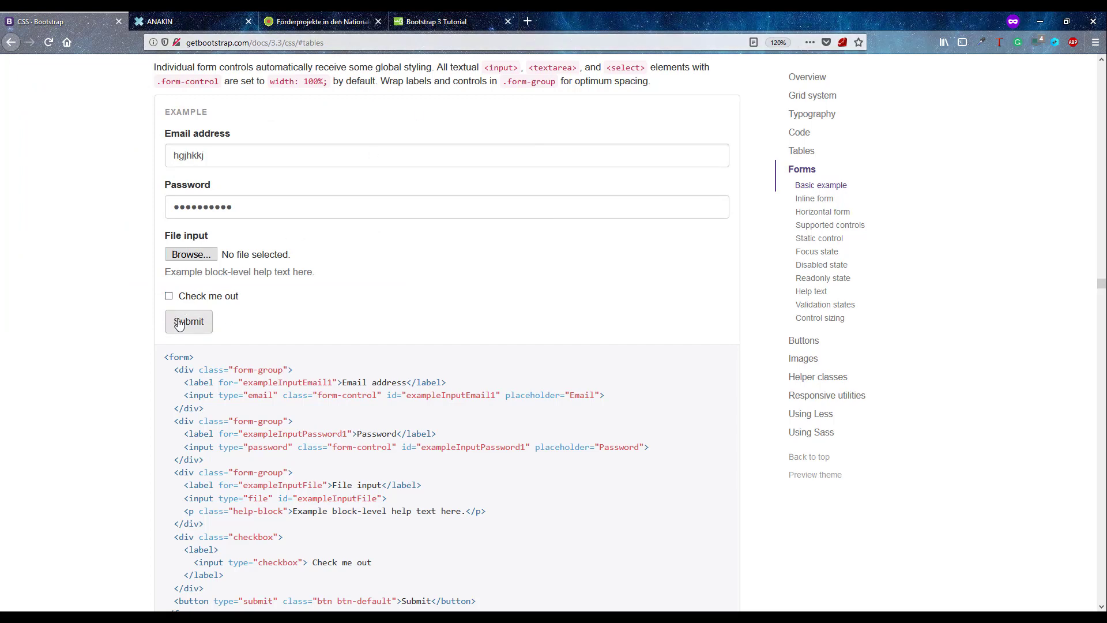
scroll("down", 3)
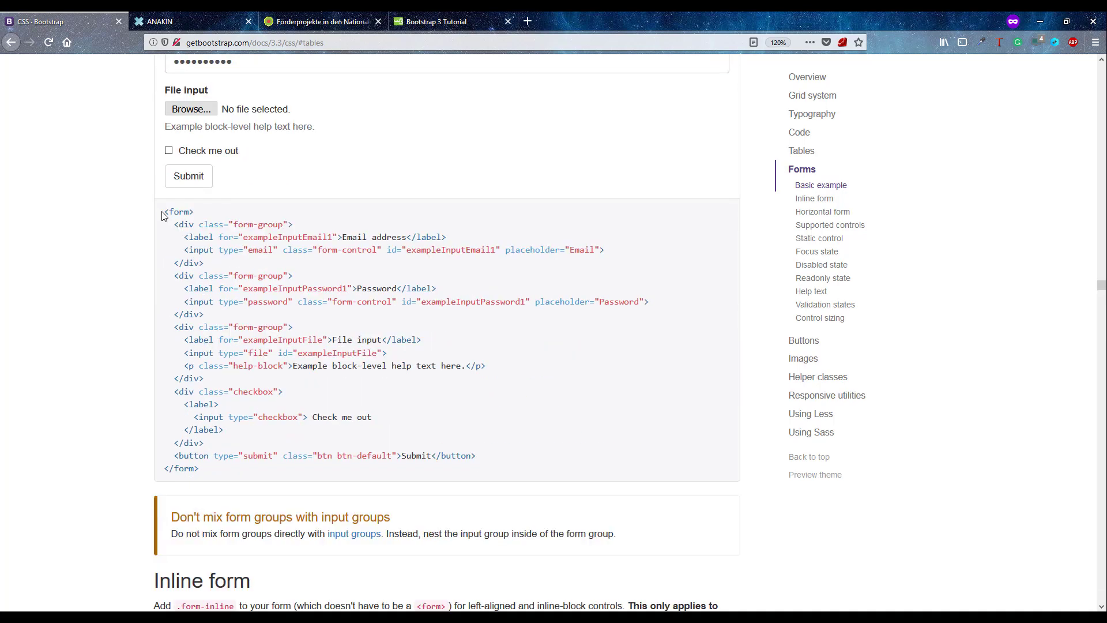
mouse_move(203, 474)
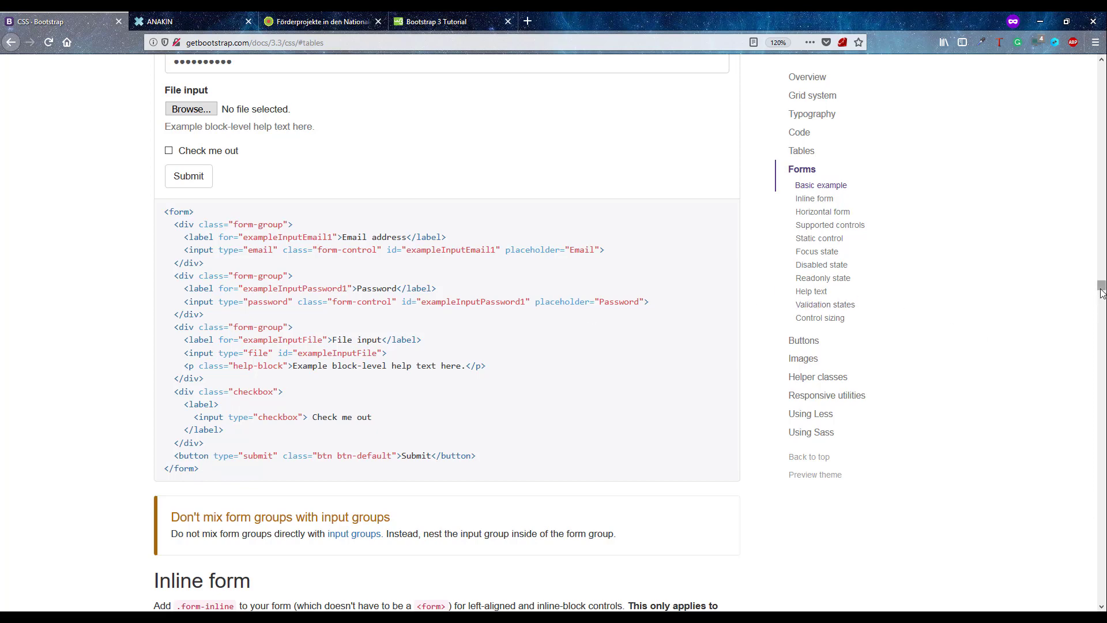
mouse_move(1084, 273)
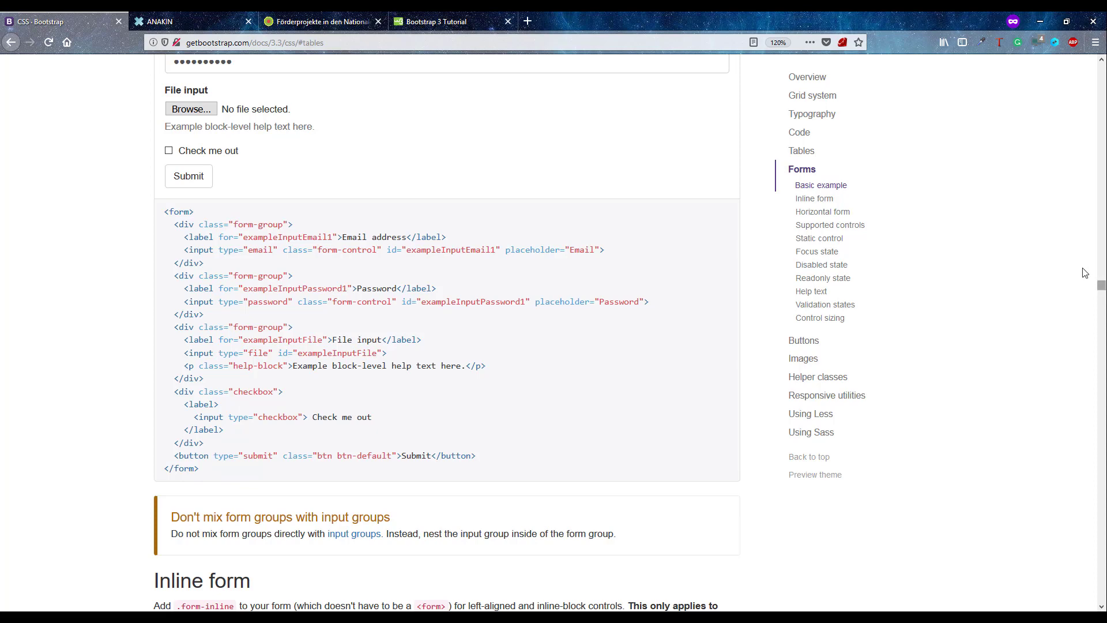